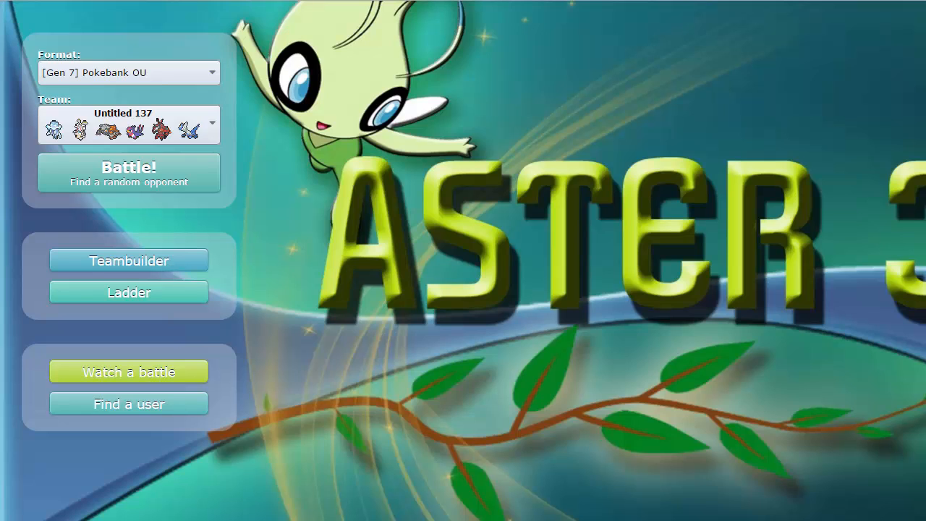
mouse_move(3, 326)
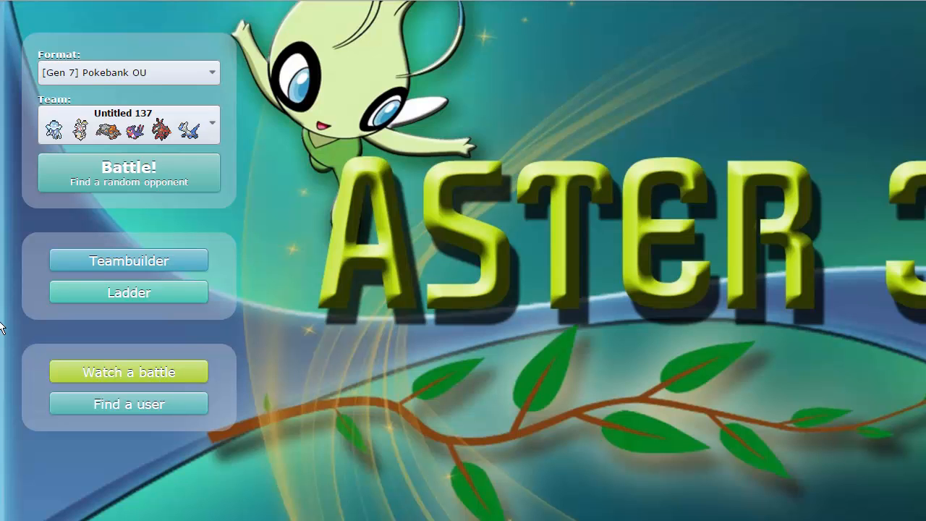
mouse_move(205, 57)
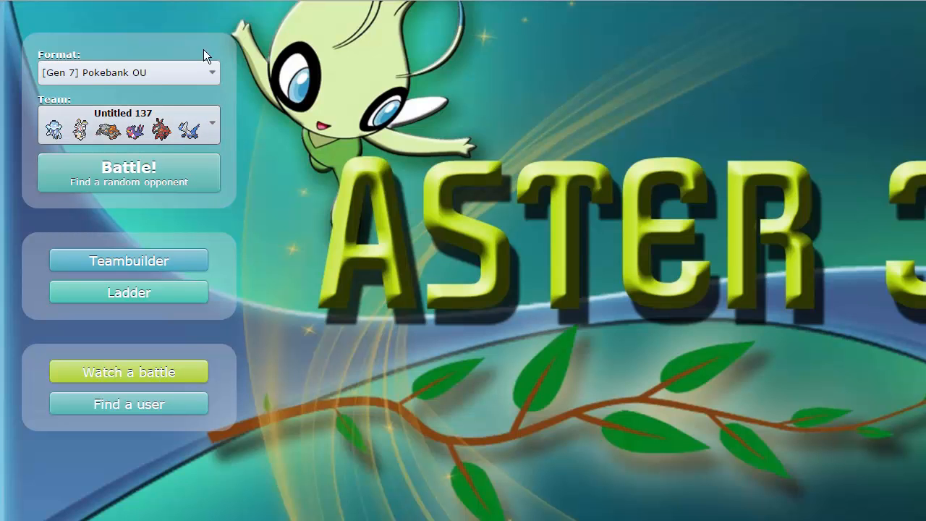
Load the Gen 7 OU team and check Latios's item field, which holds Soul Dew.
left_click(128, 261)
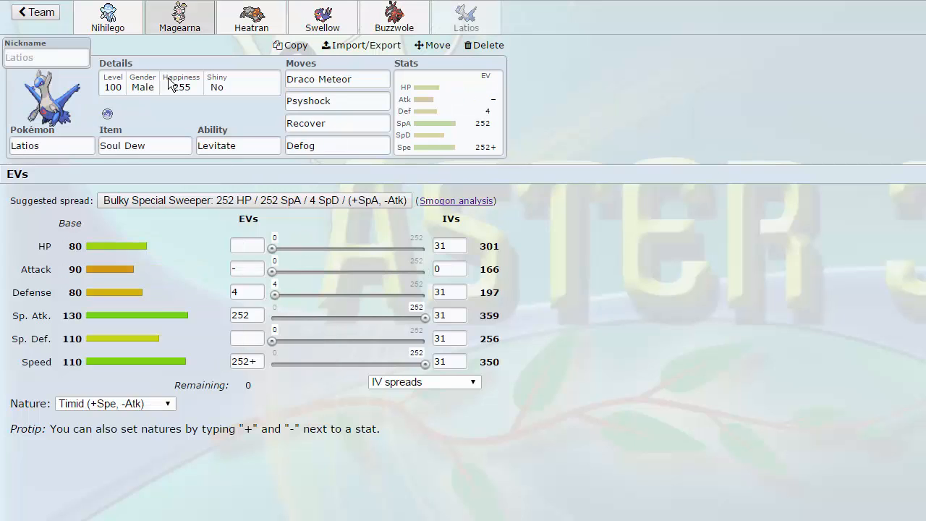
left_click(145, 144)
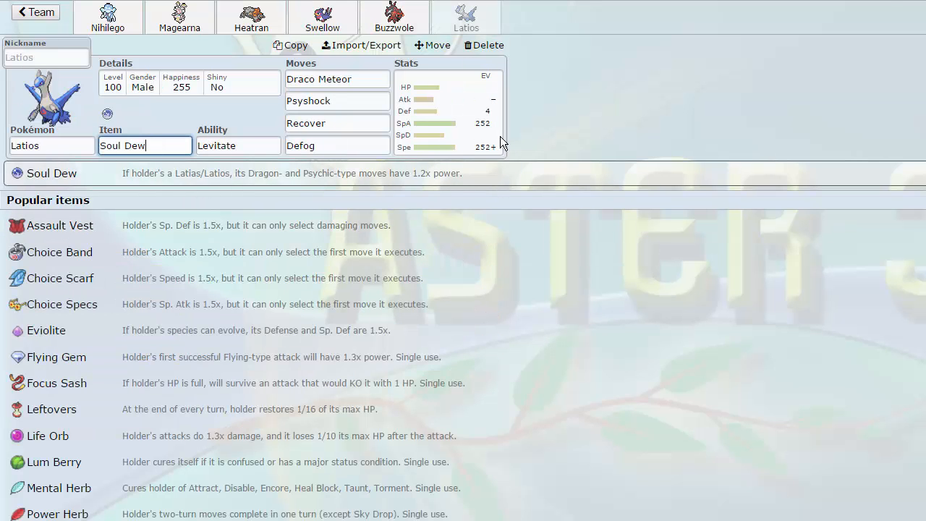
mouse_move(200, 186)
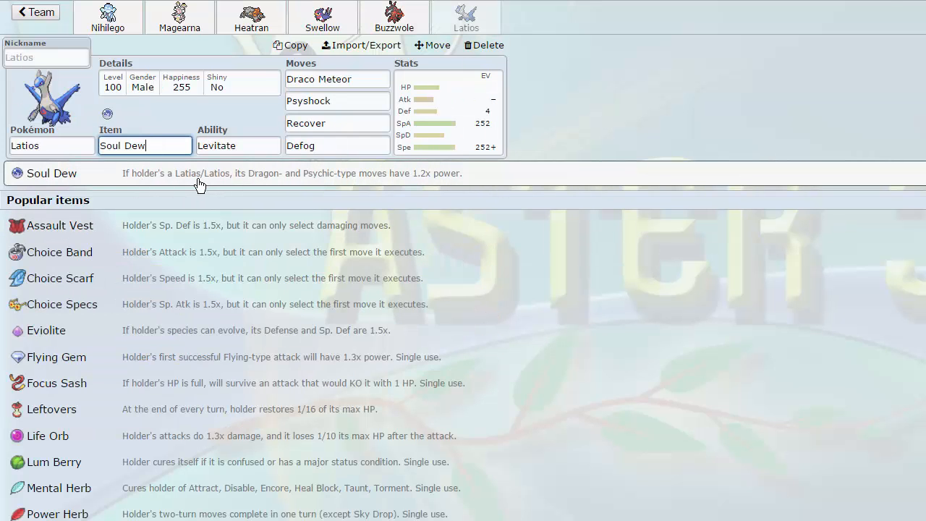
mouse_move(256, 180)
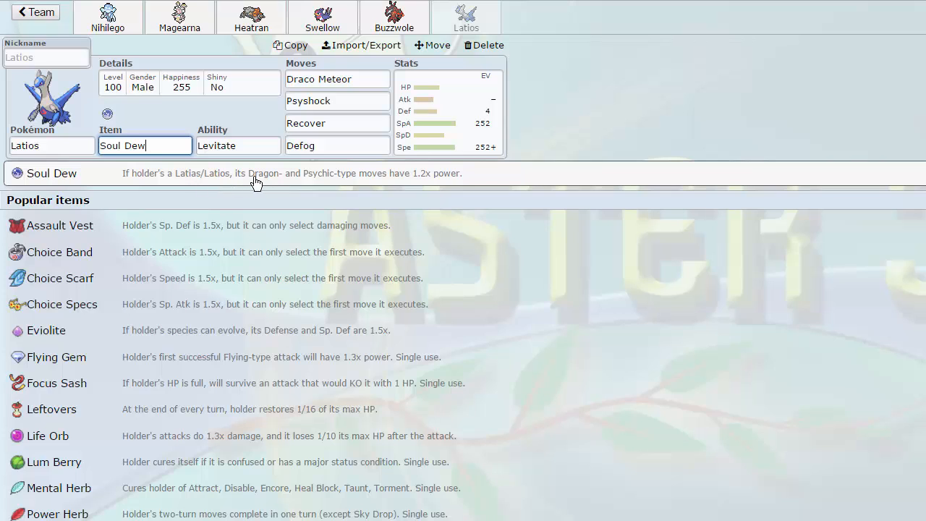
mouse_move(496, 177)
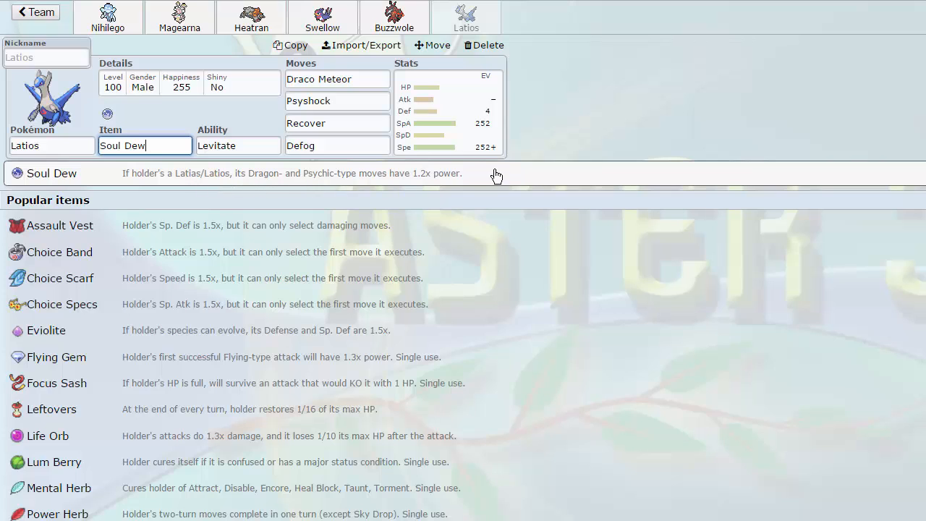
mouse_move(606, 127)
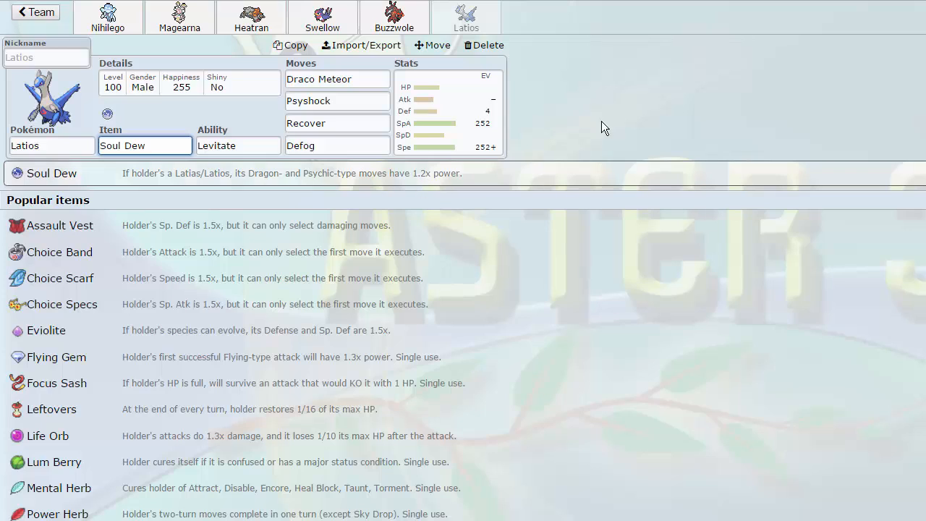
mouse_move(601, 116)
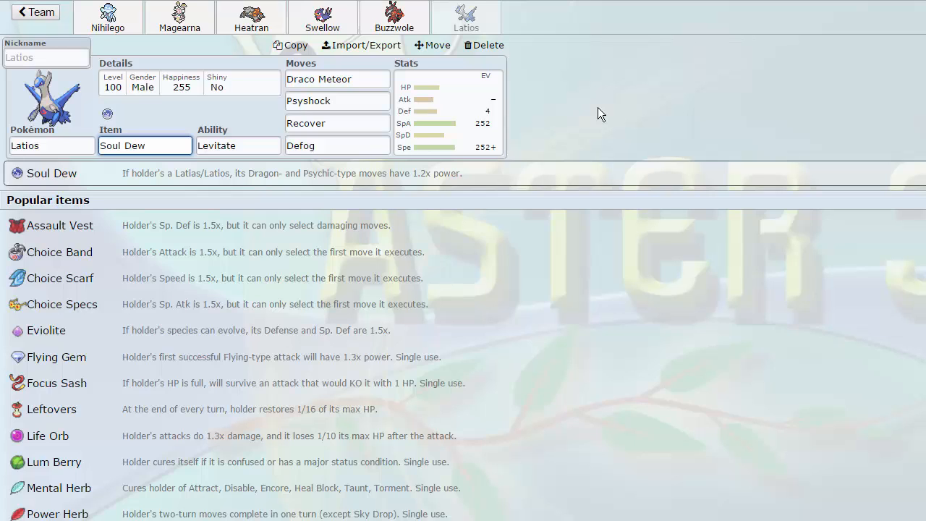
left_click(145, 144)
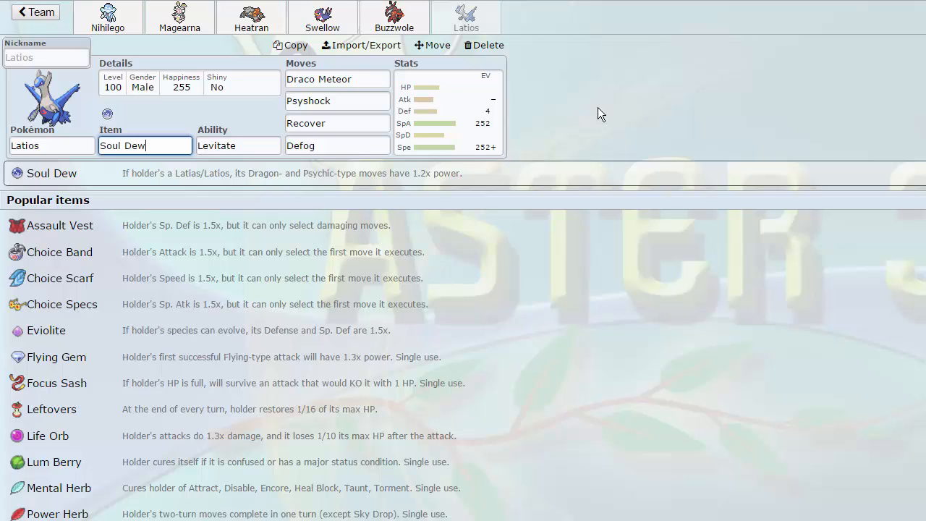
mouse_move(191, 6)
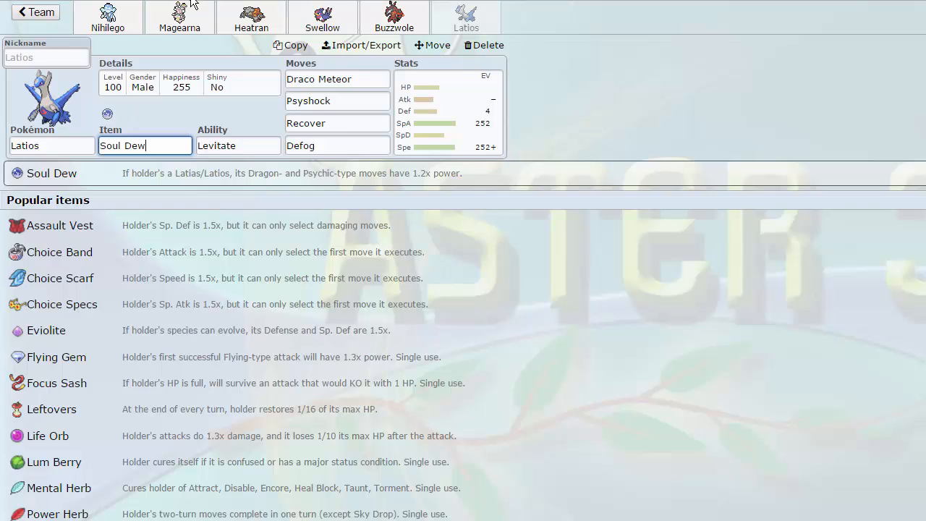
Review the Swellow, Buzzwole and Choice Specs Nihilego sets in turn.
left_click(321, 16)
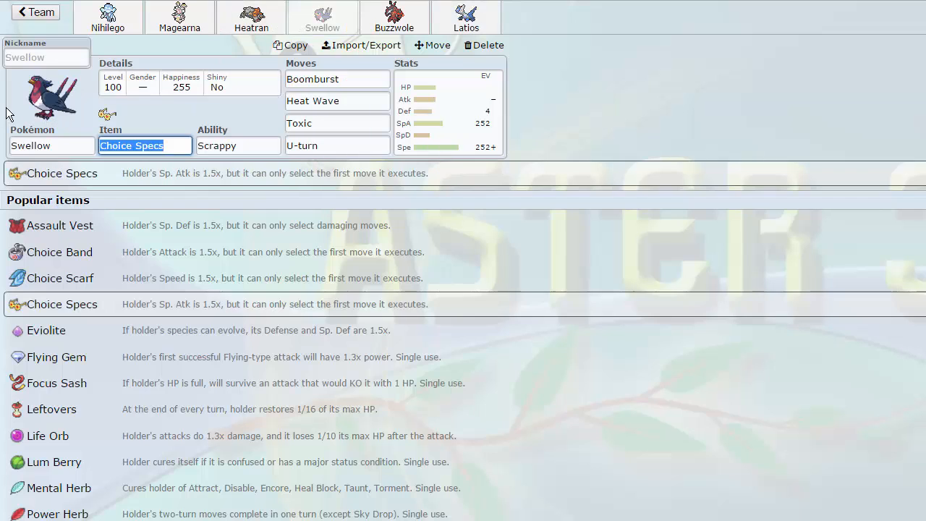
left_click(107, 17)
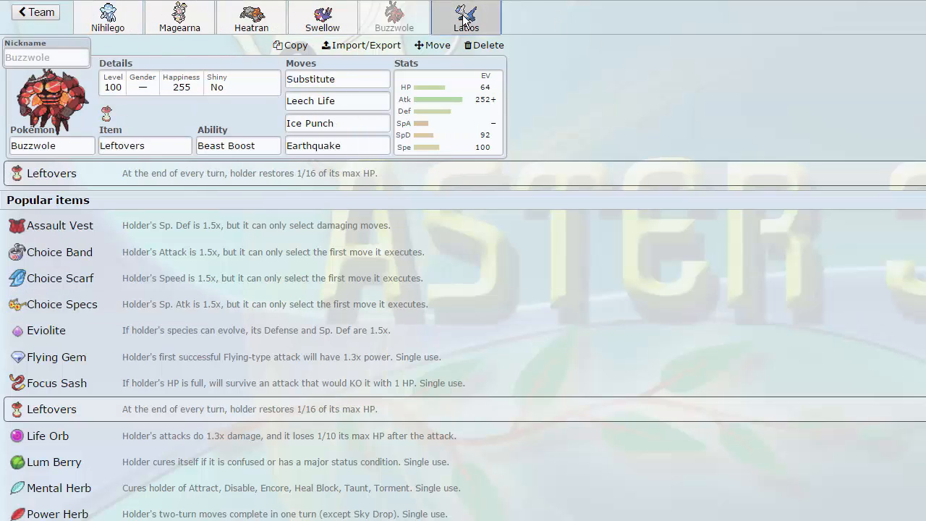
left_click(107, 14)
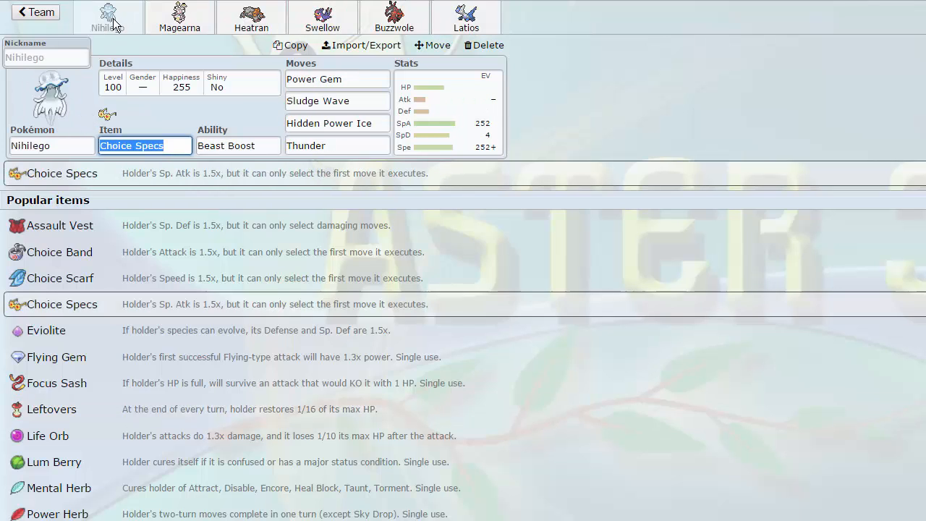
Leave the team editor and queue into a rated Gen 7 OU ladder battle.
left_click(466, 17)
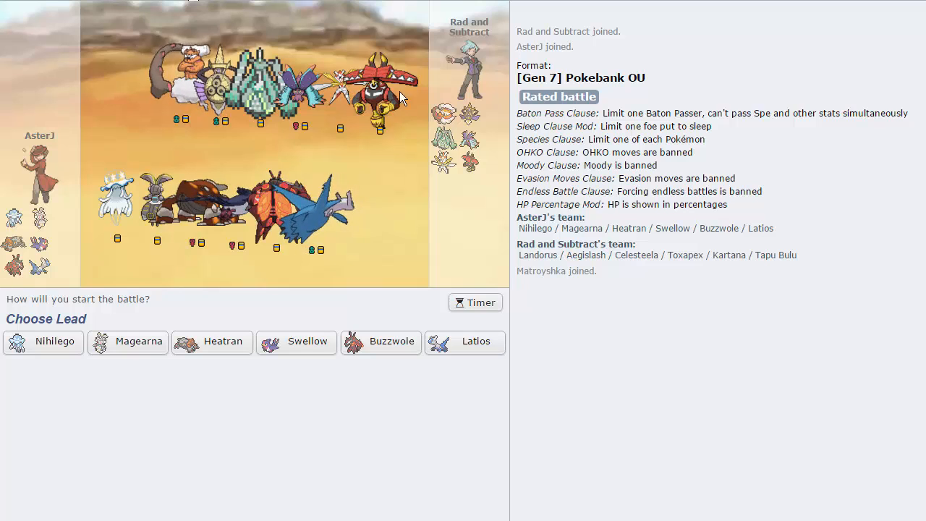
mouse_move(269, 310)
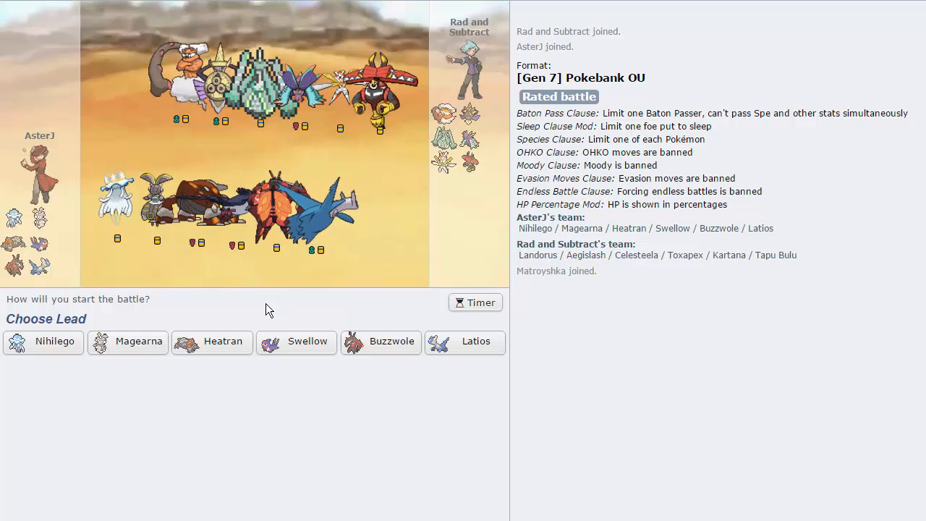
mouse_move(223, 321)
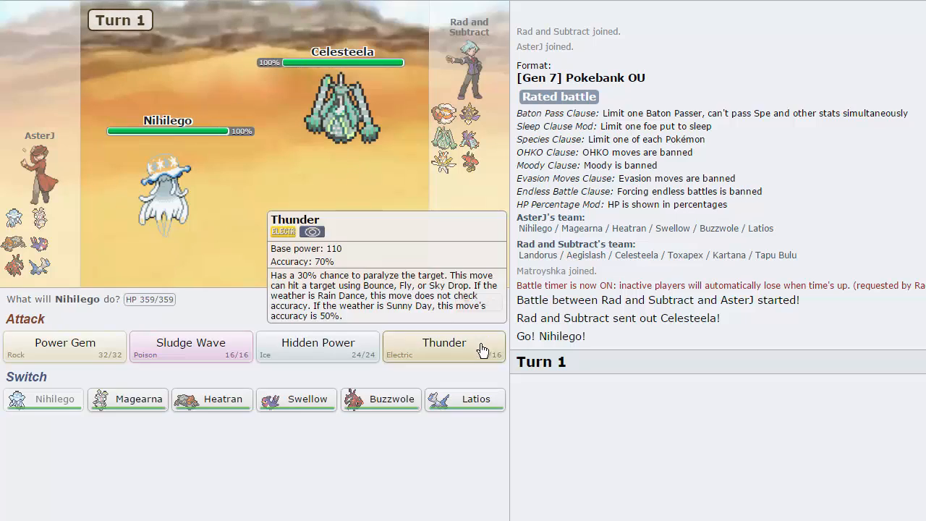
Paralyze Celesteela with Nihilego's Thunder, then hit Aegislash with Swellow's Boomburst.
left_click(444, 348)
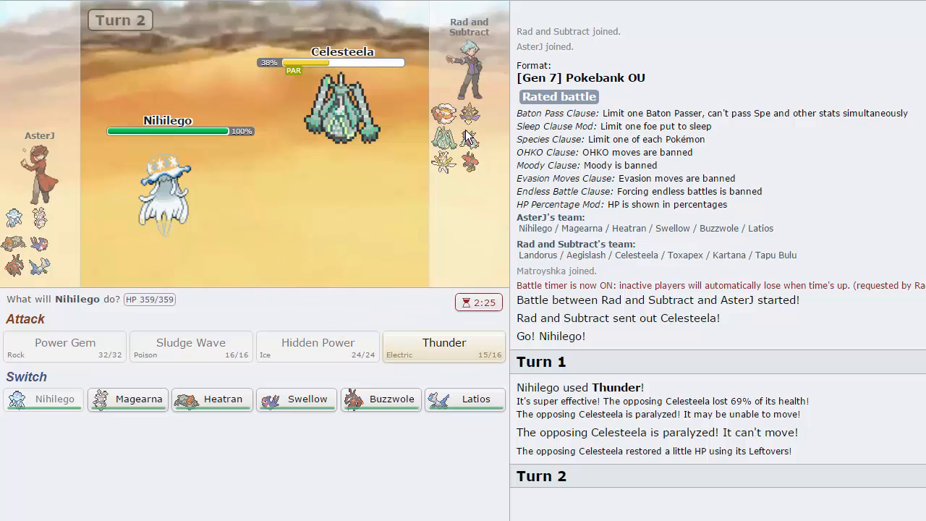
mouse_move(464, 133)
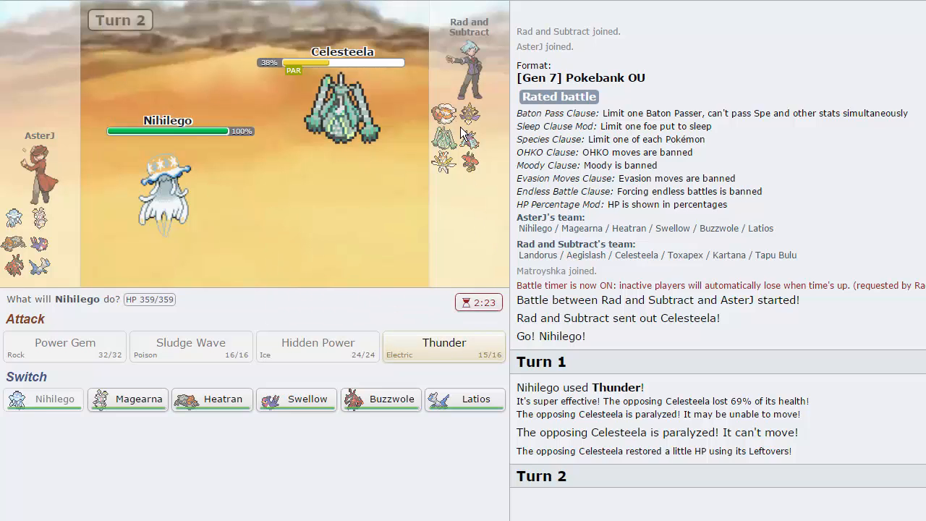
mouse_move(382, 400)
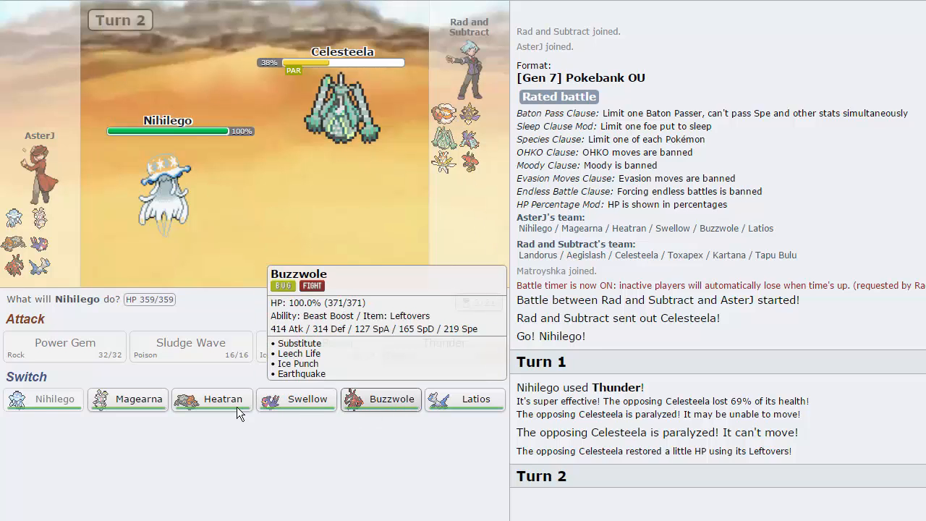
mouse_move(390, 406)
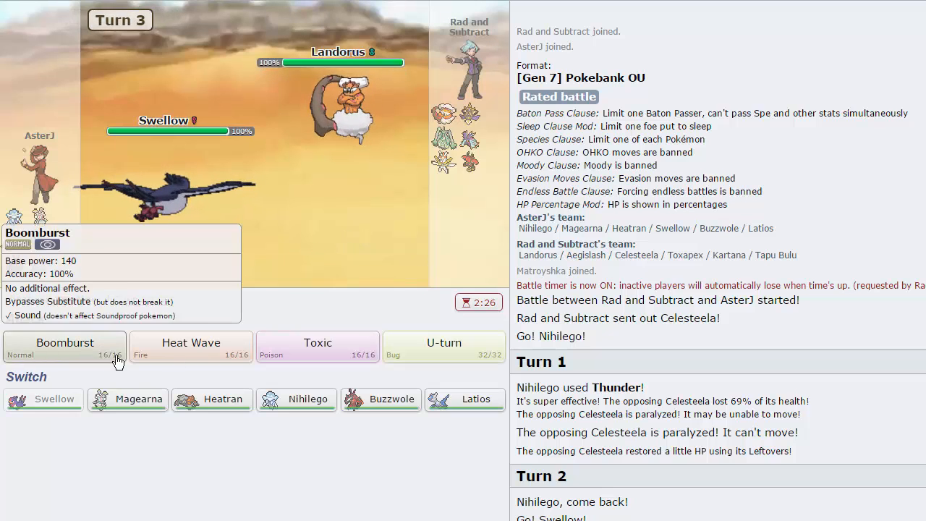
left_click(65, 342)
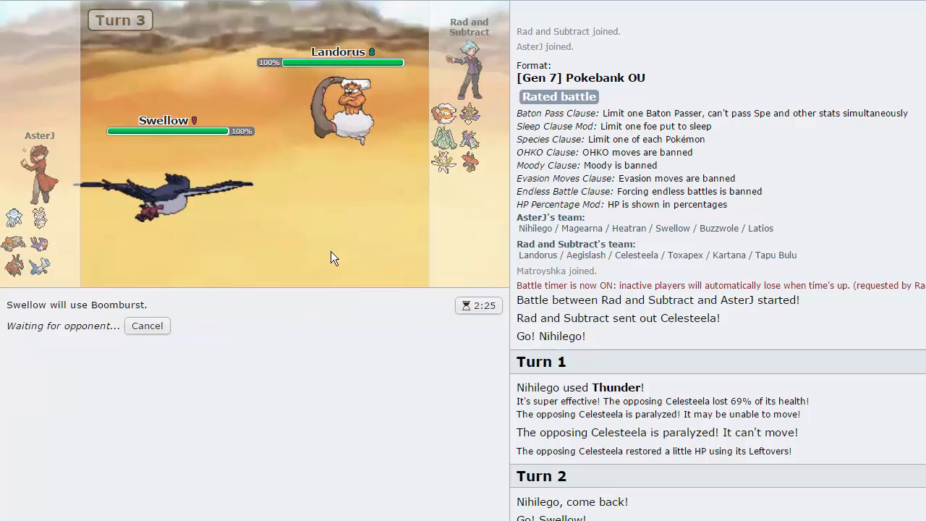
mouse_move(345, 254)
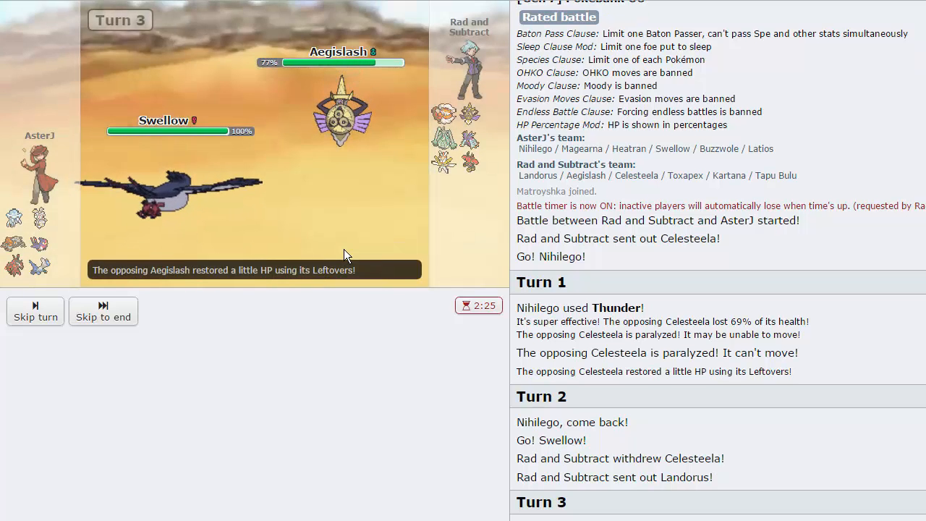
left_click(35, 311)
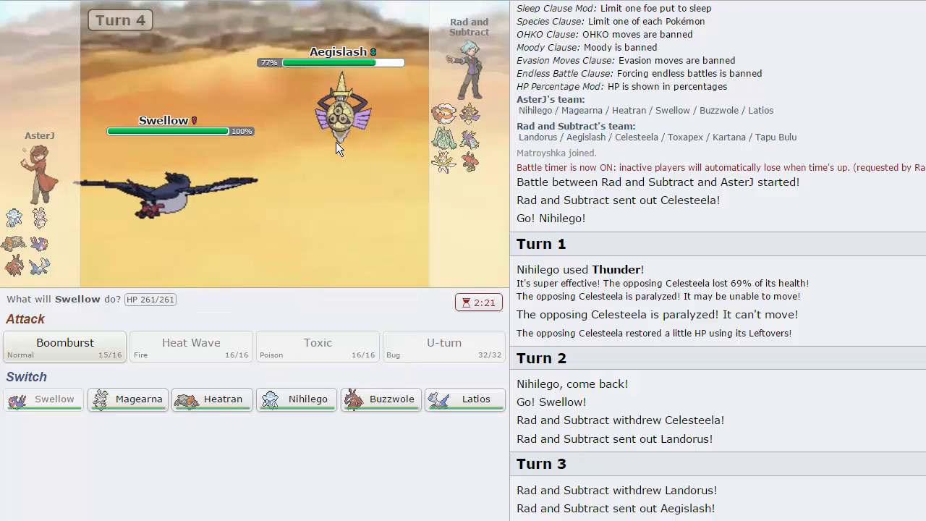
mouse_move(212, 399)
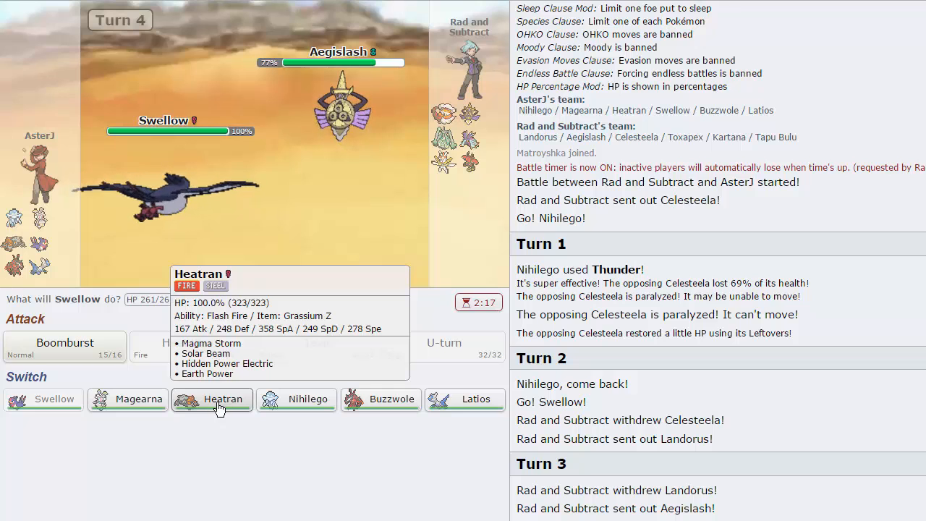
Swap between Swellow and Heatran on turn 5 as Landorus returns.
left_click(211, 400)
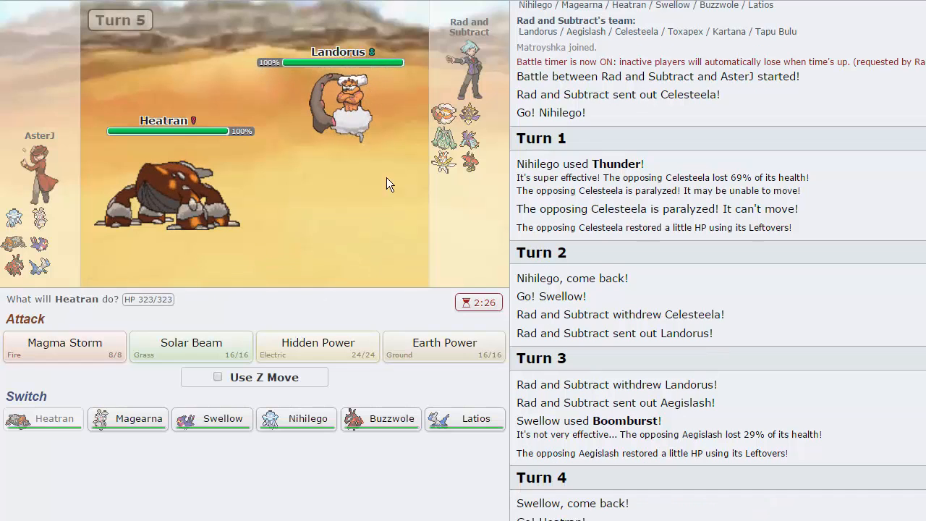
mouse_move(222, 425)
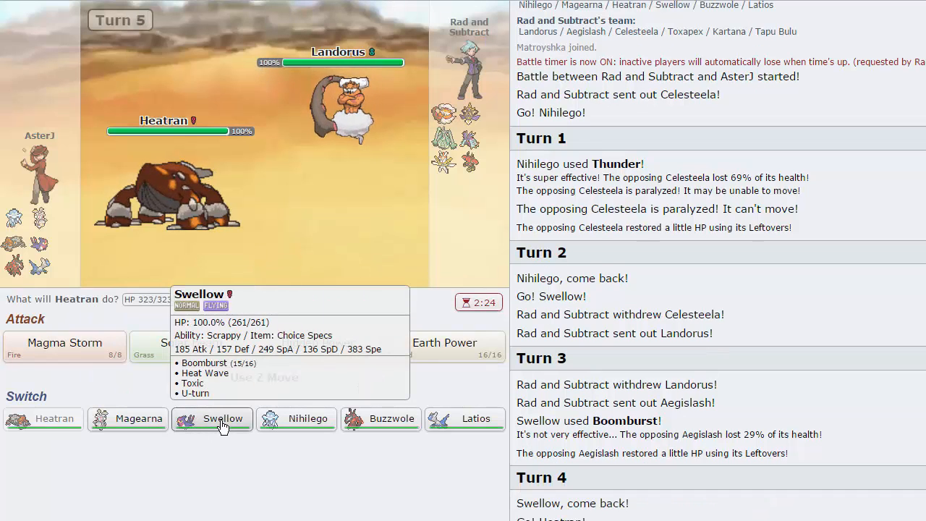
mouse_move(476, 418)
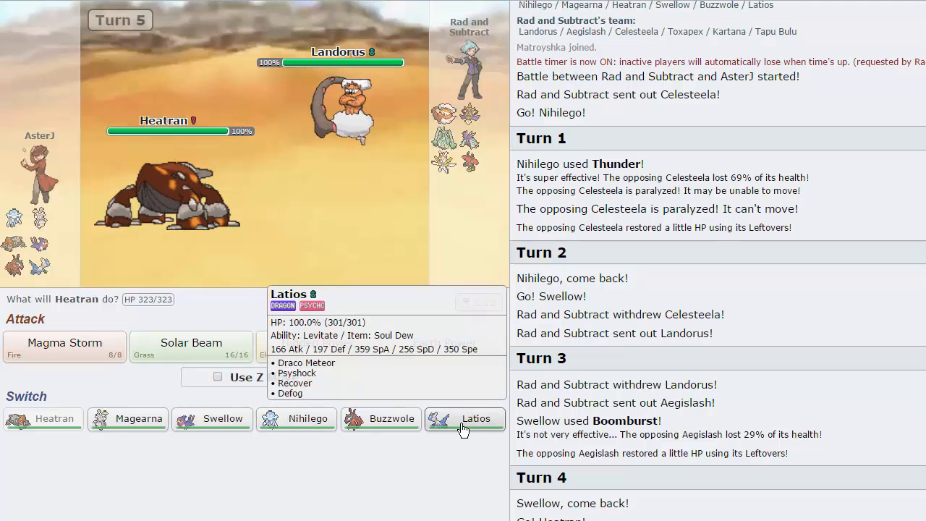
left_click(211, 418)
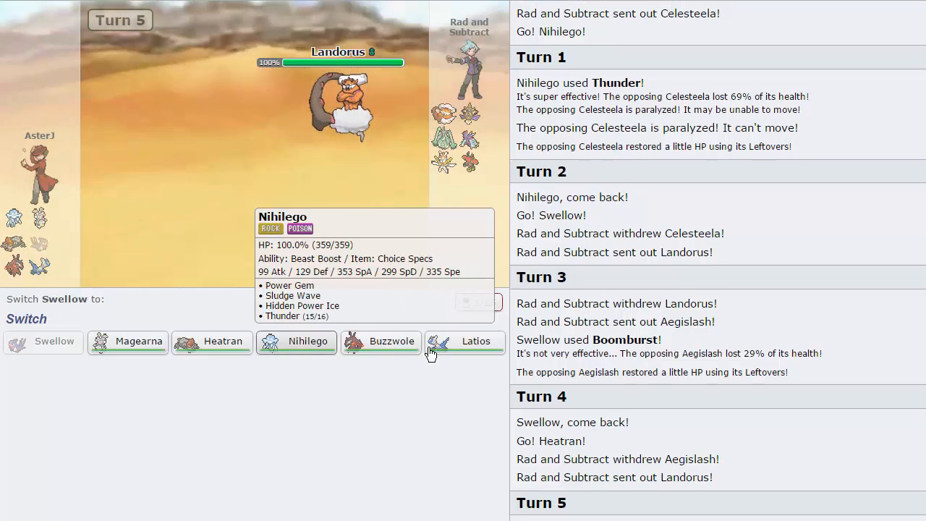
mouse_move(212, 342)
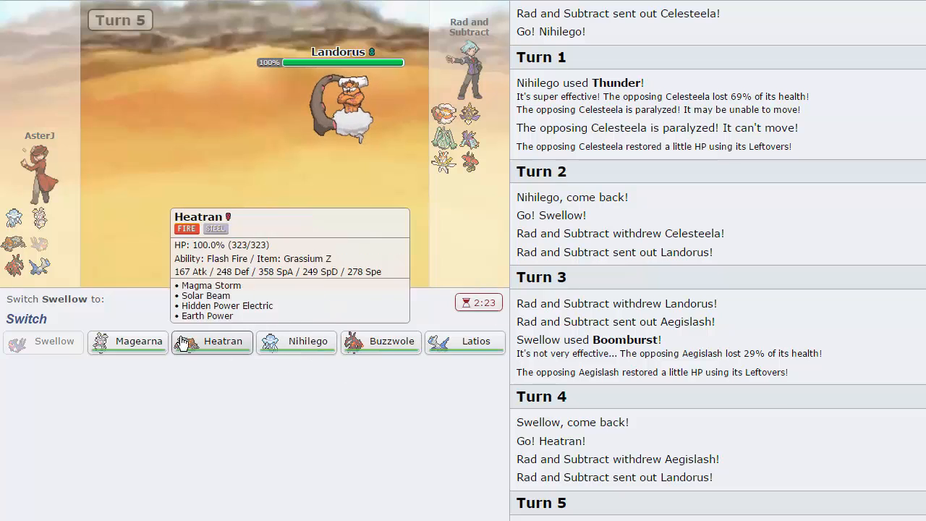
mouse_move(295, 342)
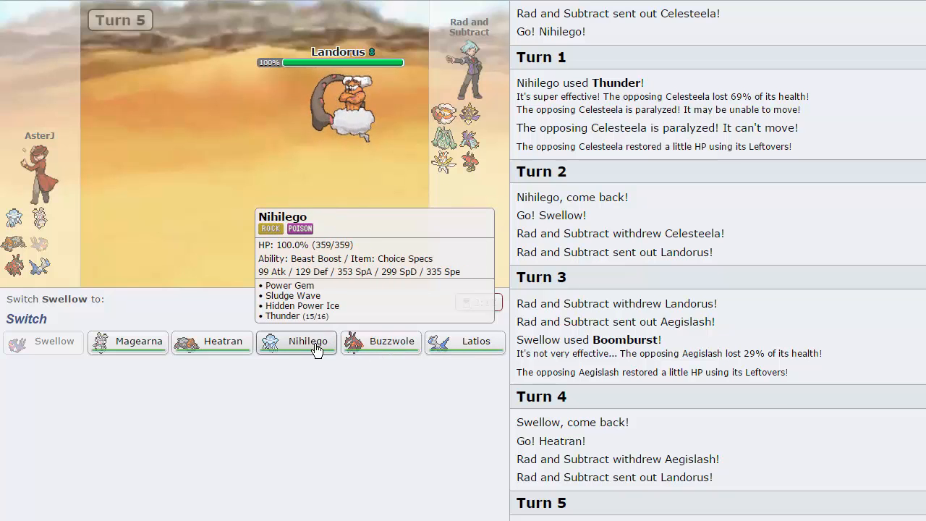
mouse_move(289, 348)
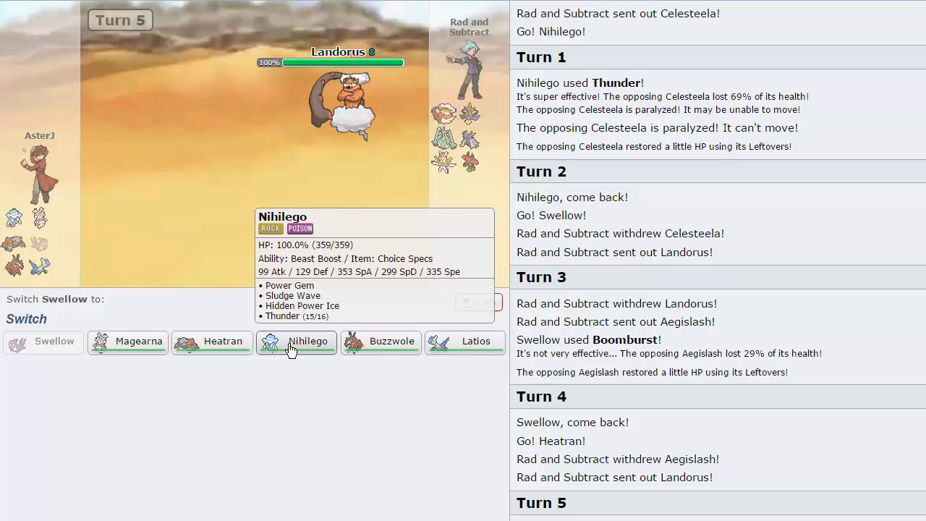
mouse_move(289, 344)
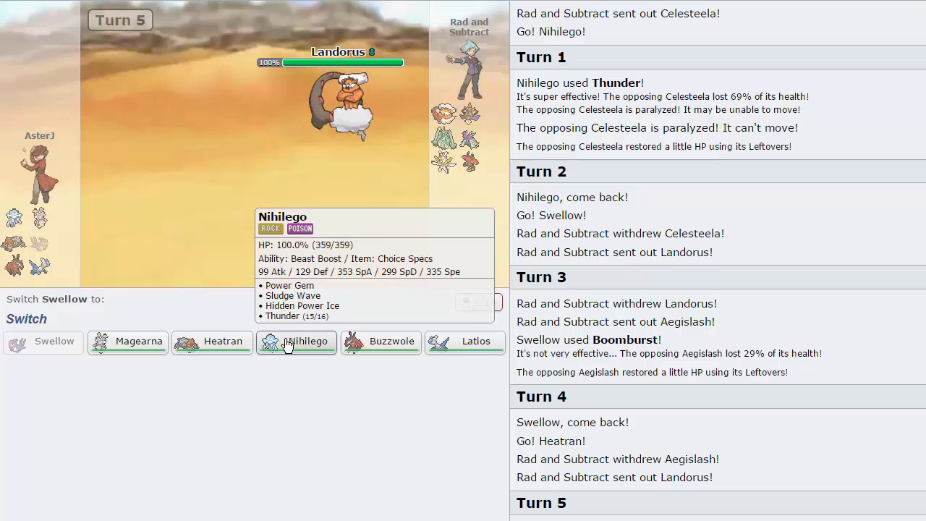
mouse_move(469, 116)
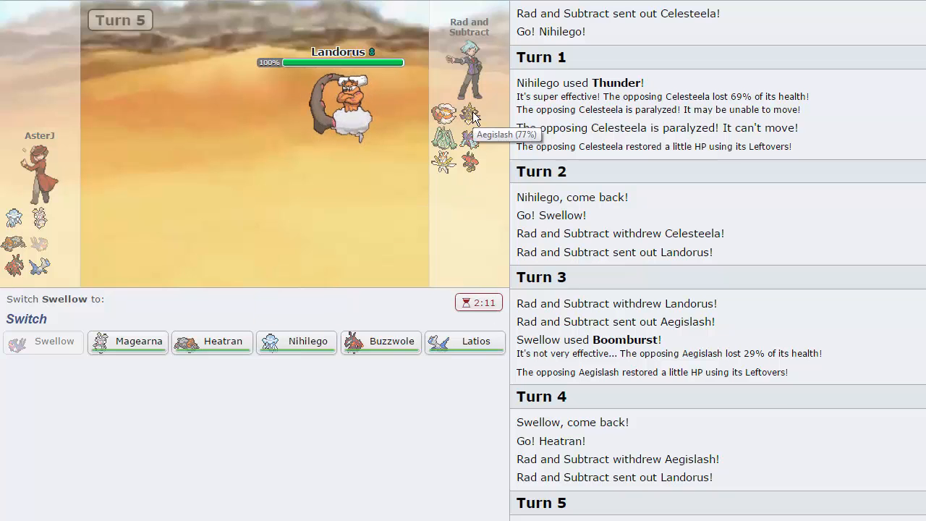
mouse_move(137, 347)
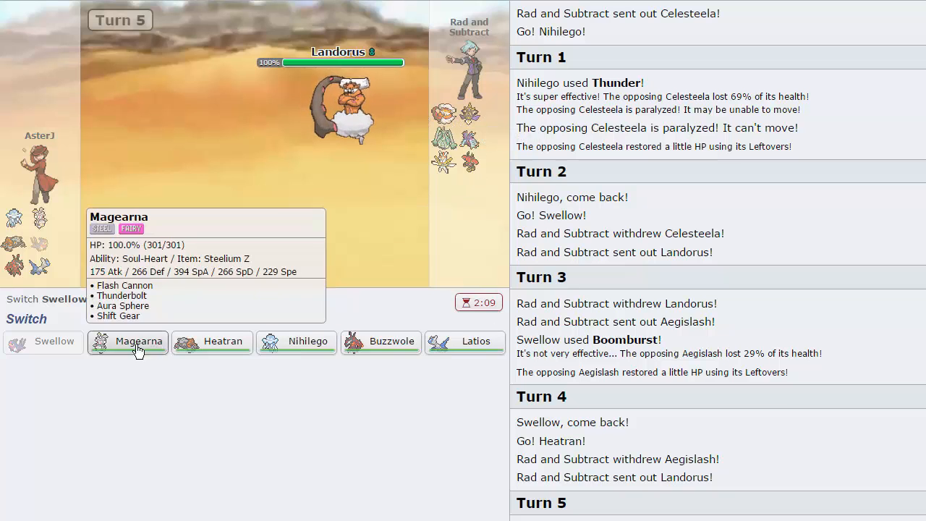
mouse_move(469, 137)
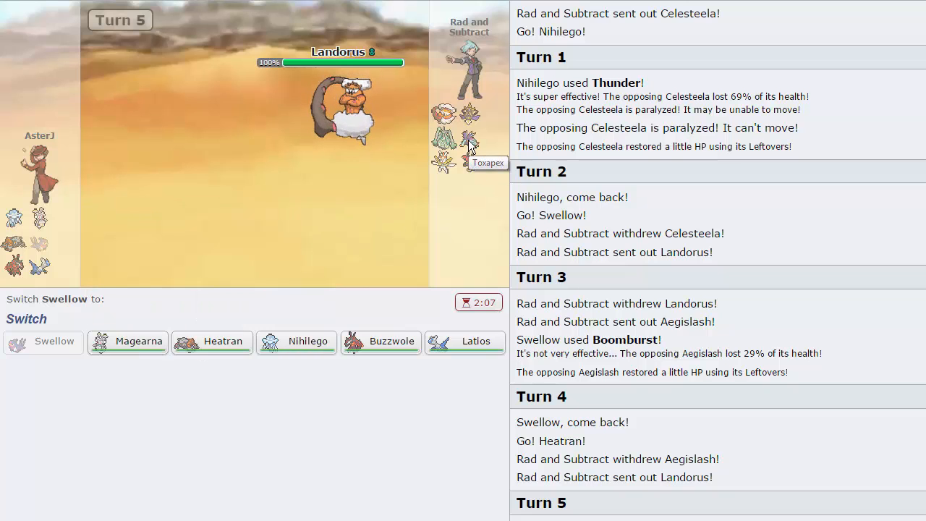
mouse_move(469, 161)
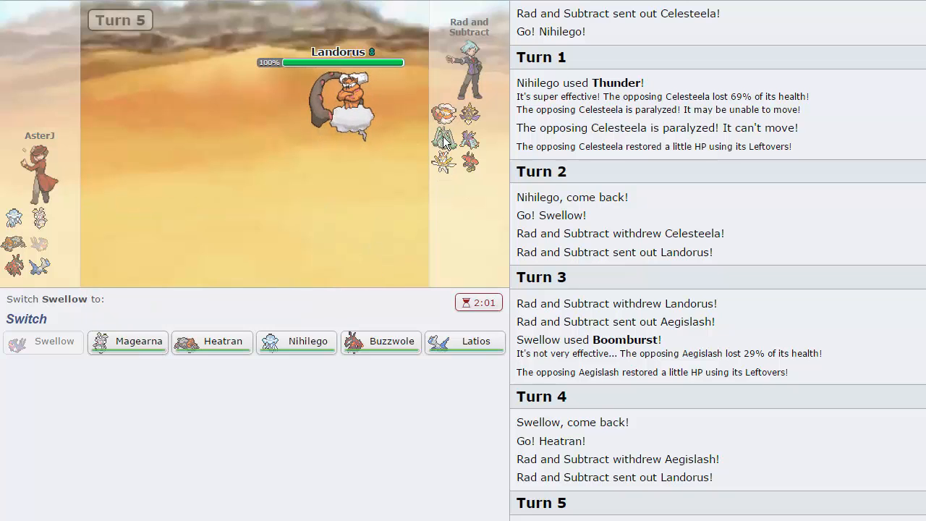
mouse_move(475, 342)
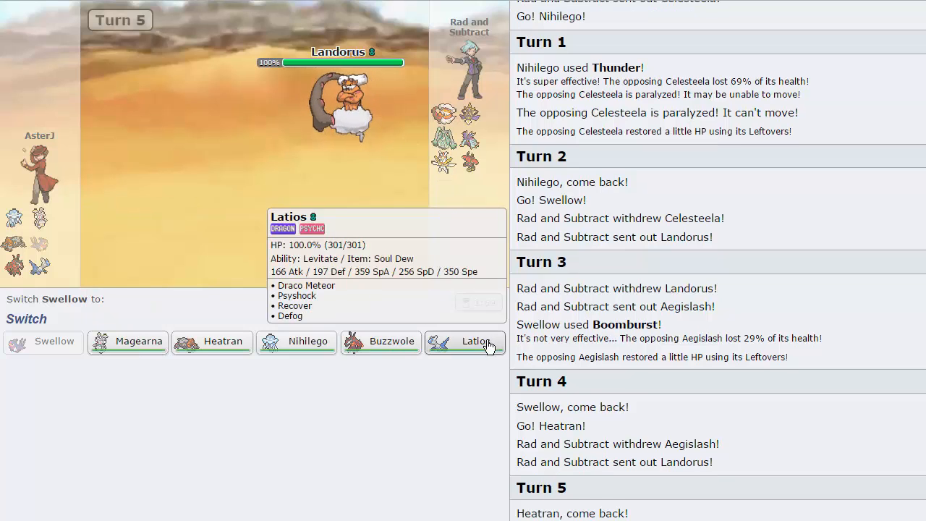
Send Latios in for fainted Swellow, fire Draco Meteor, then swap to Heatran.
left_click(465, 342)
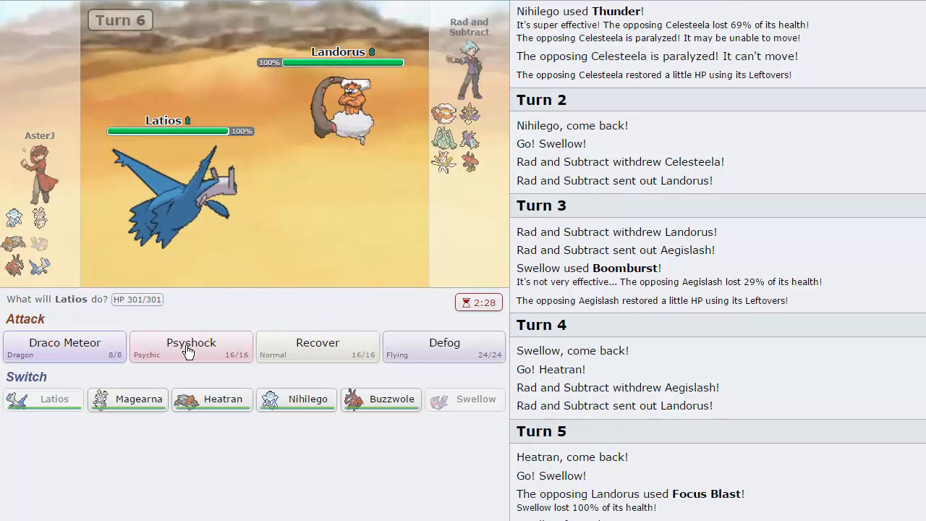
mouse_move(296, 399)
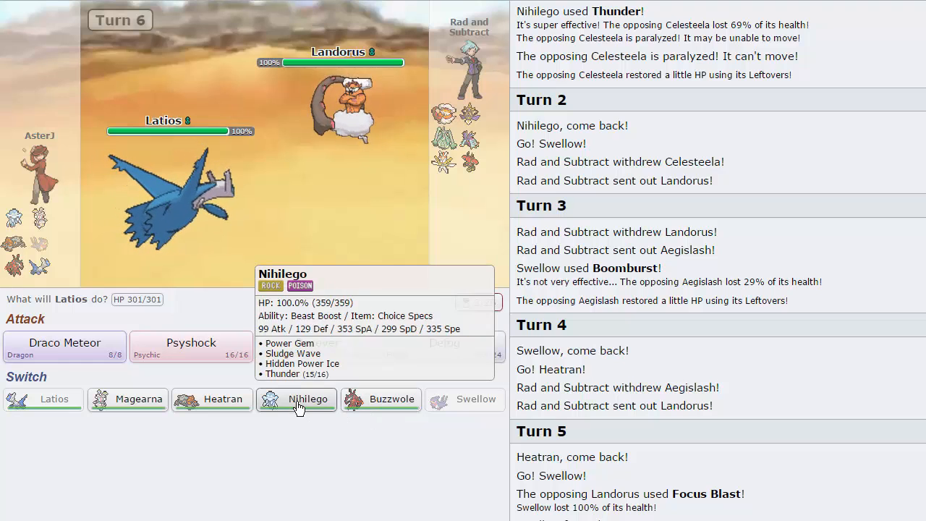
left_click(64, 346)
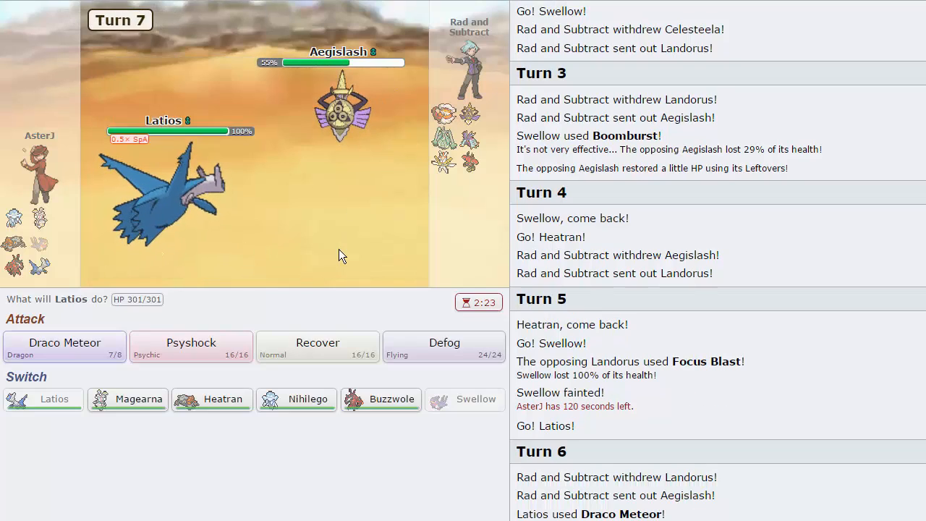
mouse_move(228, 411)
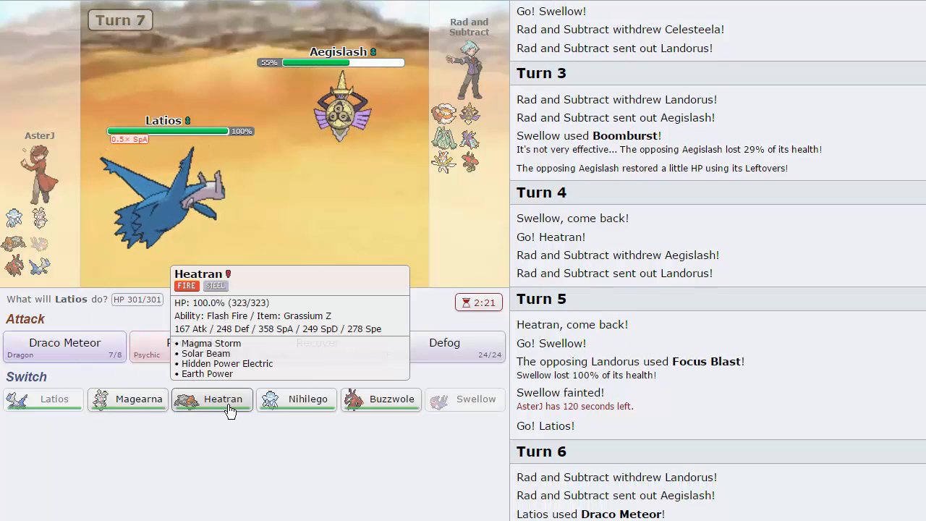
left_click(211, 399)
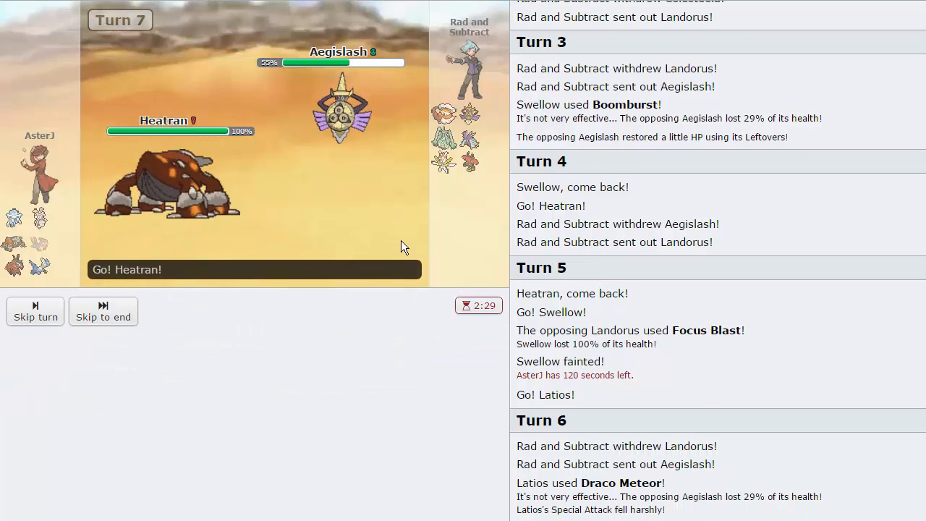
left_click(35, 311)
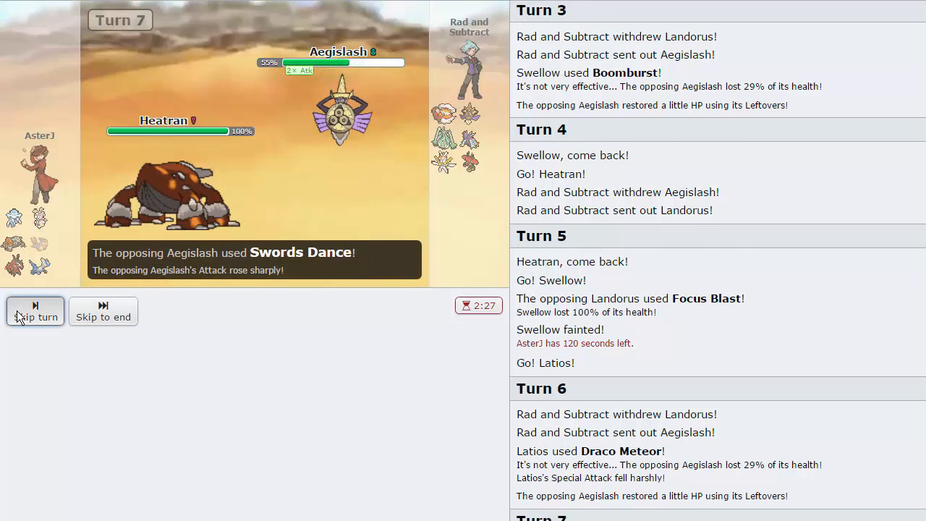
left_click(35, 311)
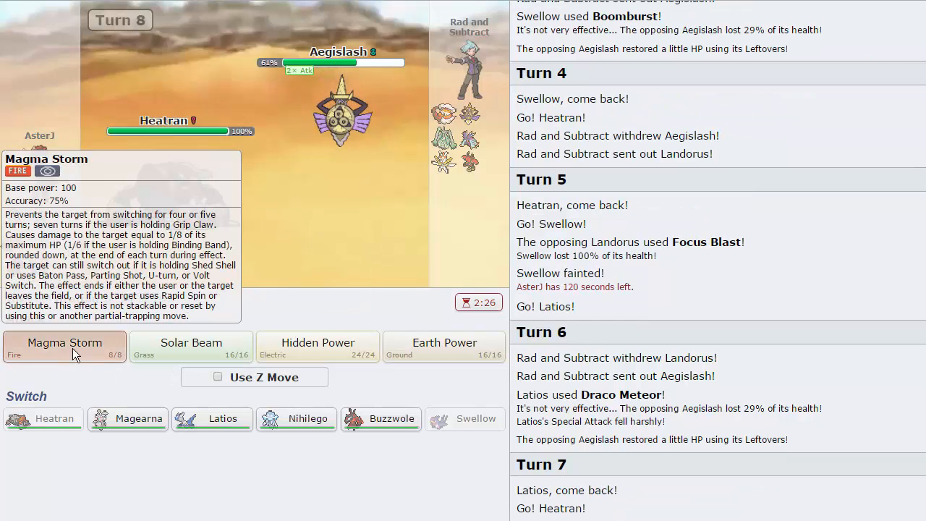
Knock out Aegislash with Heatran's Magma Storm, bringing Kartana out for turn 9.
left_click(64, 345)
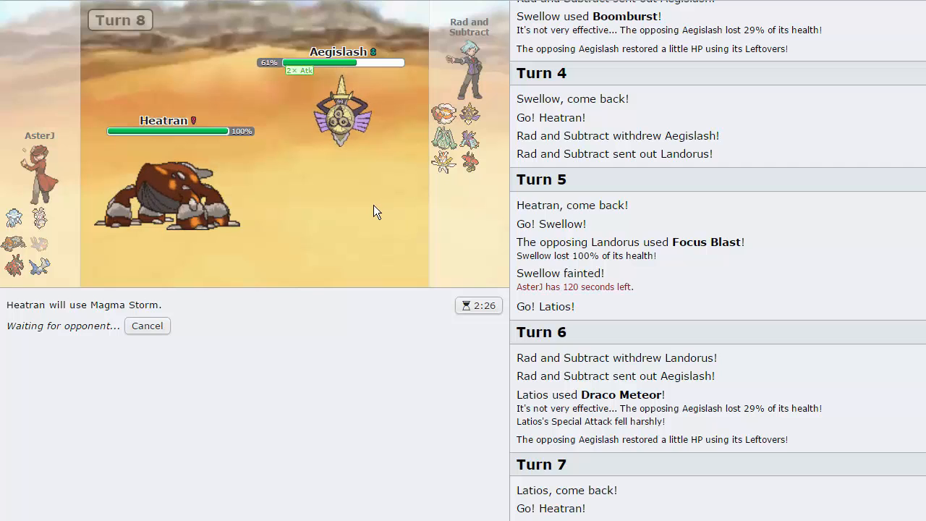
mouse_move(342, 109)
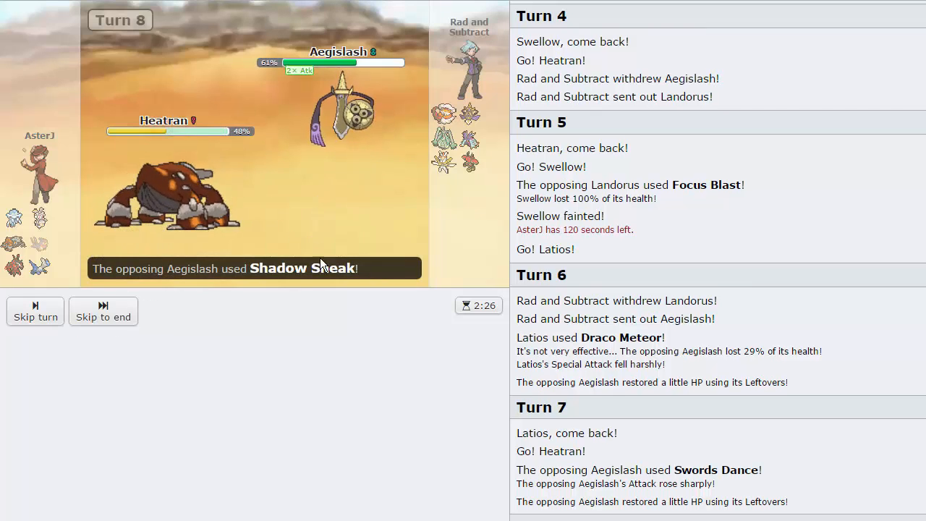
left_click(35, 311)
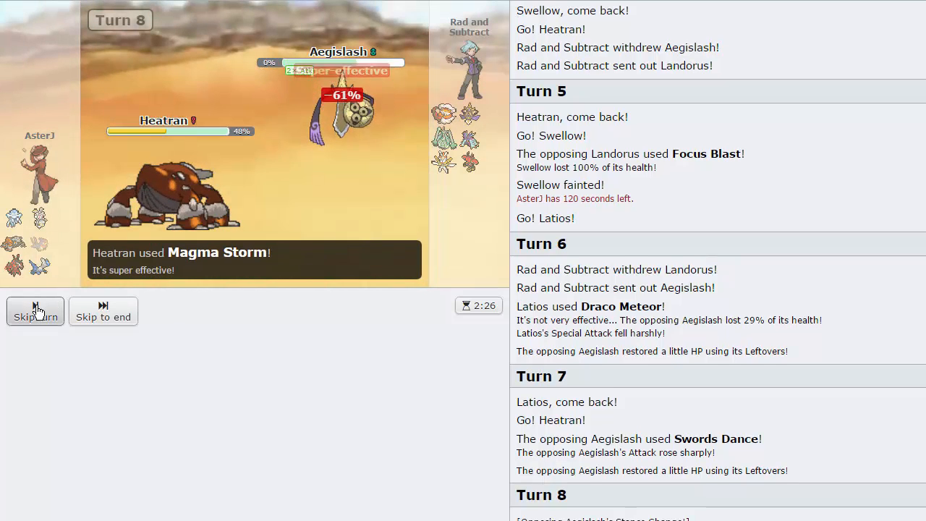
left_click(35, 311)
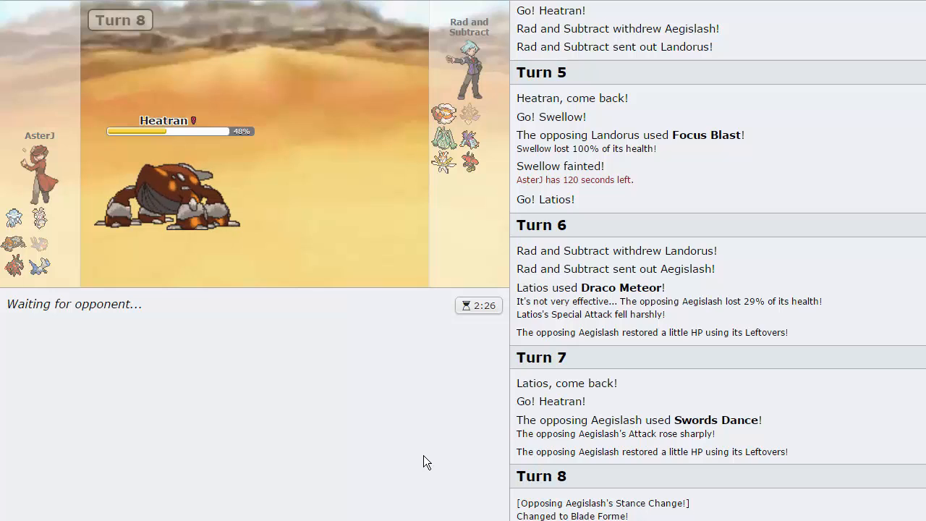
scroll("down", 3)
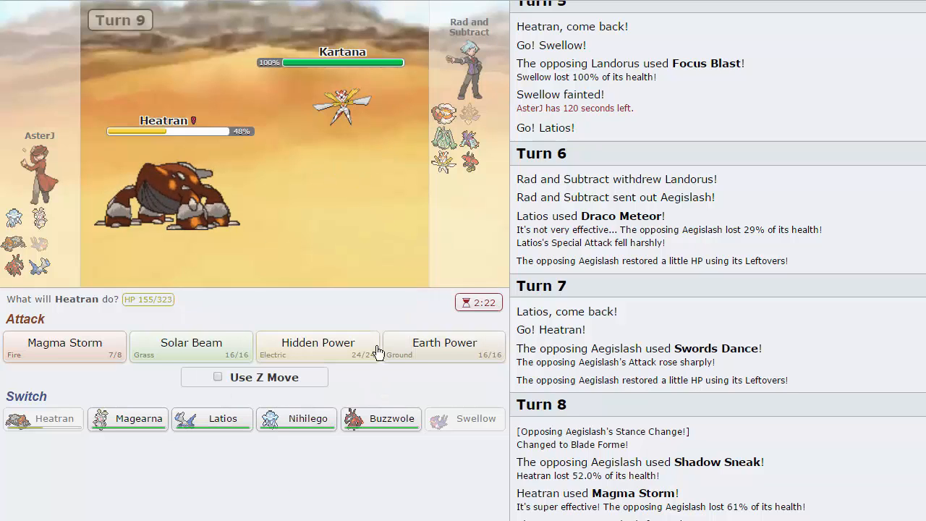
mouse_move(381, 418)
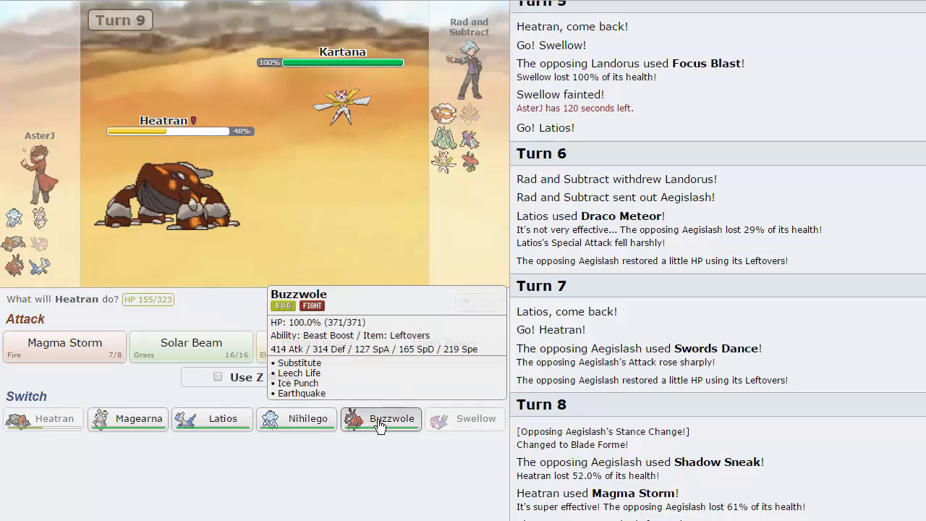
Bring Buzzwole in for Heatran, set a Substitute against Toxapex and lock in Earthquake.
left_click(382, 419)
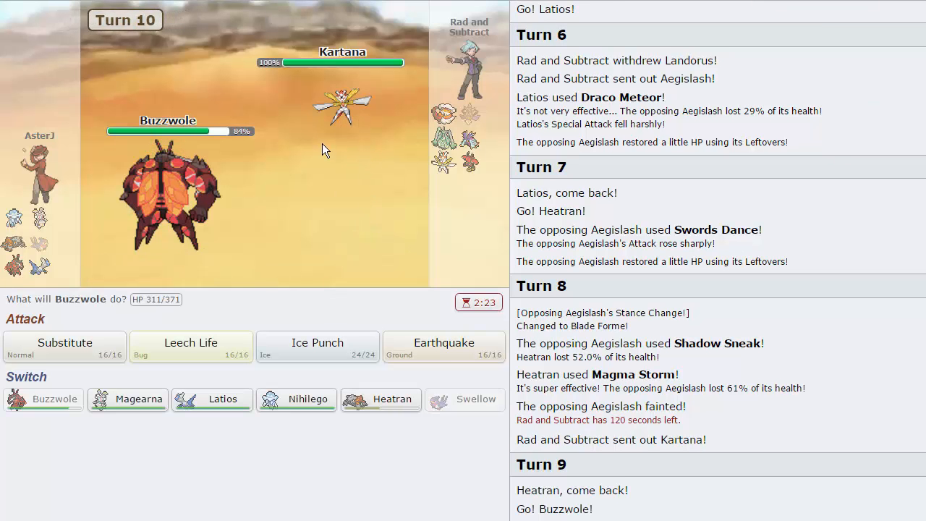
mouse_move(475, 155)
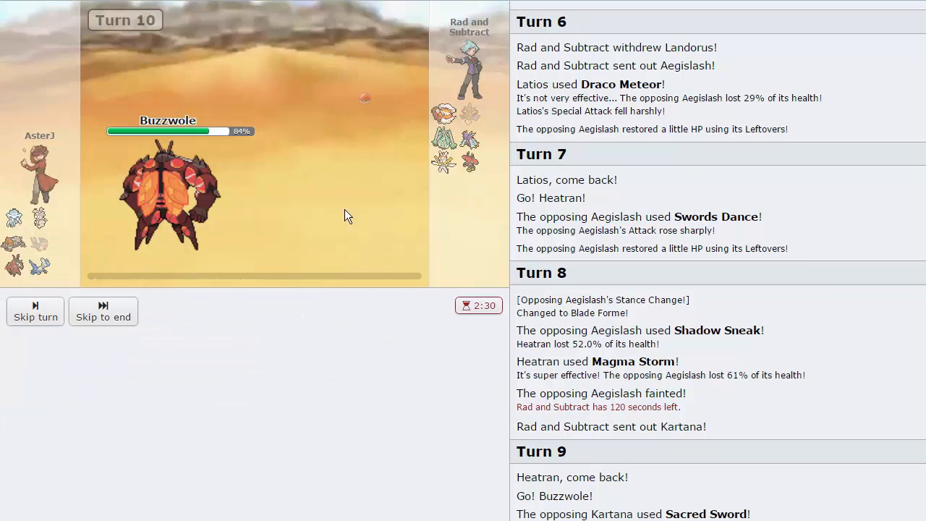
left_click(35, 311)
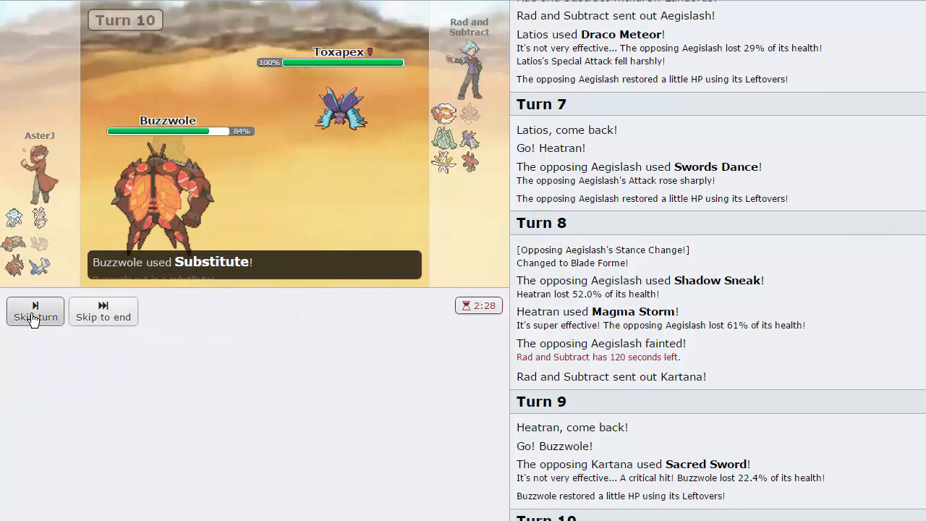
left_click(34, 317)
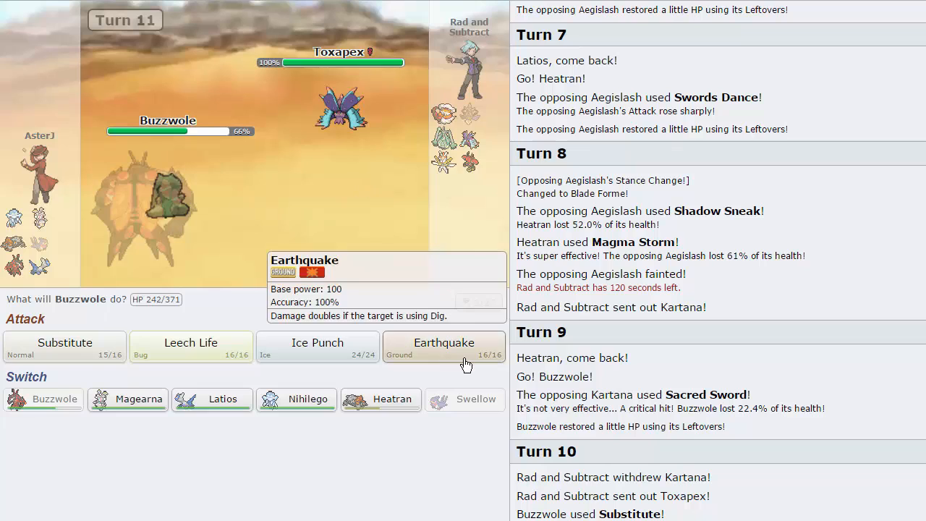
left_click(443, 346)
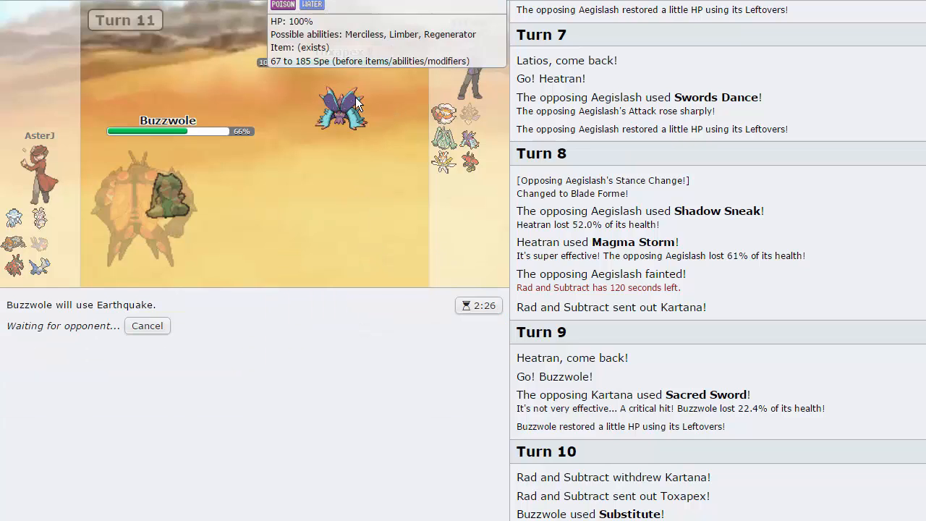
mouse_move(336, 303)
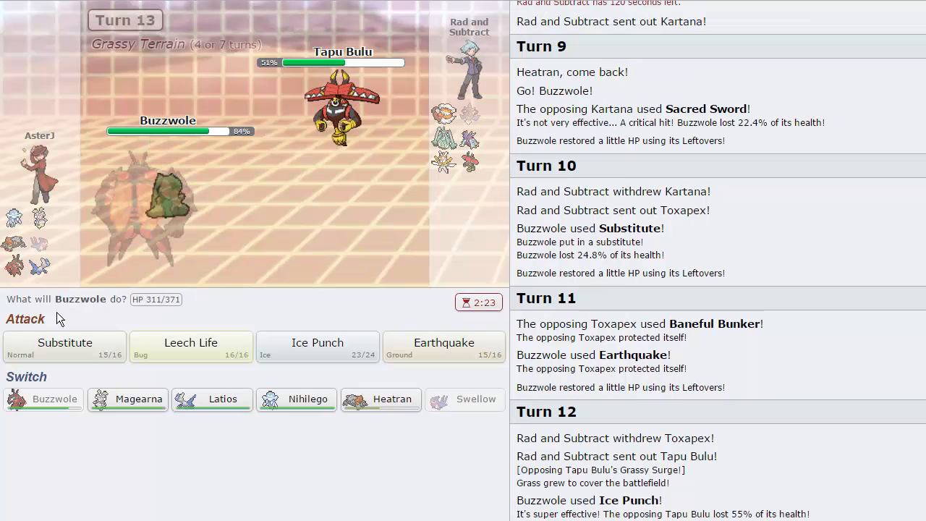
KO Tapu Bulu with Ice Punch, then hit Kartana with Earthquake and Landorus with Leech Life.
left_click(317, 348)
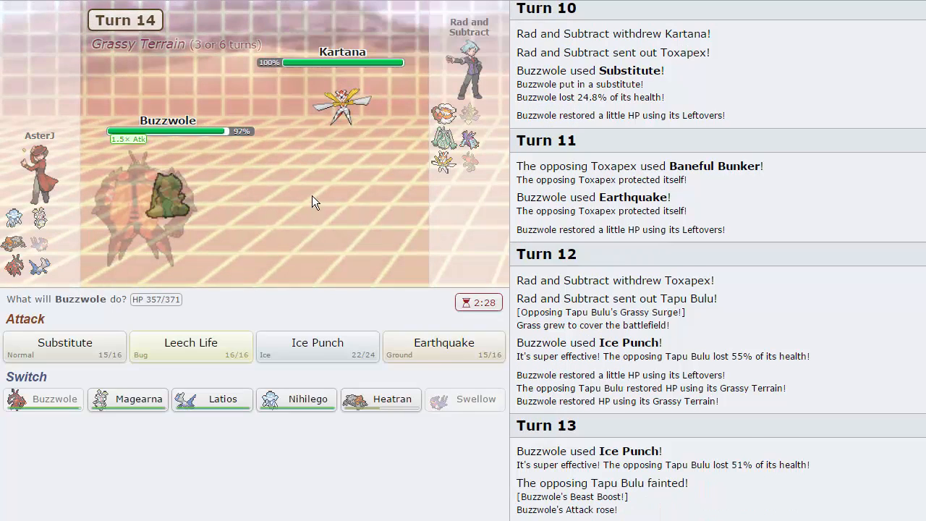
left_click(443, 348)
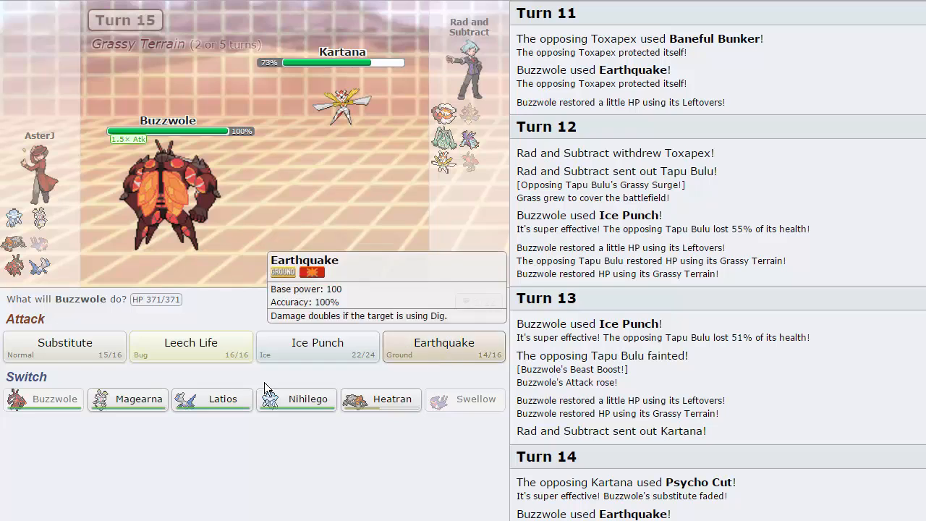
mouse_move(456, 371)
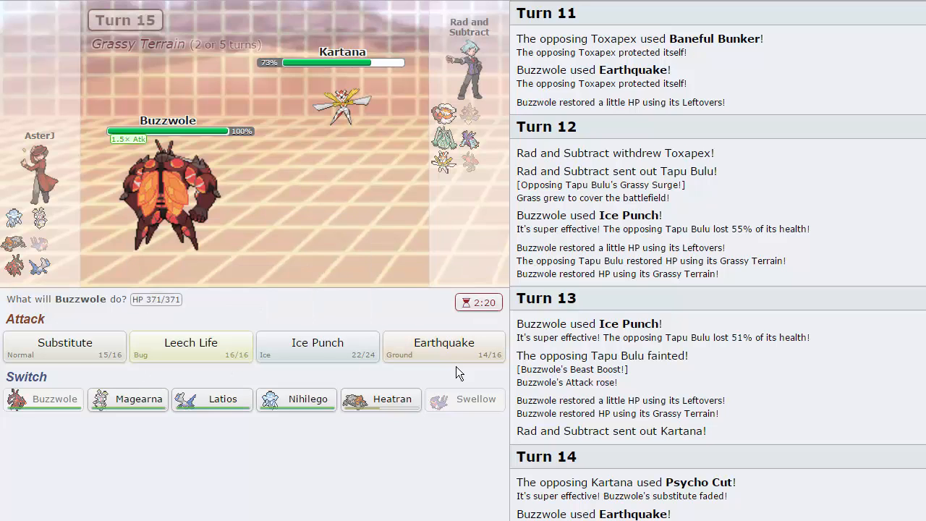
left_click(191, 342)
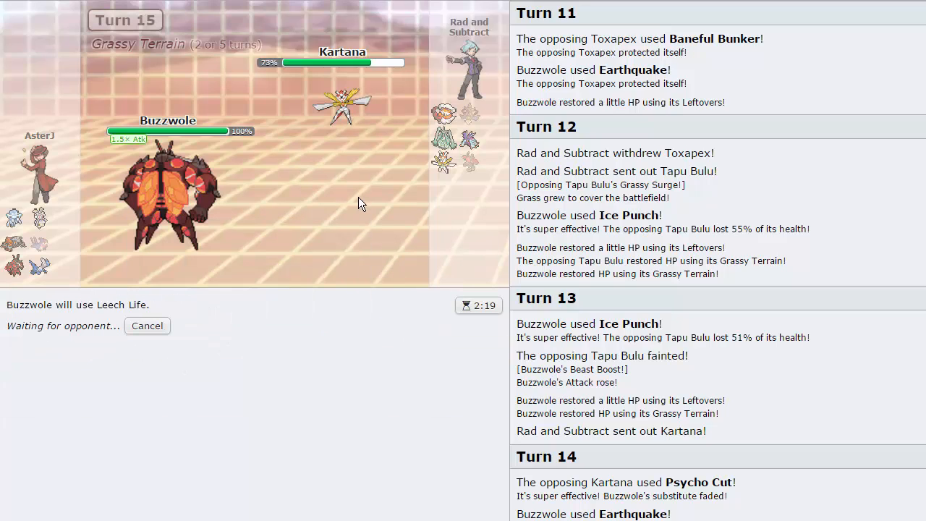
mouse_move(422, 145)
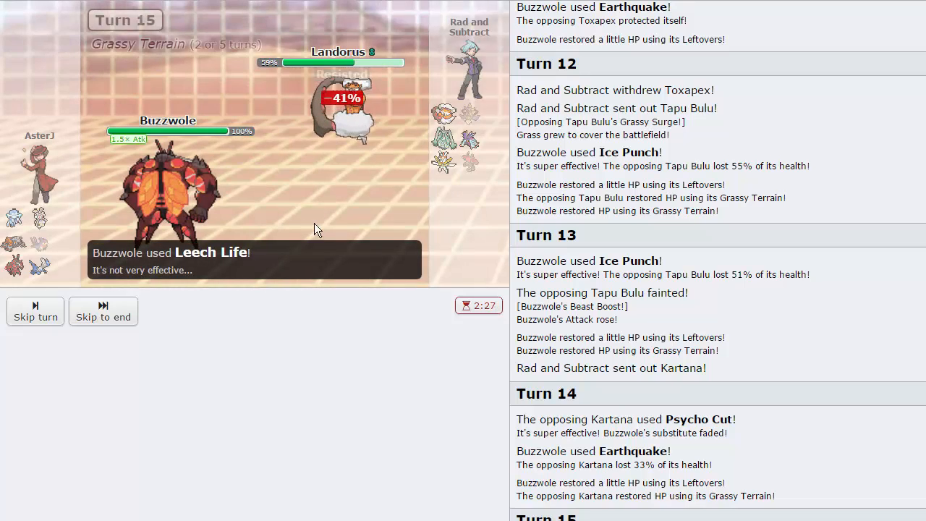
left_click(35, 311)
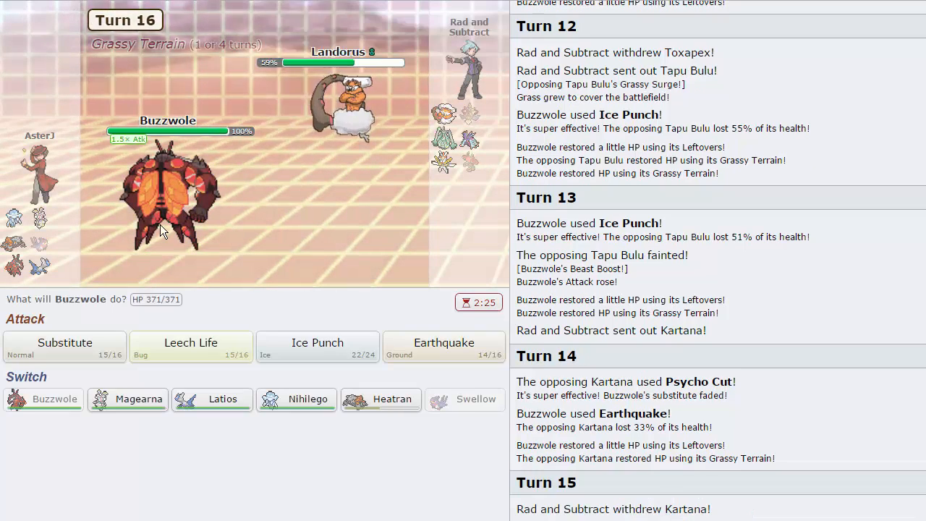
mouse_move(344, 109)
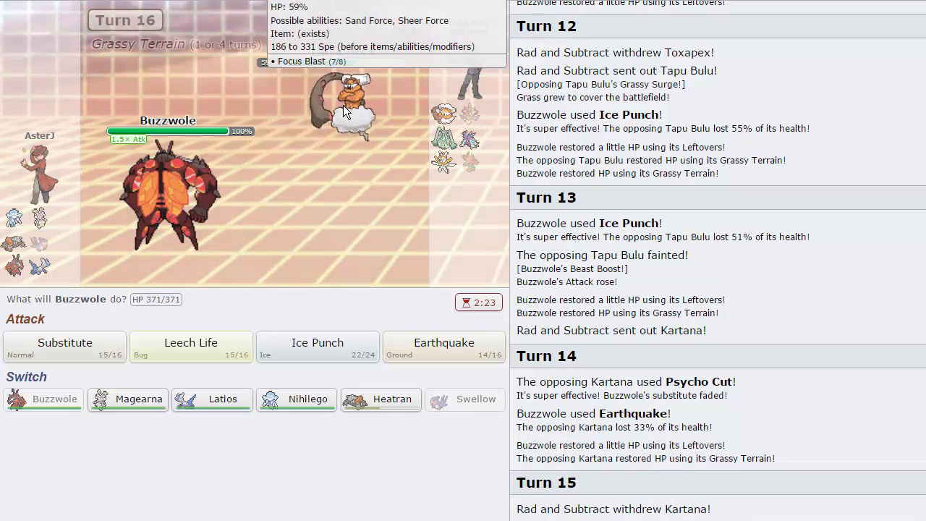
mouse_move(335, 152)
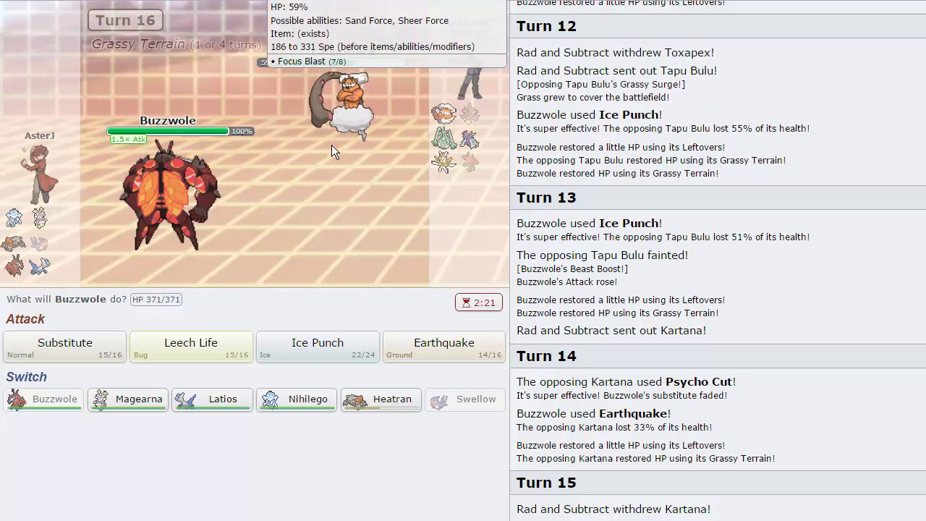
mouse_move(322, 197)
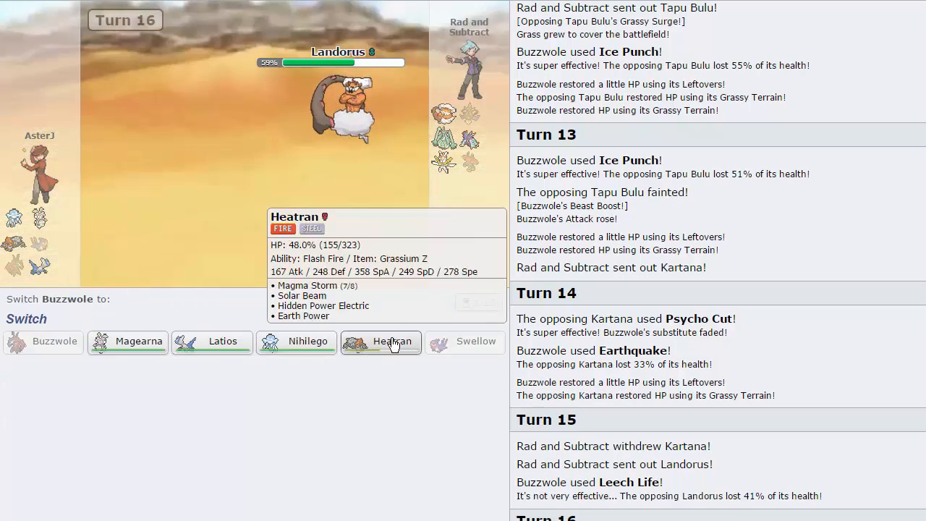
mouse_move(470, 139)
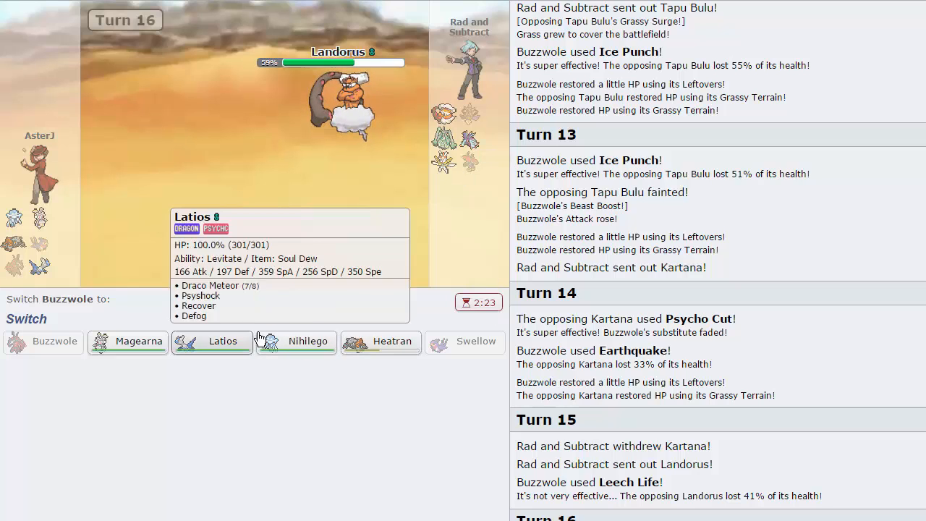
mouse_move(127, 342)
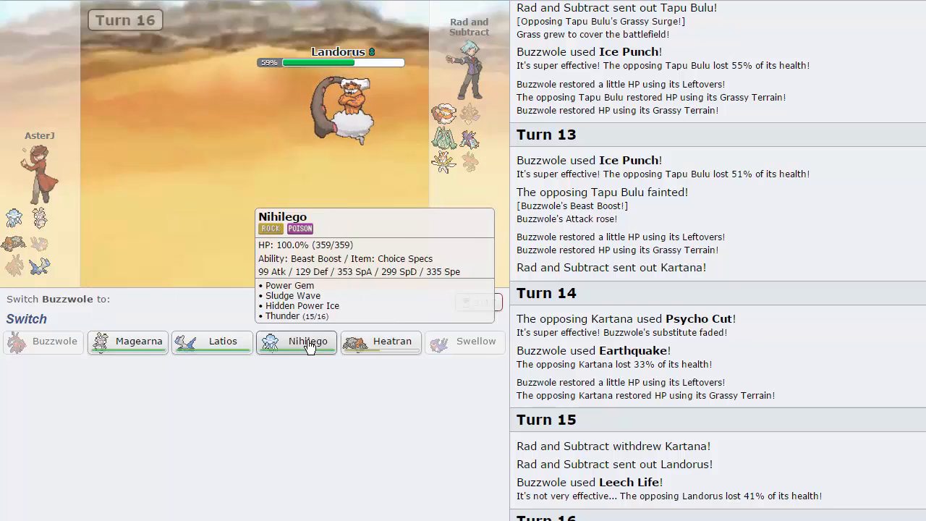
Send Nihilego in to replace the fainted Buzzwole against Landorus.
left_click(297, 342)
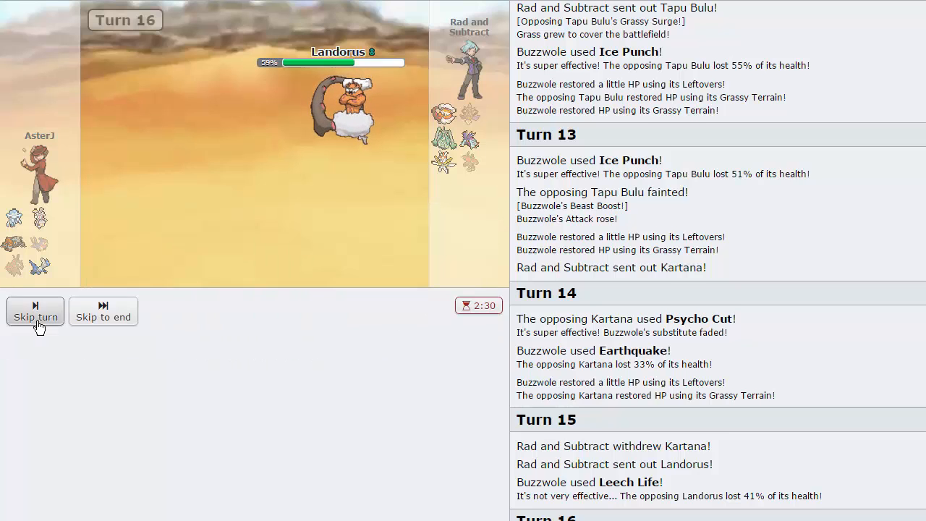
Hit Toxapex with Nihilego's Power Gem each turn, wearing it down to 36%.
left_click(35, 317)
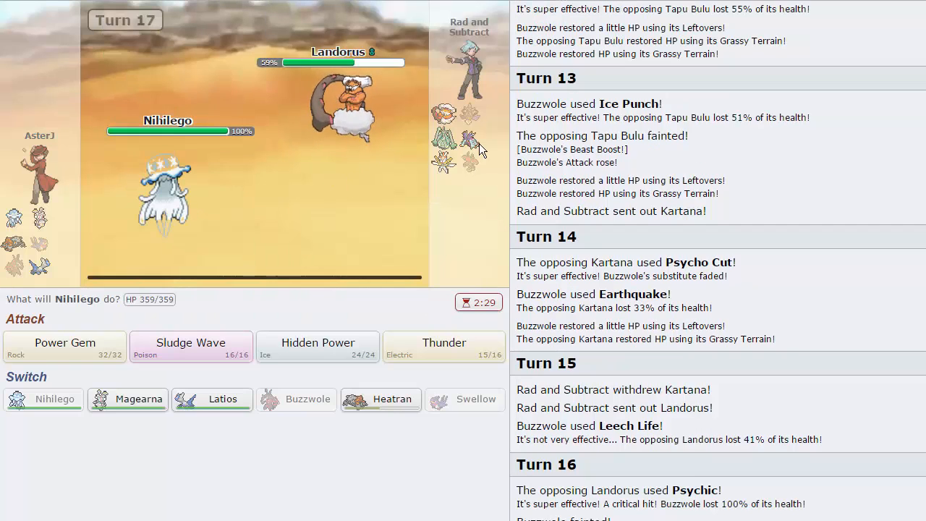
left_click(64, 346)
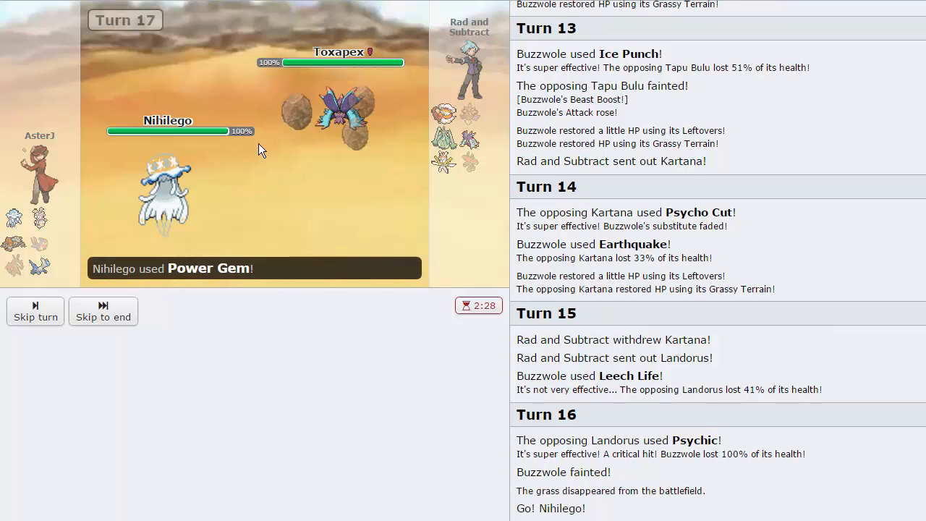
left_click(35, 311)
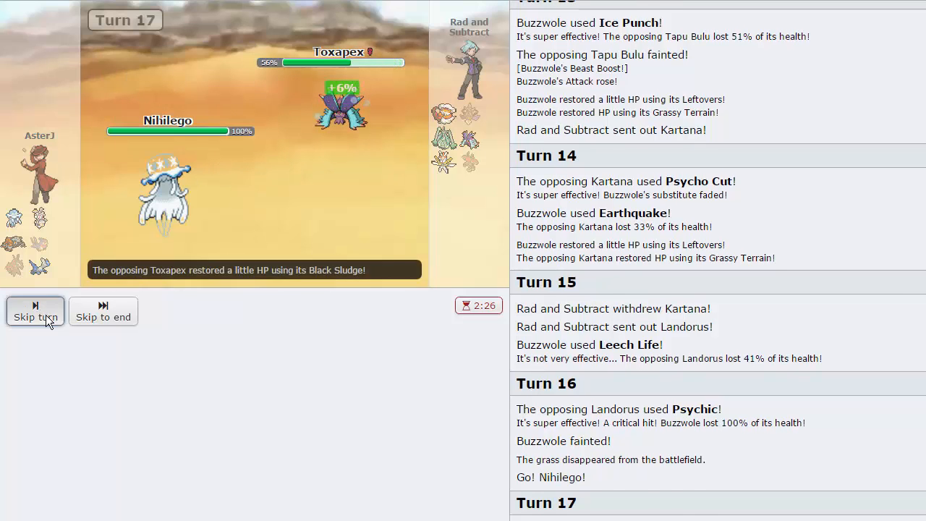
left_click(35, 312)
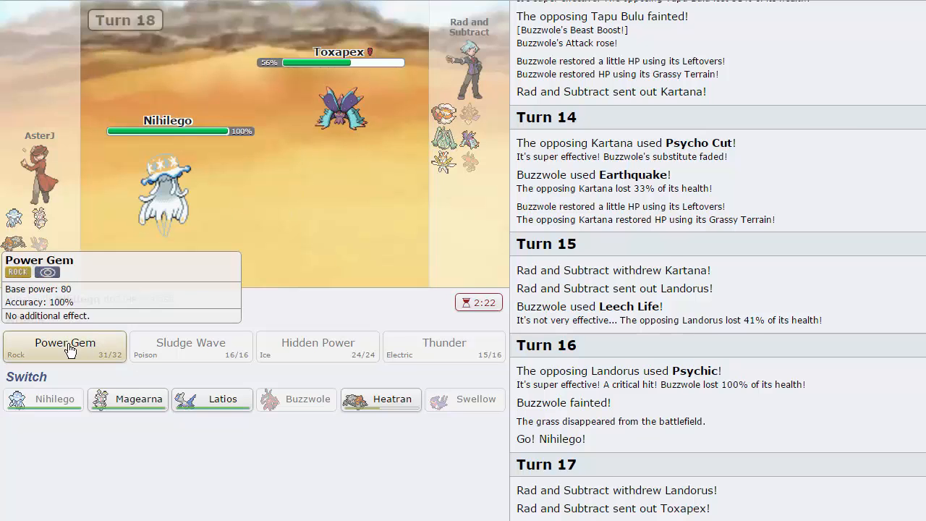
left_click(64, 346)
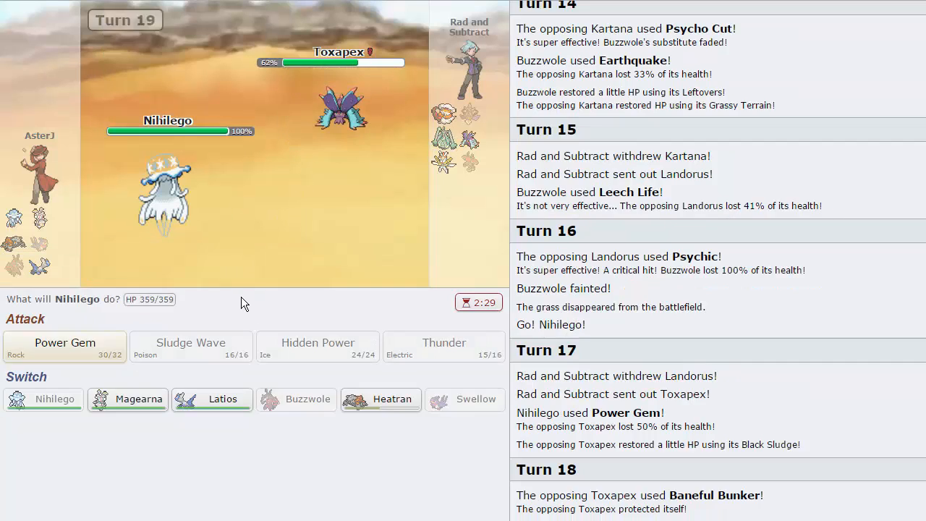
left_click(63, 347)
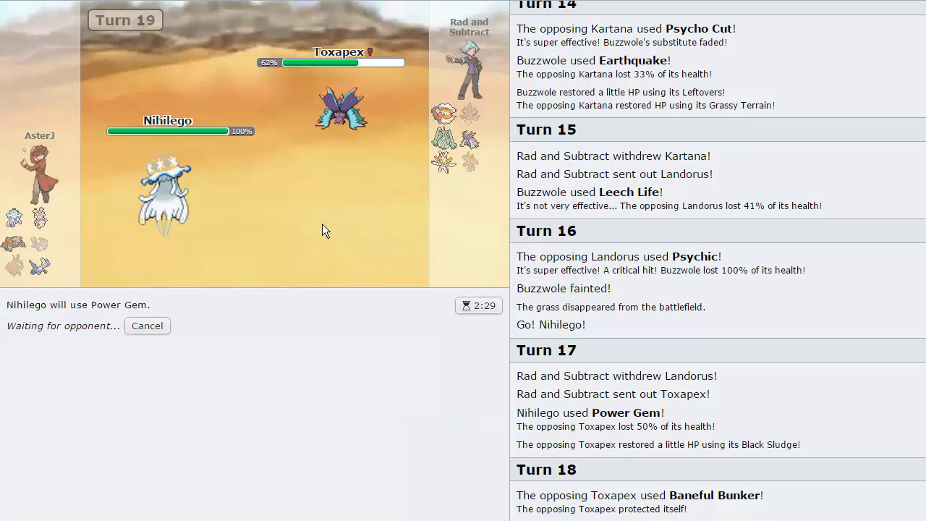
mouse_move(417, 221)
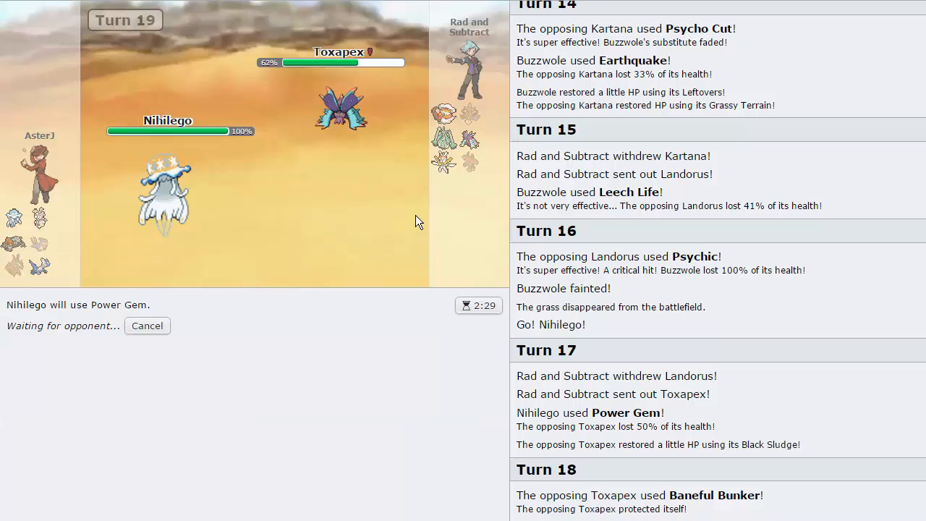
mouse_move(346, 181)
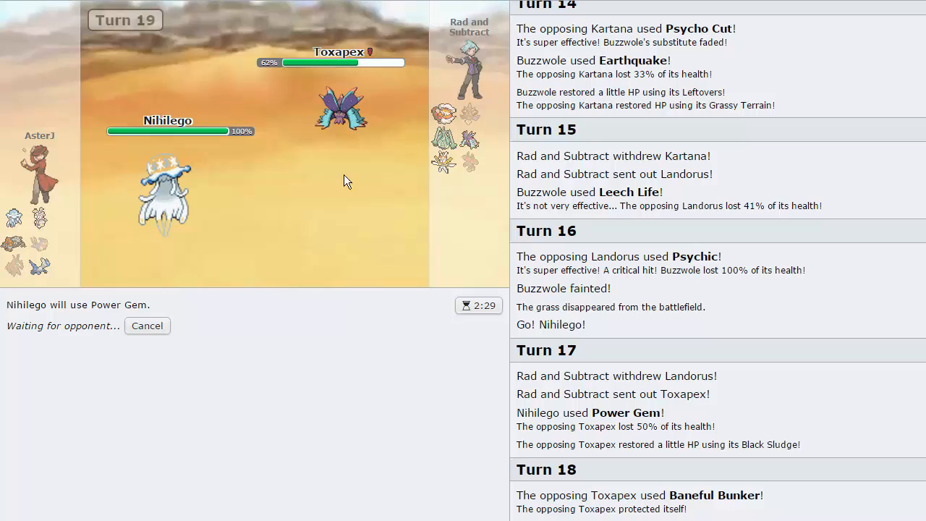
mouse_move(446, 171)
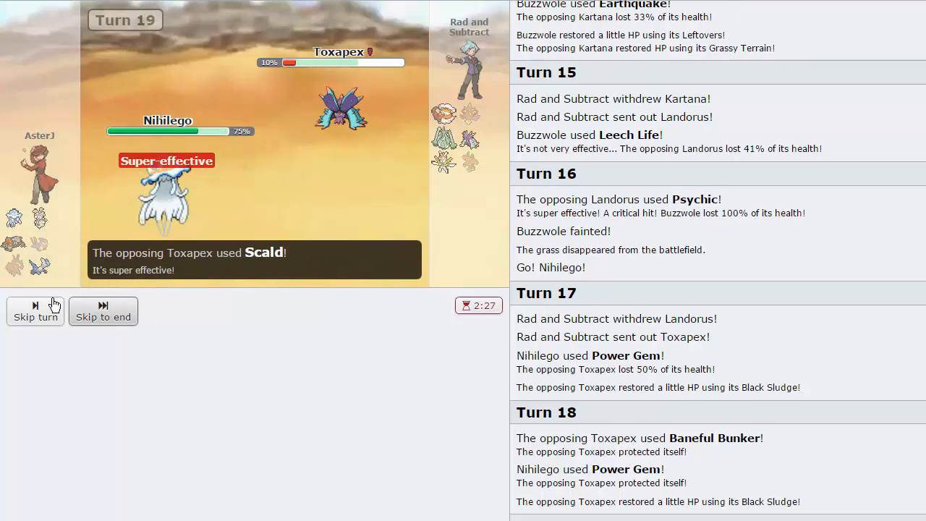
left_click(35, 311)
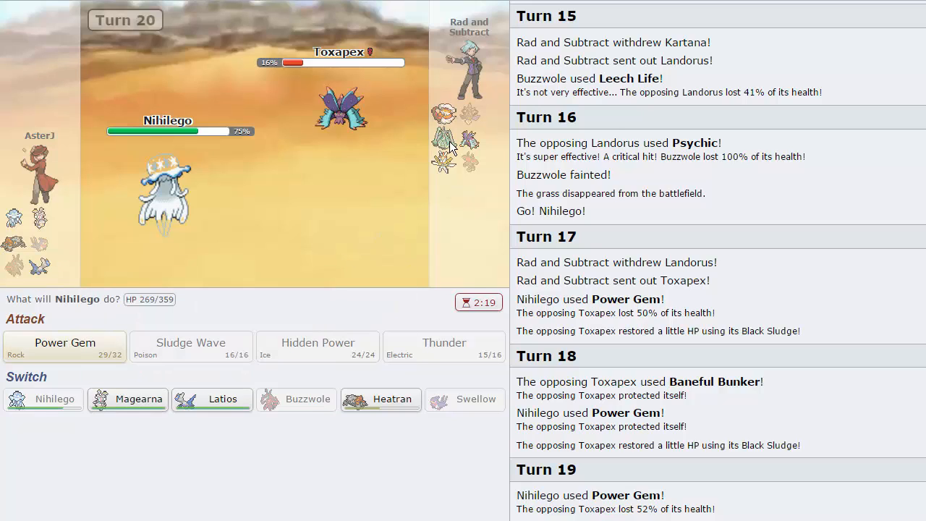
mouse_move(445, 152)
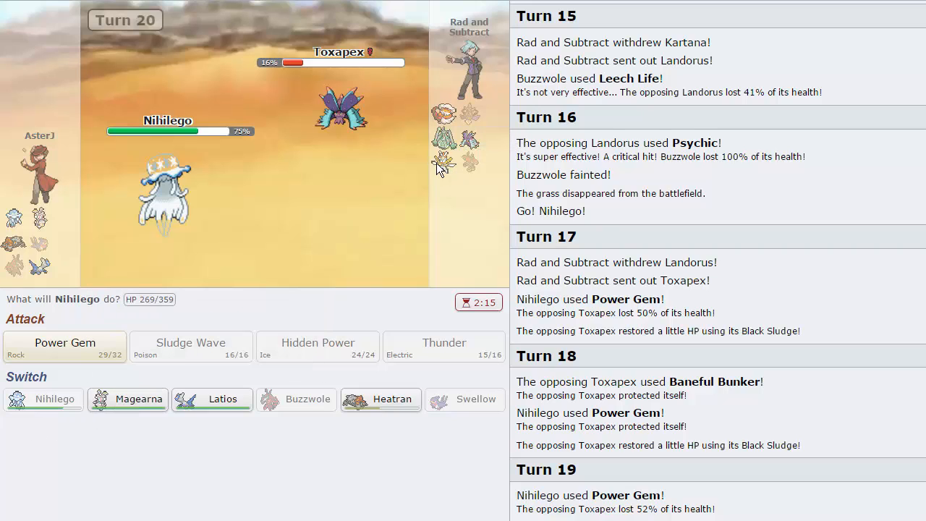
mouse_move(127, 399)
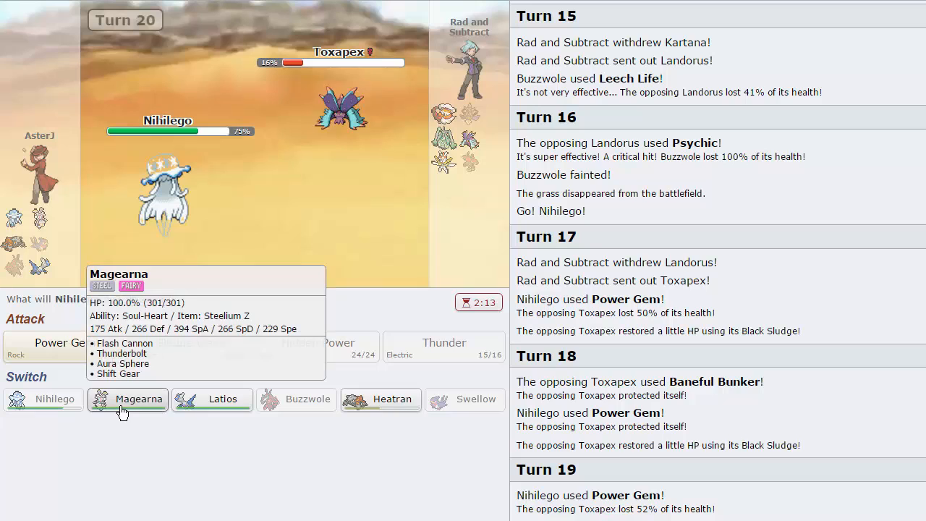
Switch Nihilego out for Magearna to face the incoming Kartana on turn 21.
left_click(127, 399)
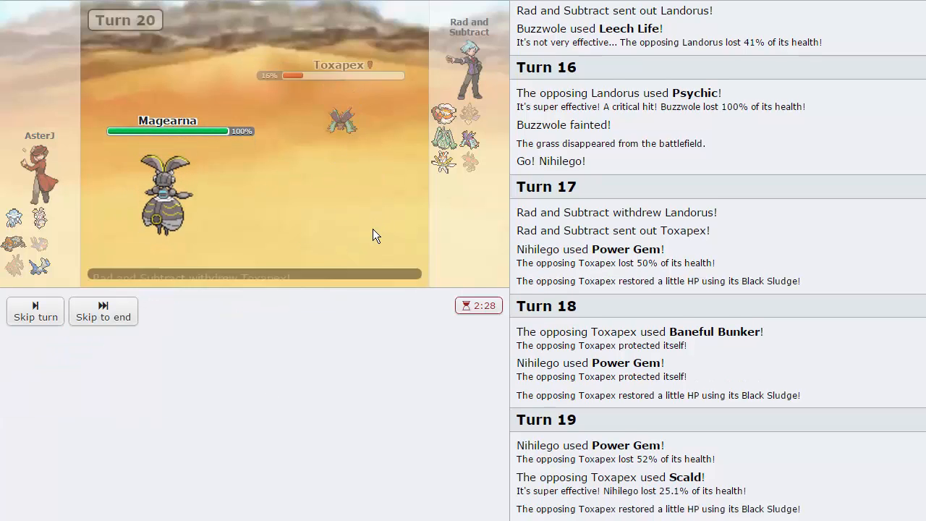
left_click(35, 313)
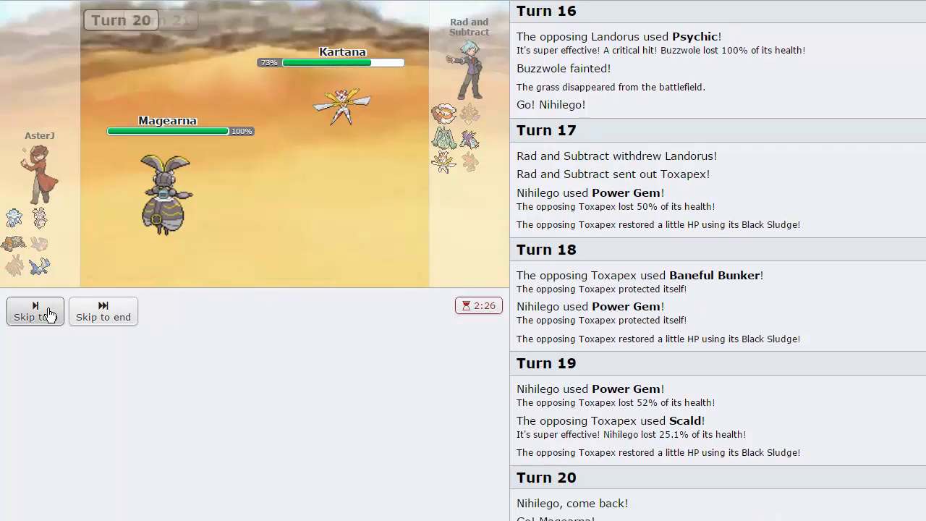
left_click(35, 312)
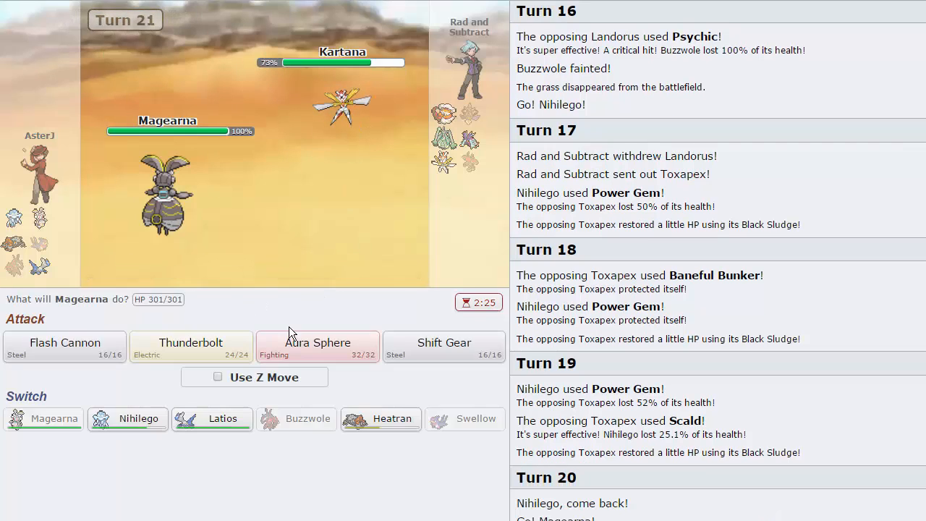
mouse_move(162, 203)
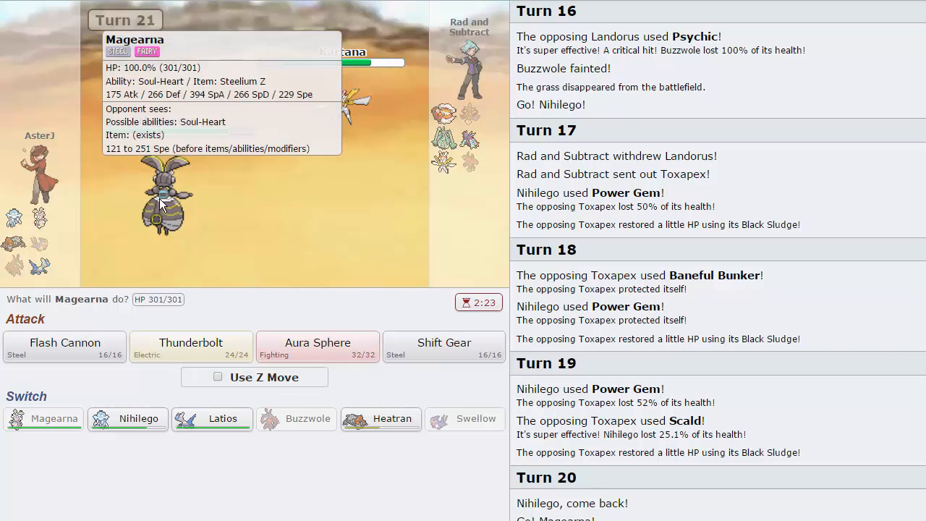
mouse_move(345, 109)
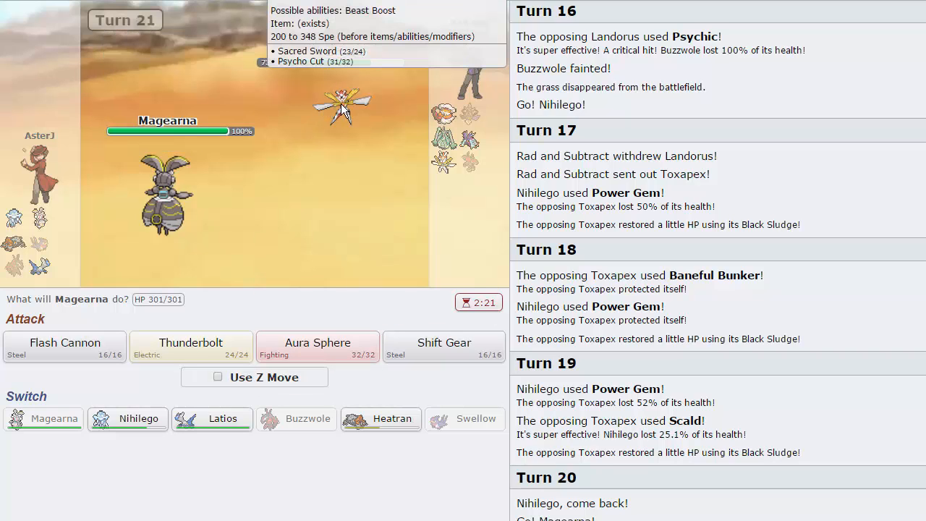
mouse_move(423, 113)
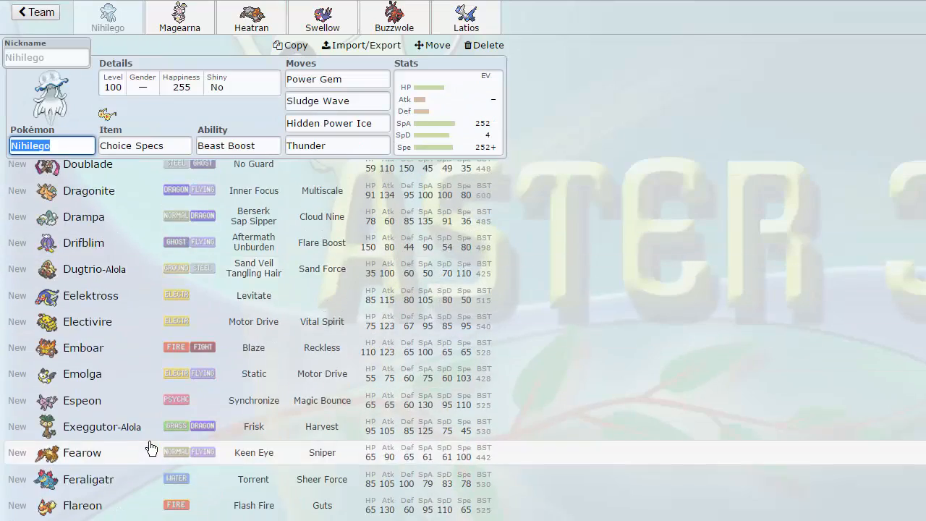
Load the OU Spikes Klefki set as Pokémon 1 and retune its defence EVs.
scroll("down", 3)
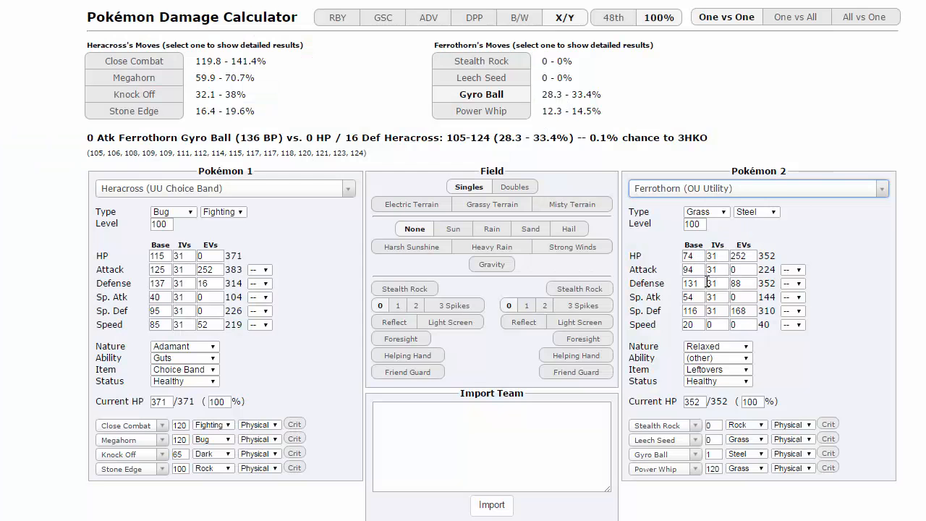
triple_click(692, 283)
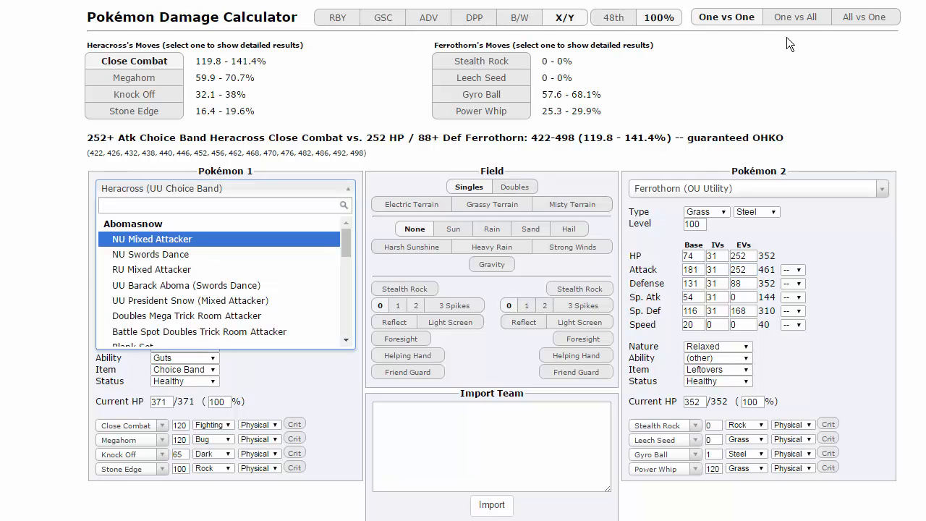
type("klefki")
type("252")
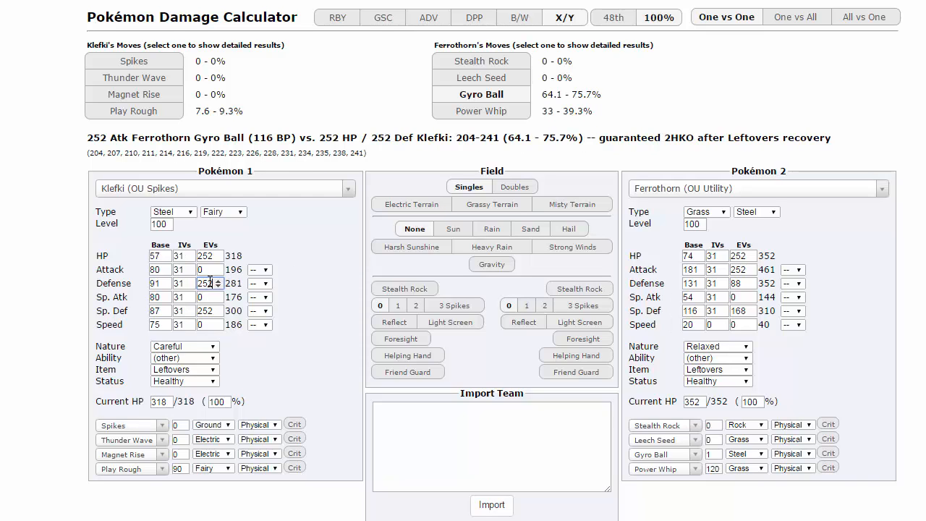
left_click(217, 287)
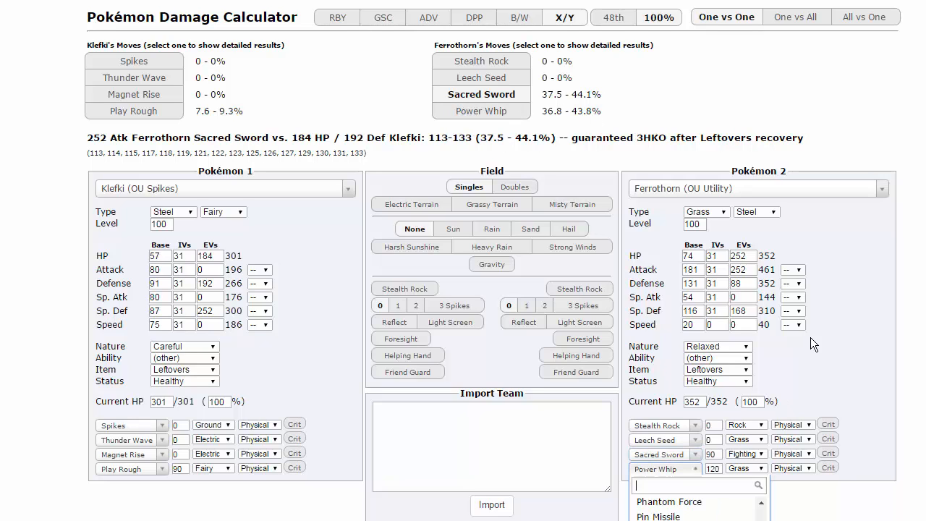
mouse_move(828, 348)
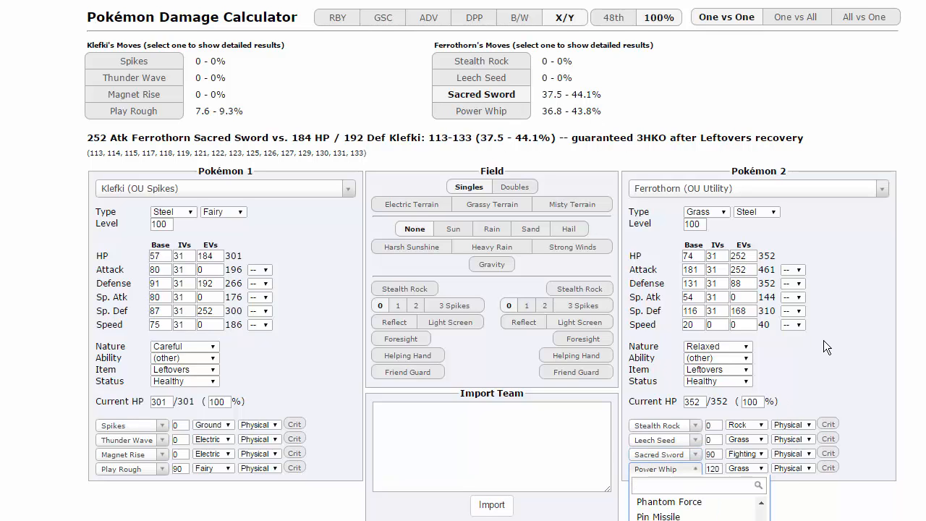
Give Ferrothorn Iron Head and check the damage roll against Klefki.
type("iron")
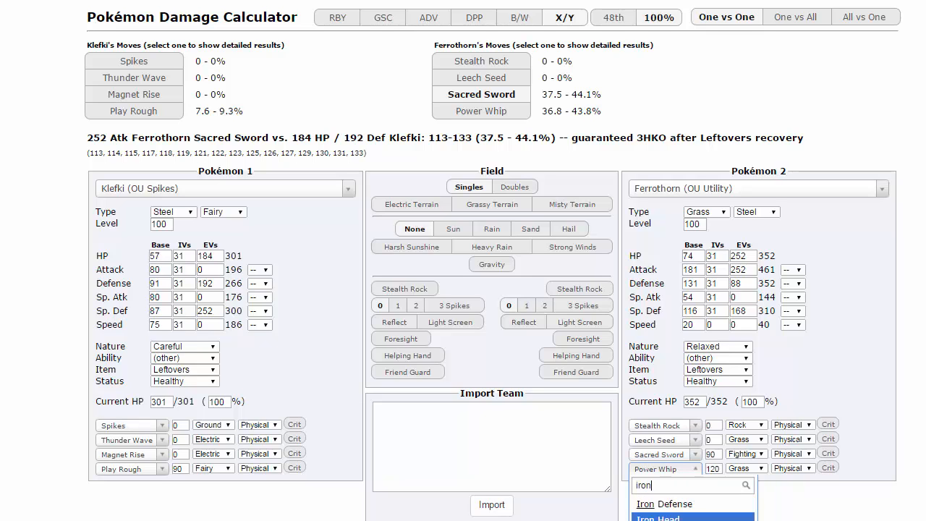
left_click(657, 519)
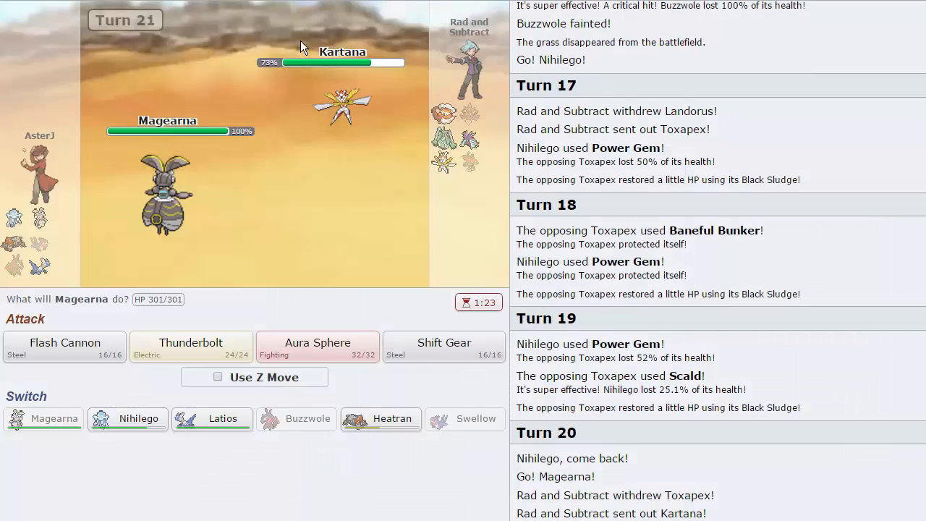
Attack Kartana with Magearna, then use Aura Sphere on turn 22.
left_click(317, 347)
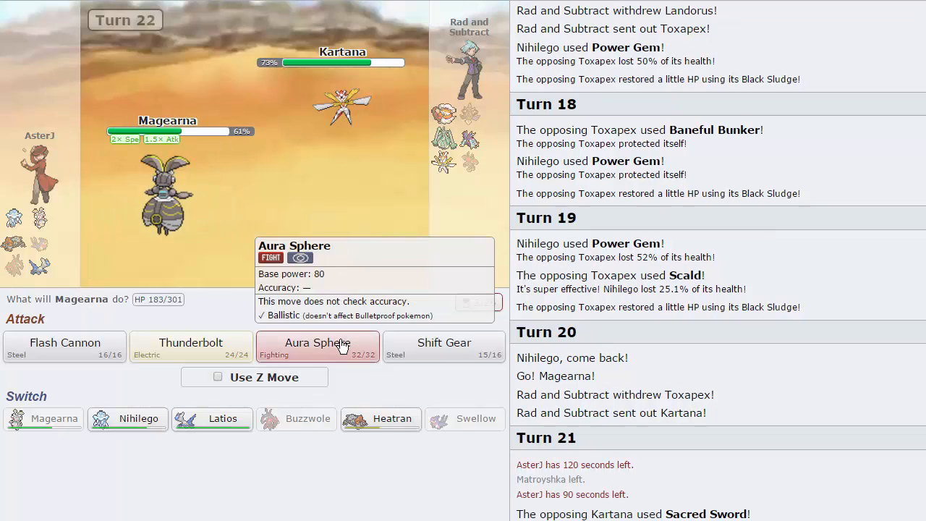
left_click(317, 347)
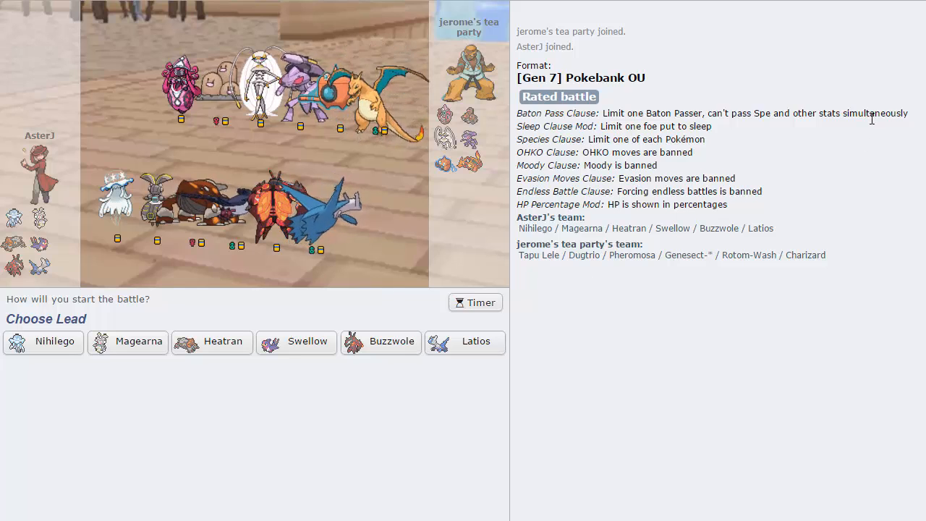
mouse_move(212, 341)
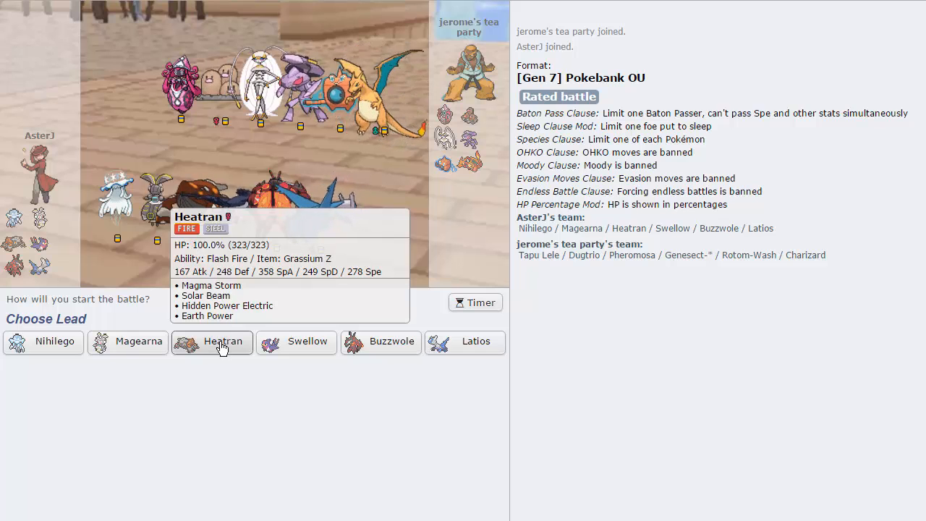
mouse_move(220, 360)
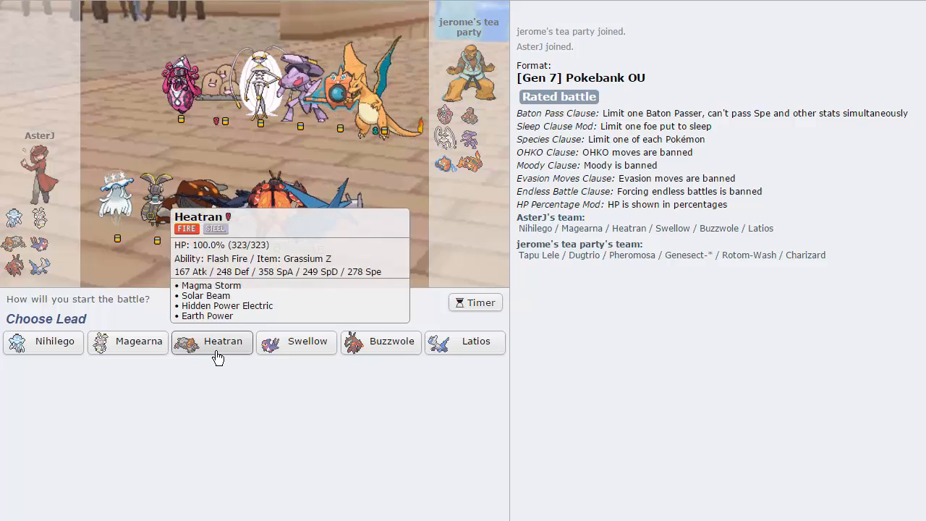
mouse_move(270, 200)
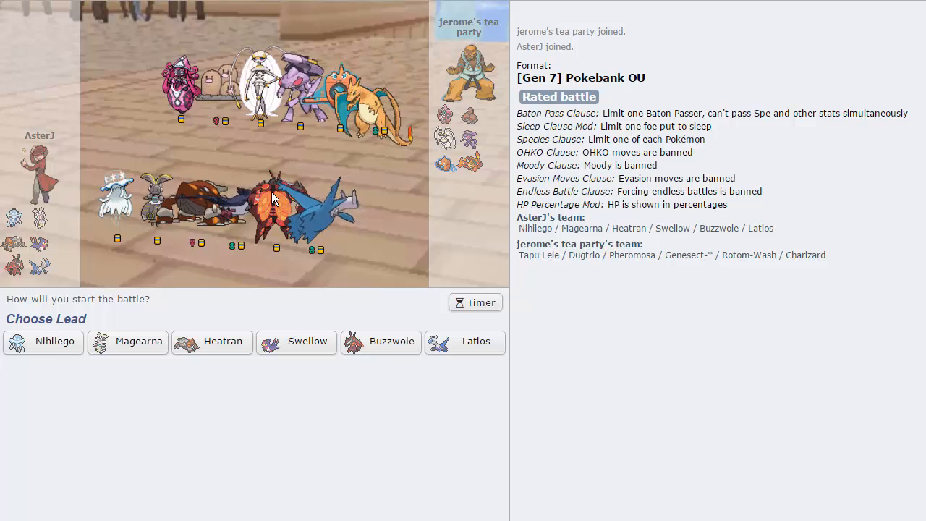
mouse_move(463, 341)
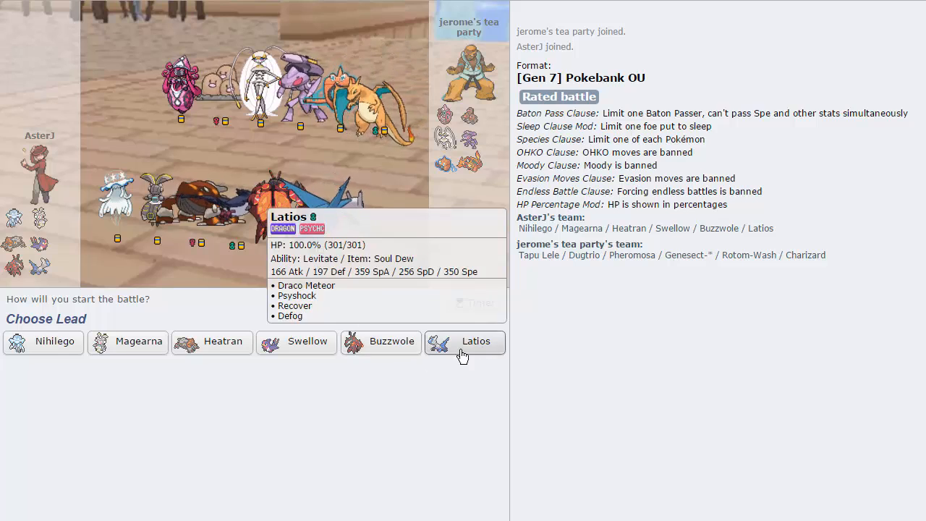
mouse_move(382, 341)
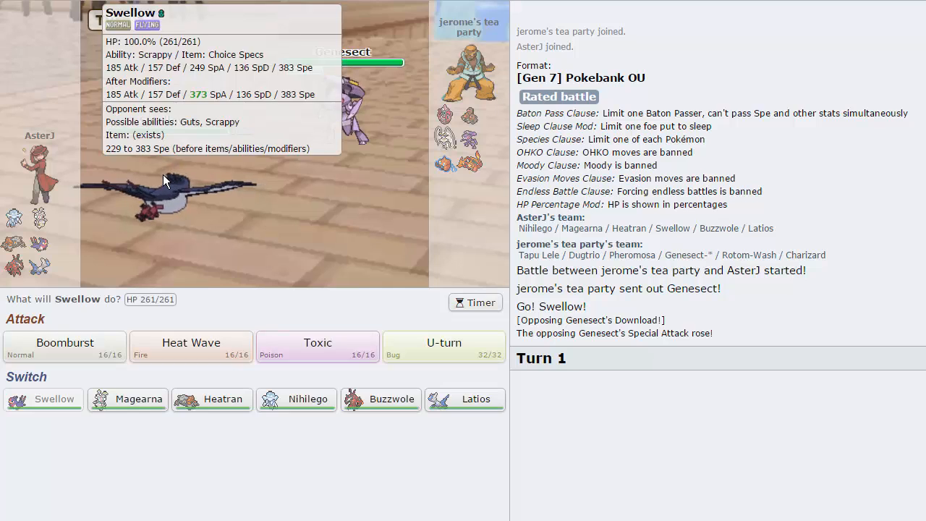
mouse_move(354, 152)
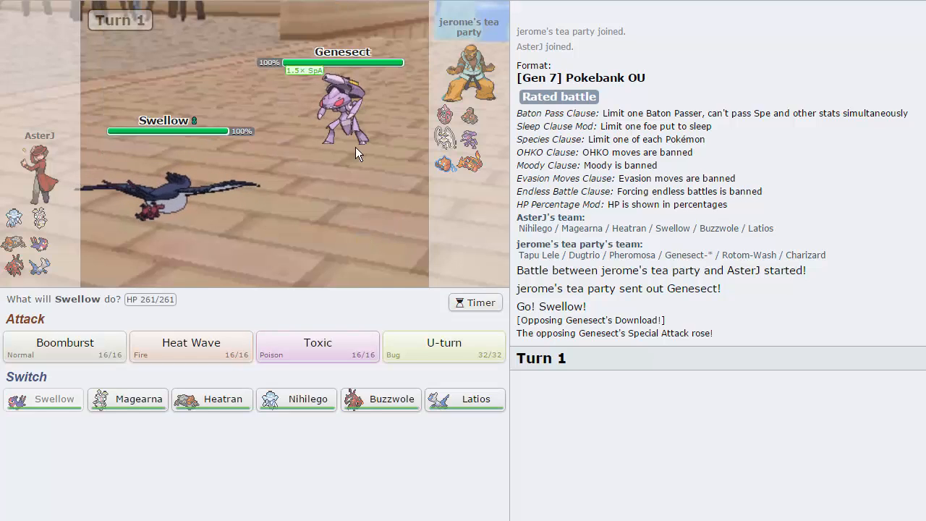
mouse_move(433, 215)
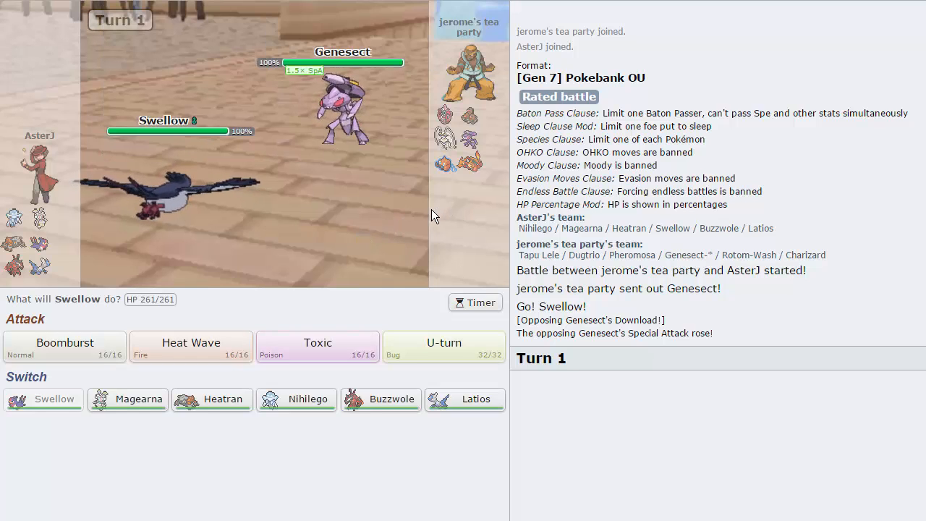
mouse_move(191, 342)
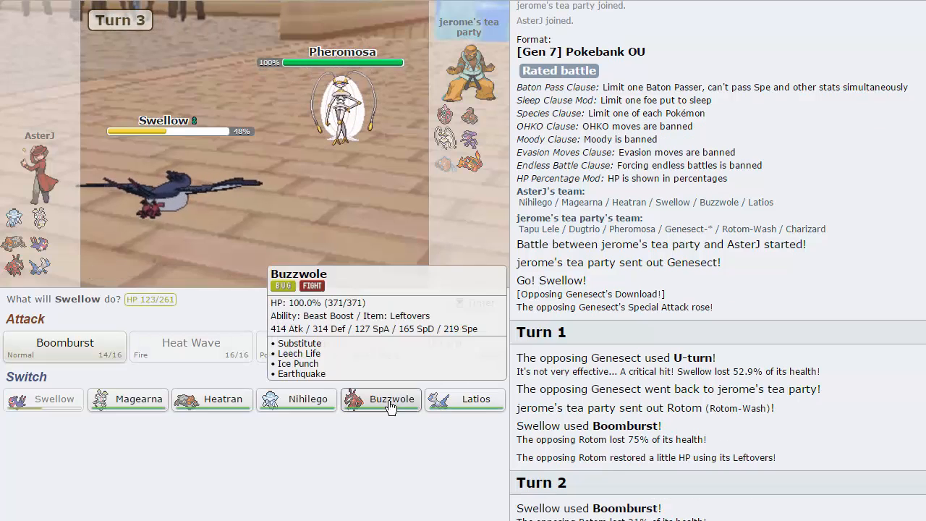
Bring in Buzzwole for Swellow and set up a Substitute against Charizard.
left_click(382, 400)
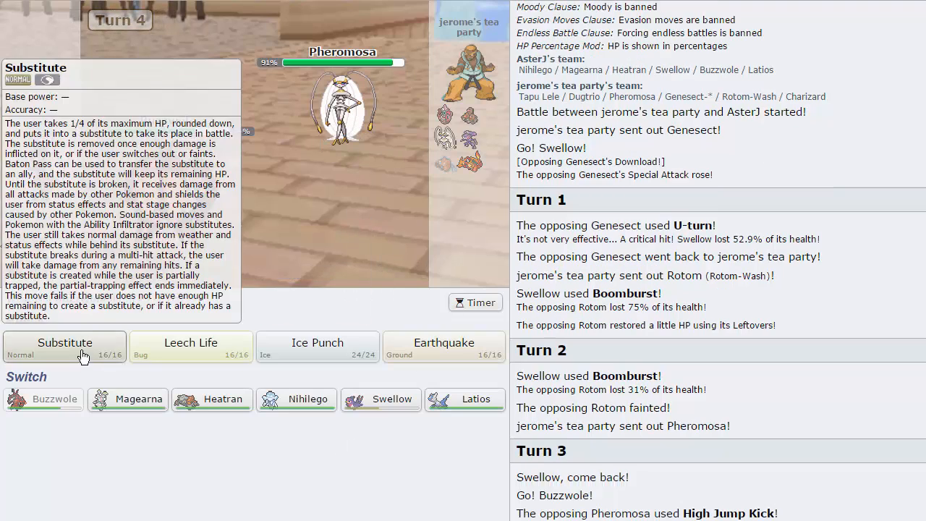
left_click(64, 347)
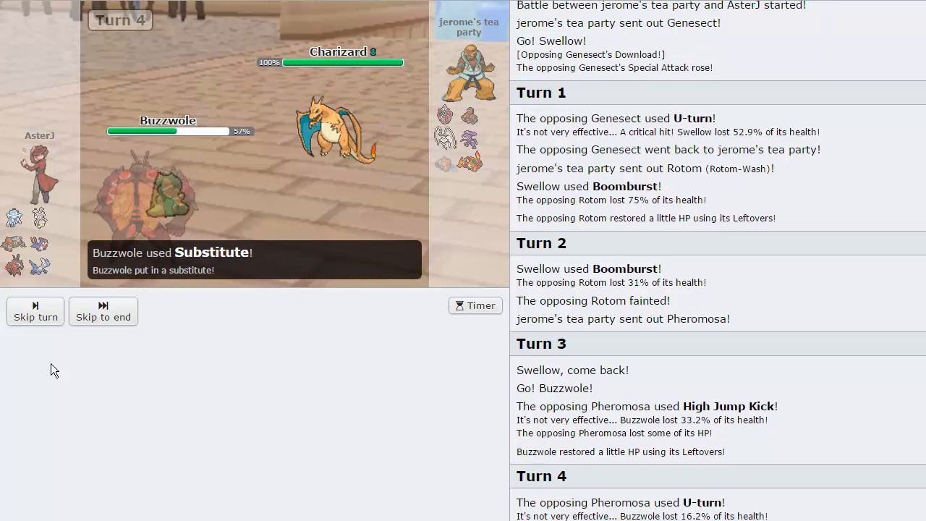
Hit Charizard with Earthquake and then Ice Punch as Dugtrio comes in.
left_click(35, 312)
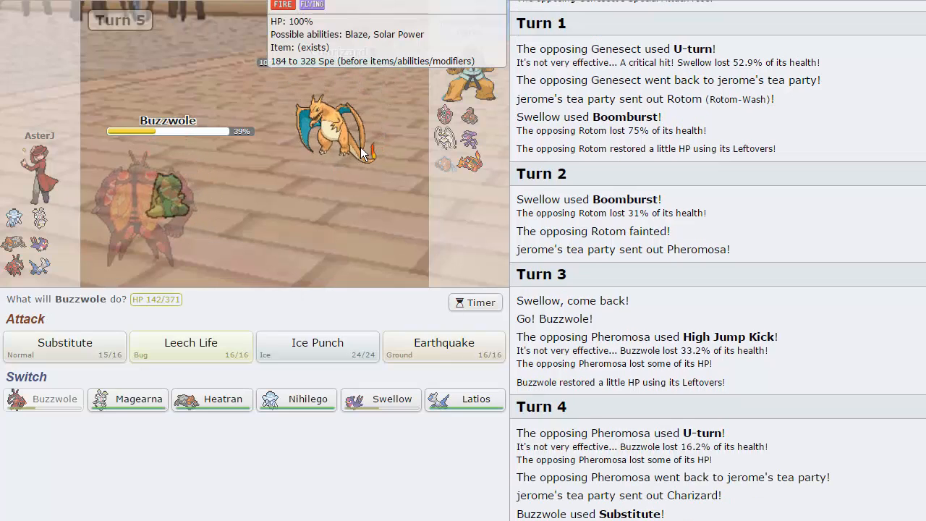
mouse_move(405, 213)
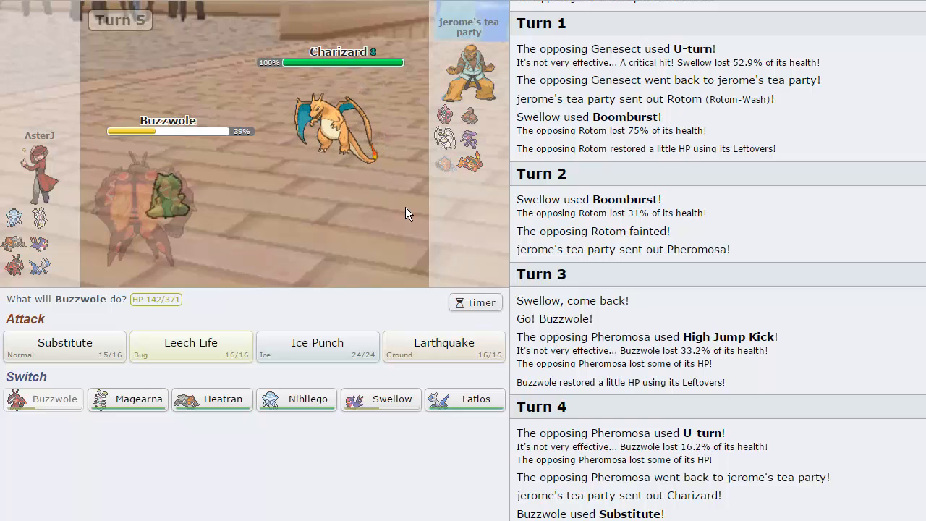
mouse_move(444, 352)
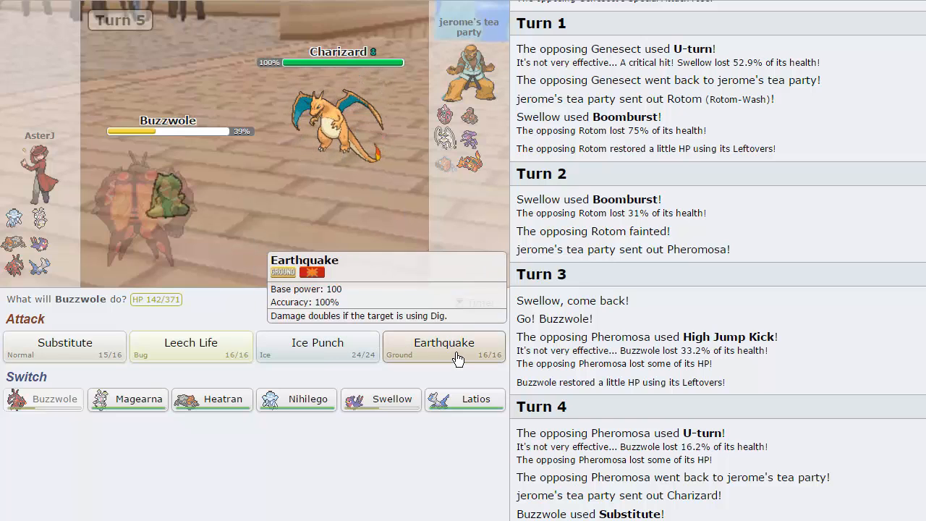
mouse_move(335, 240)
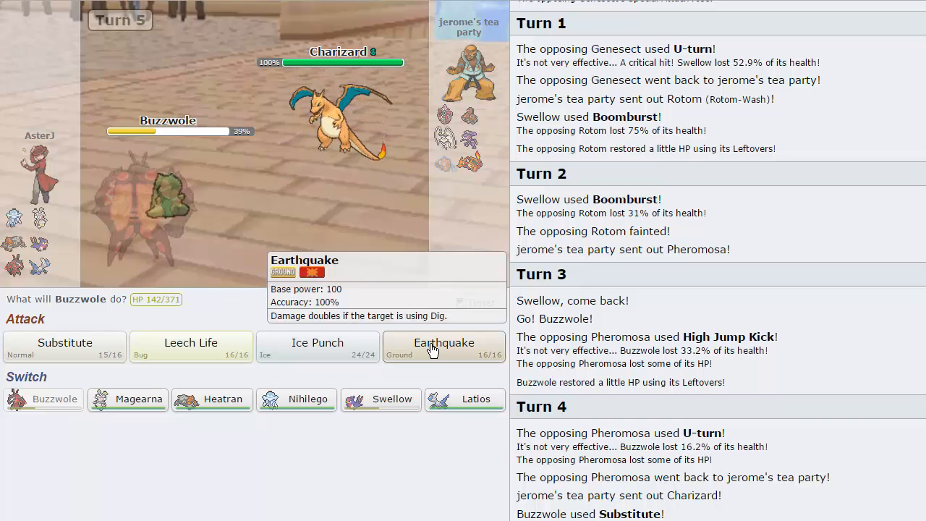
mouse_move(381, 400)
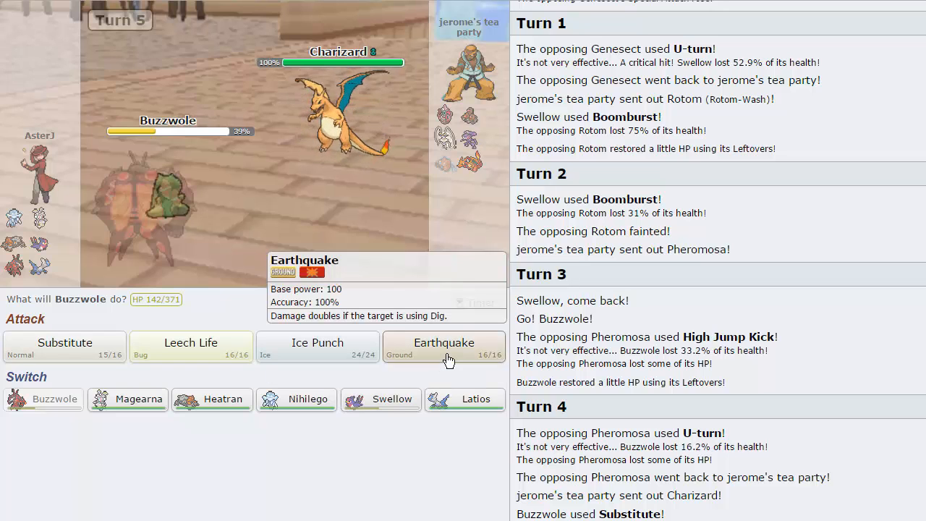
left_click(443, 348)
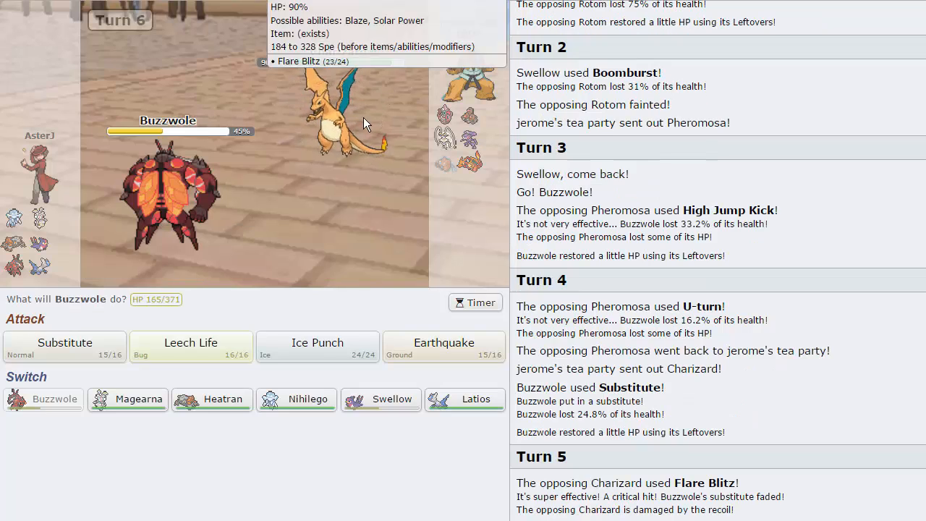
mouse_move(441, 243)
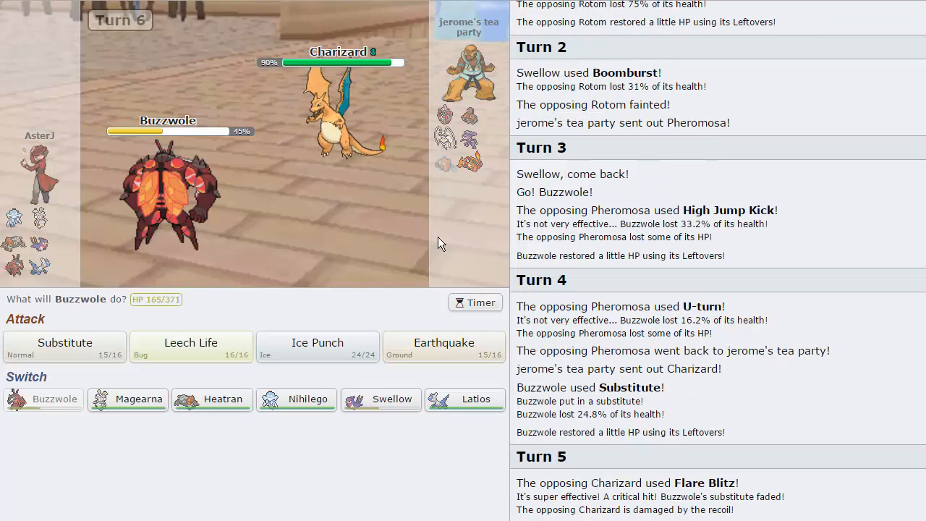
mouse_move(317, 345)
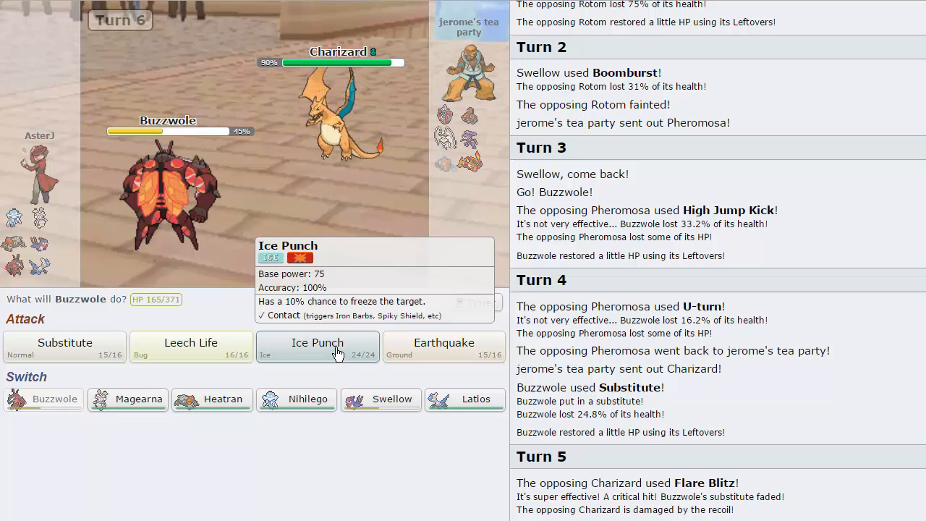
left_click(317, 346)
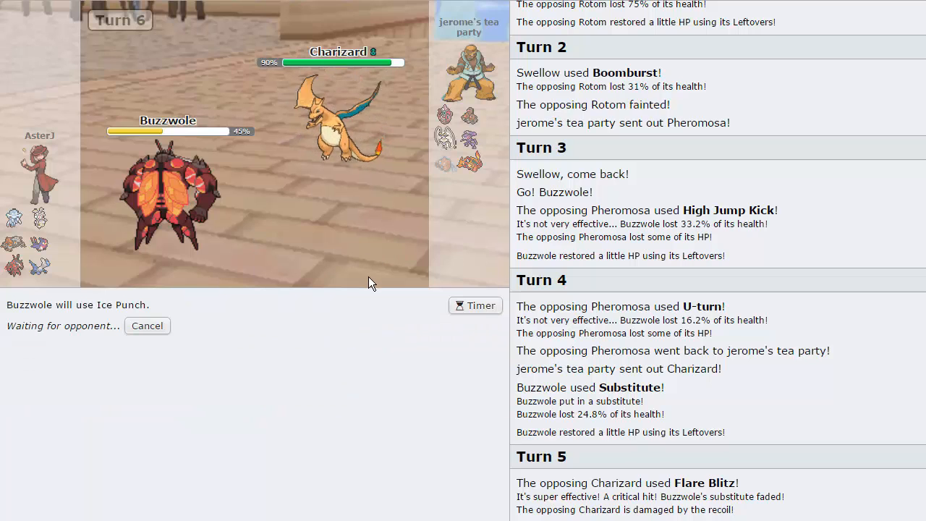
mouse_move(340, 137)
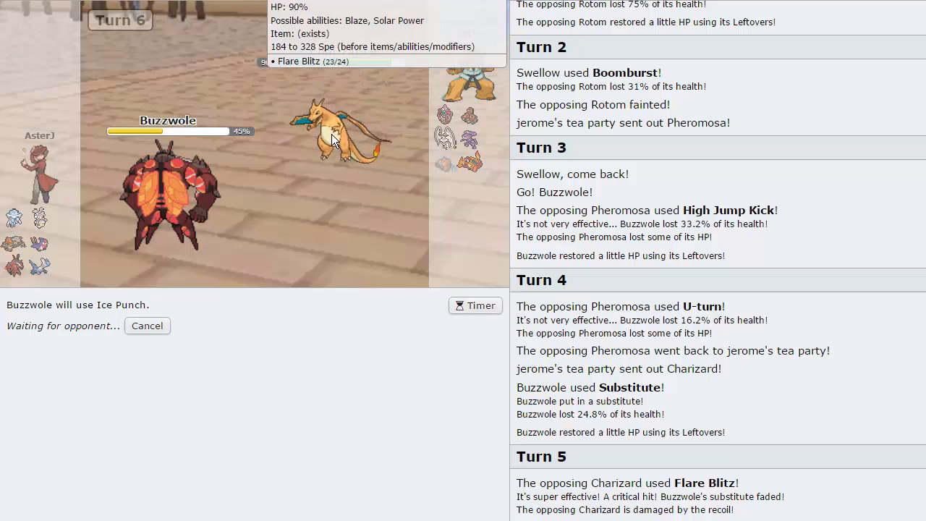
mouse_move(323, 226)
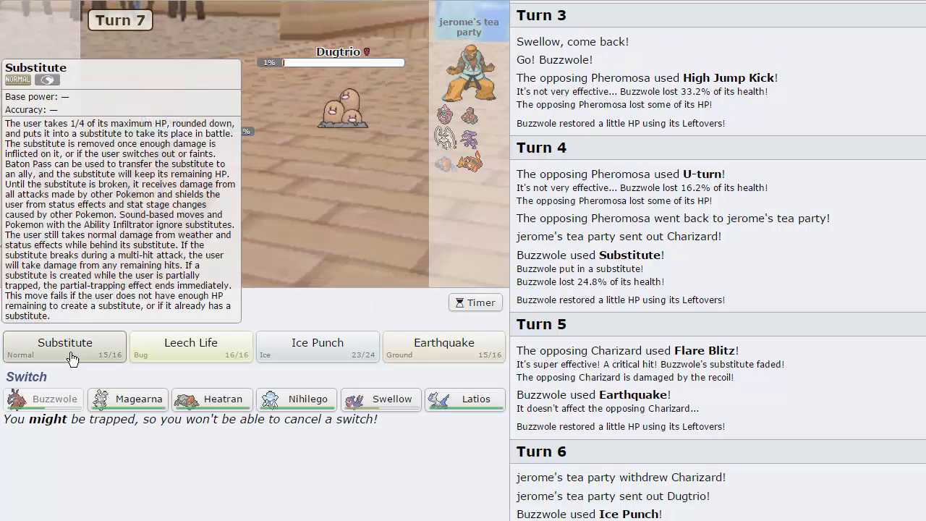
Put up another Substitute and knock out Dugtrio with Leech Life.
left_click(64, 346)
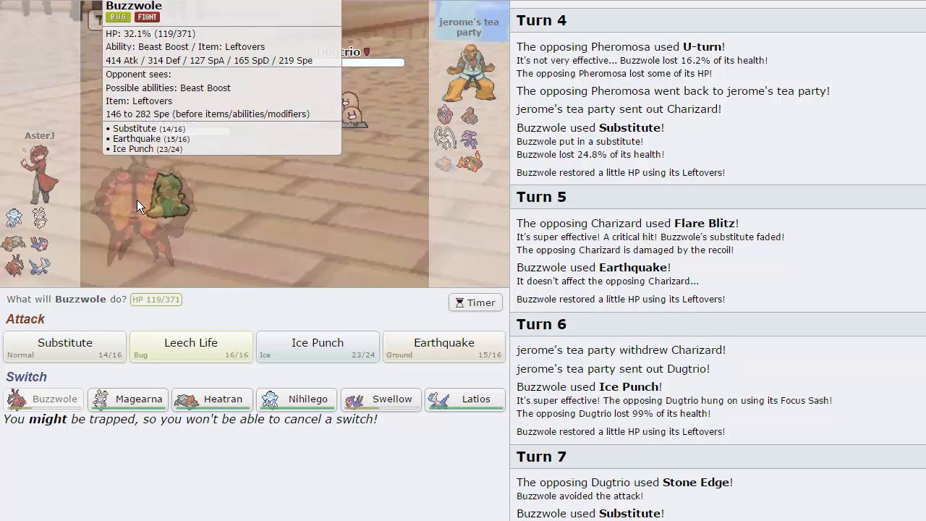
mouse_move(191, 348)
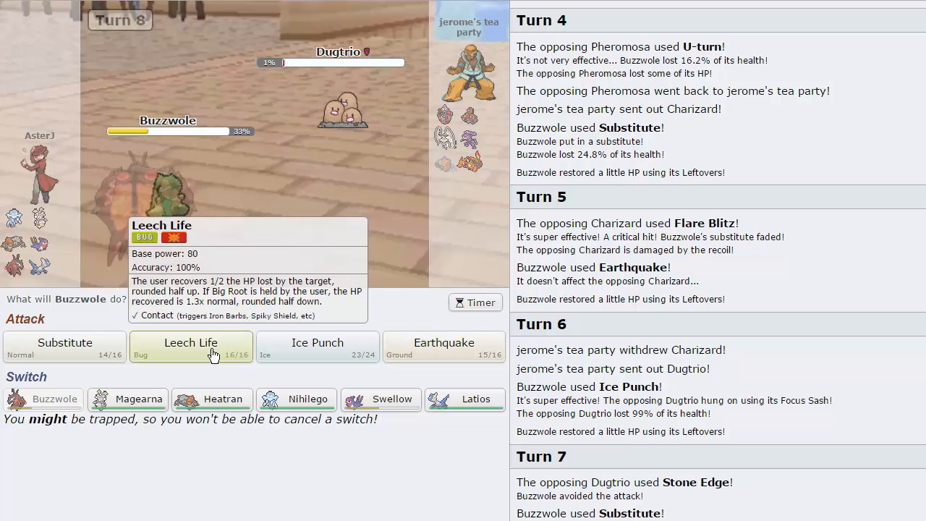
left_click(191, 346)
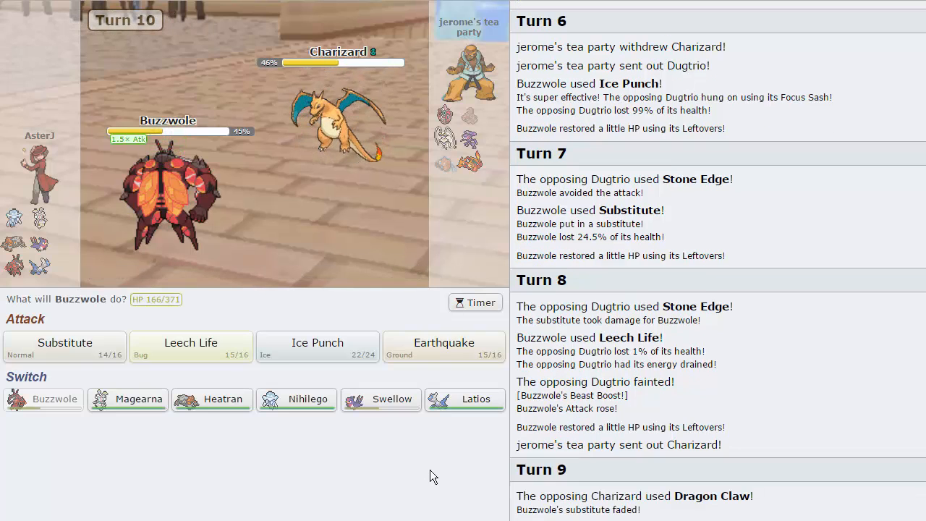
mouse_move(475, 400)
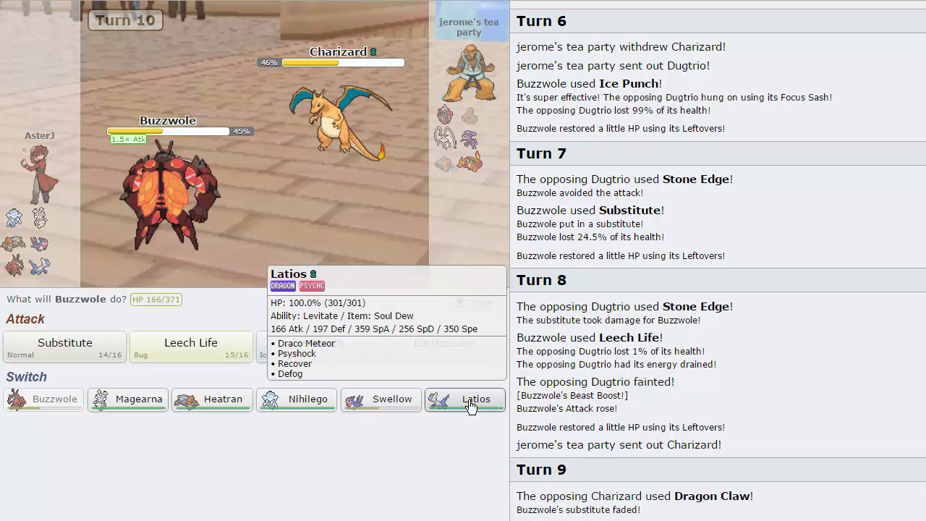
Switch to Latios, Psyshock Tapu Lele, then Boomburst with Swellow into turn 14.
left_click(475, 400)
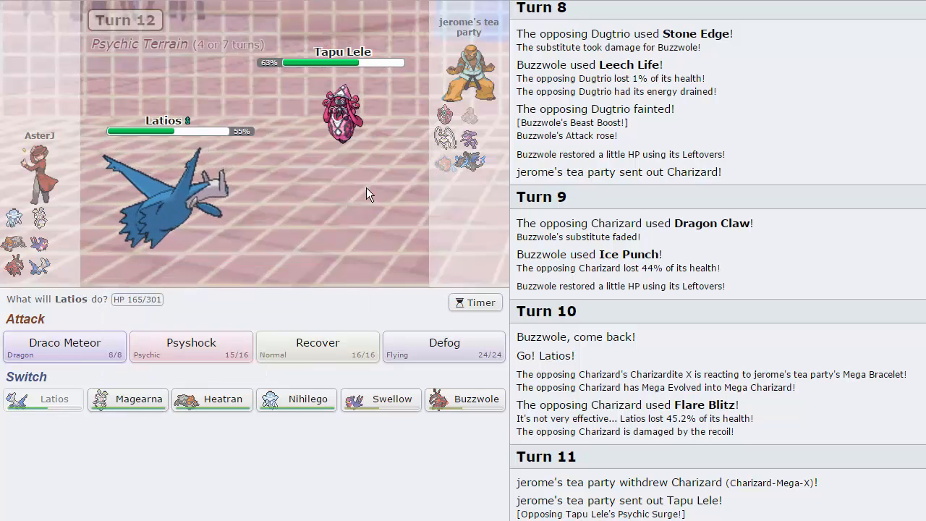
mouse_move(446, 136)
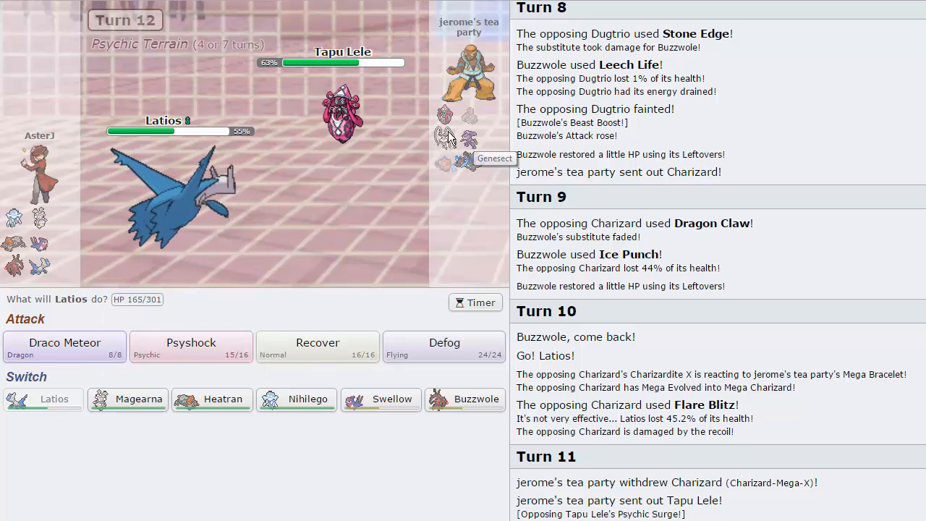
mouse_move(137, 399)
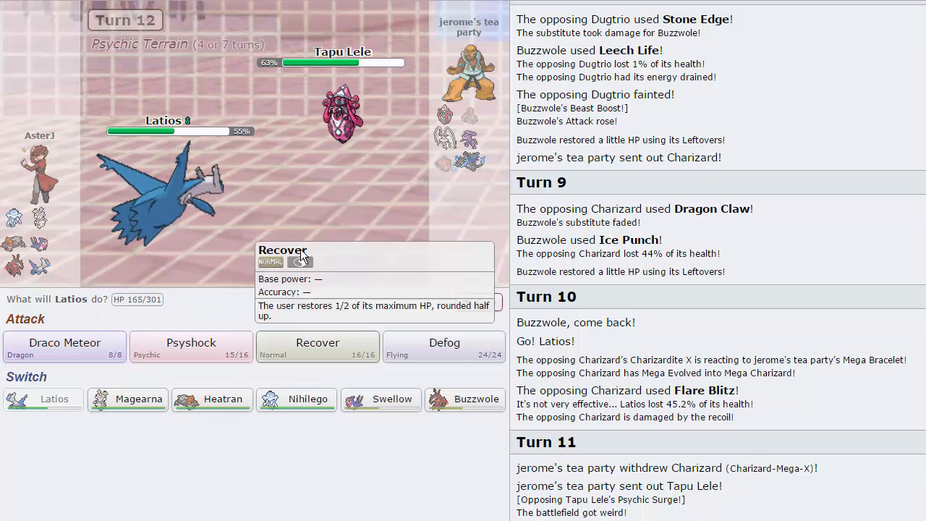
mouse_move(191, 347)
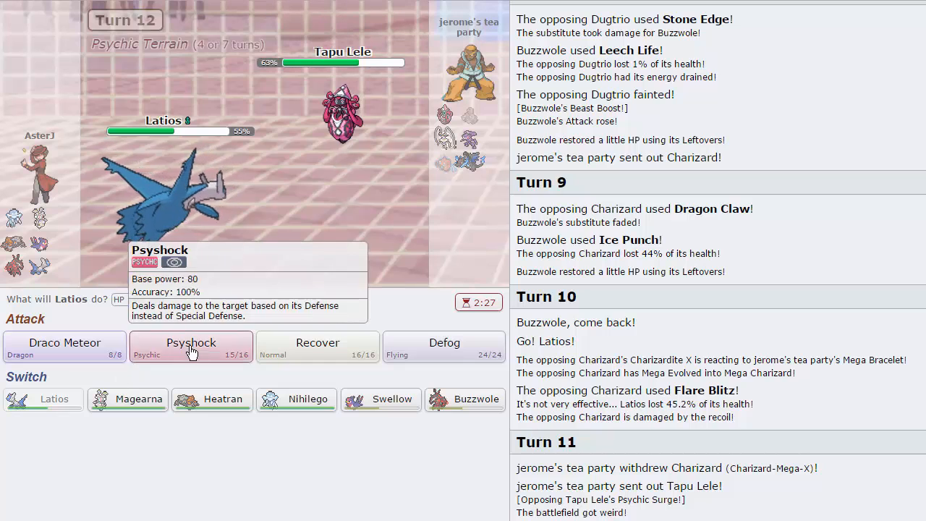
left_click(191, 346)
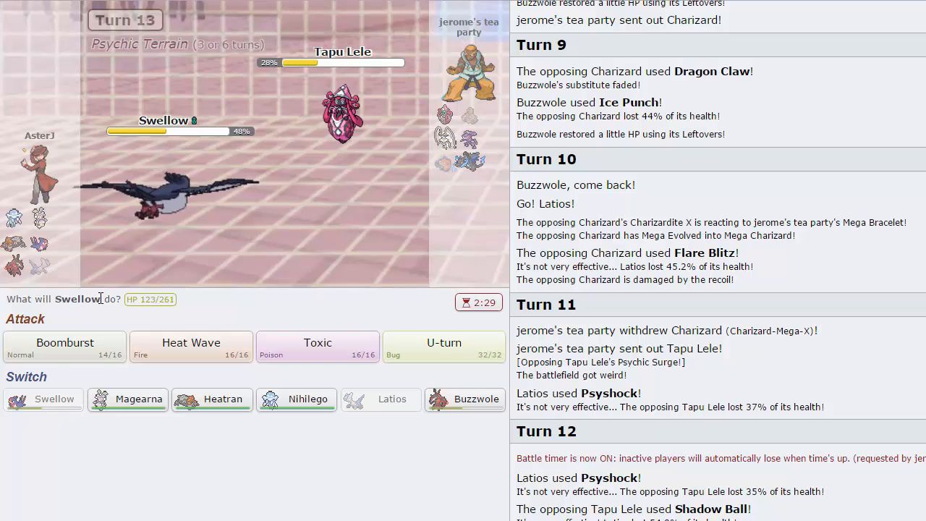
left_click(63, 347)
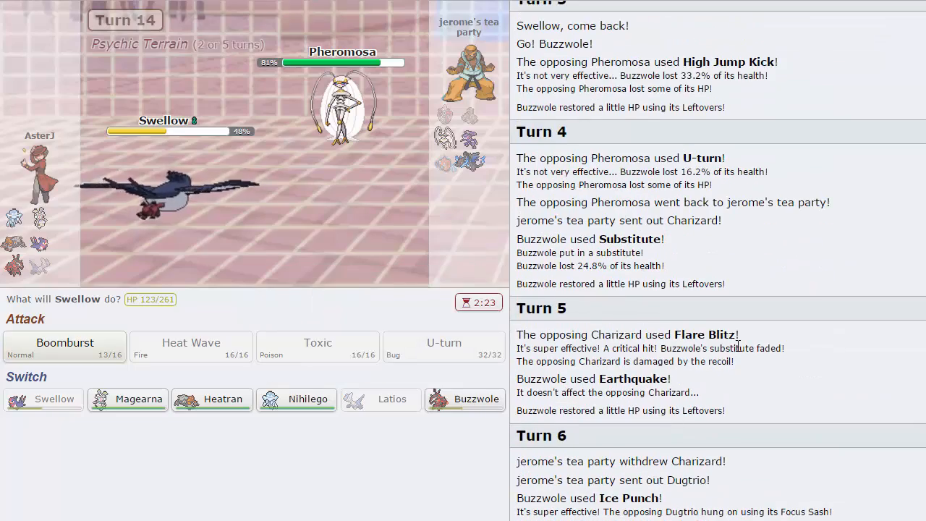
scroll("down", 3)
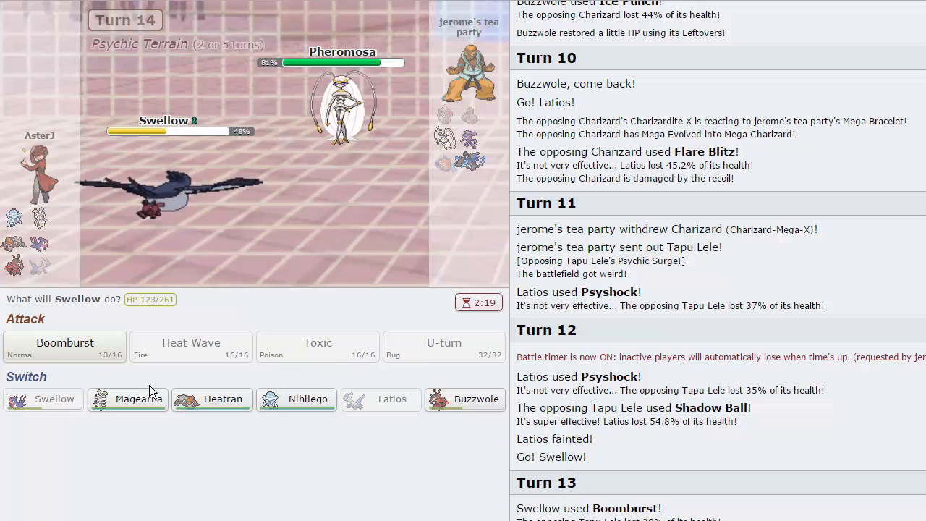
mouse_move(138, 400)
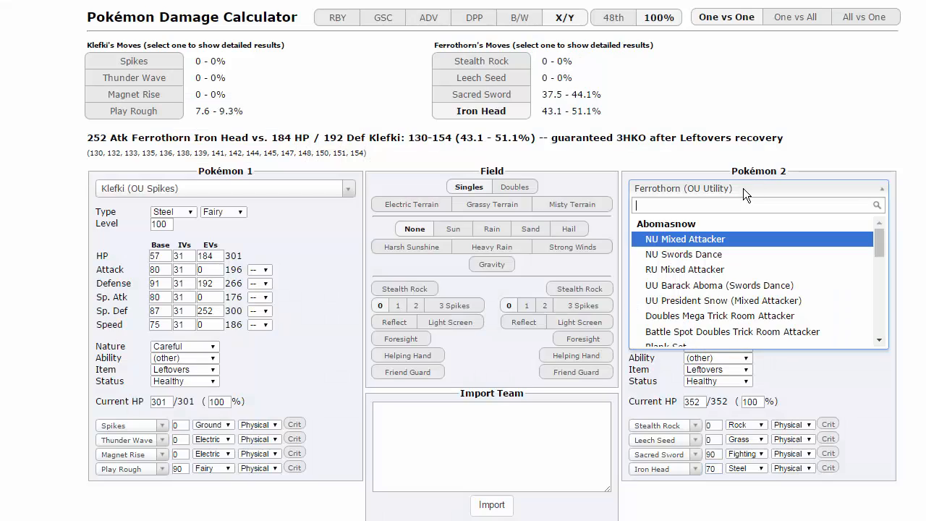
mouse_move(765, 188)
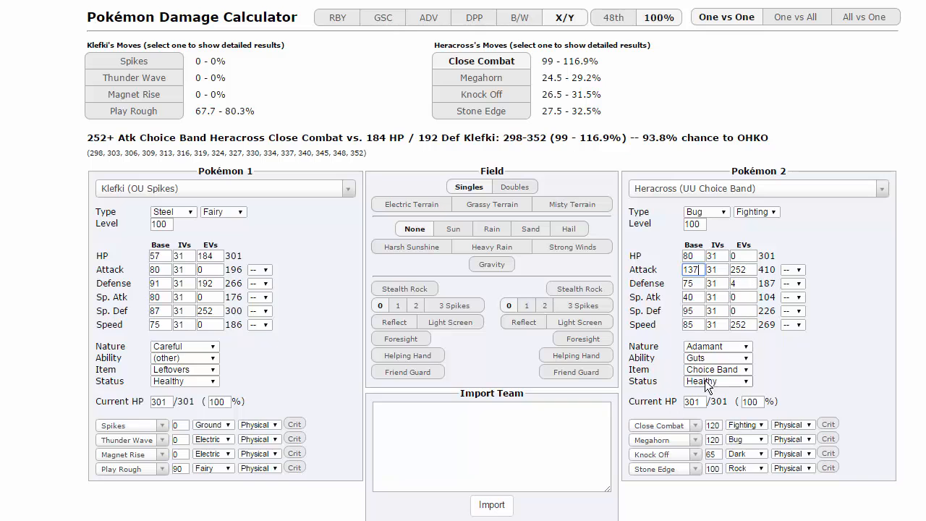
Give Heracross a Life Orb and make High Jump Kick its first move.
left_click(717, 371)
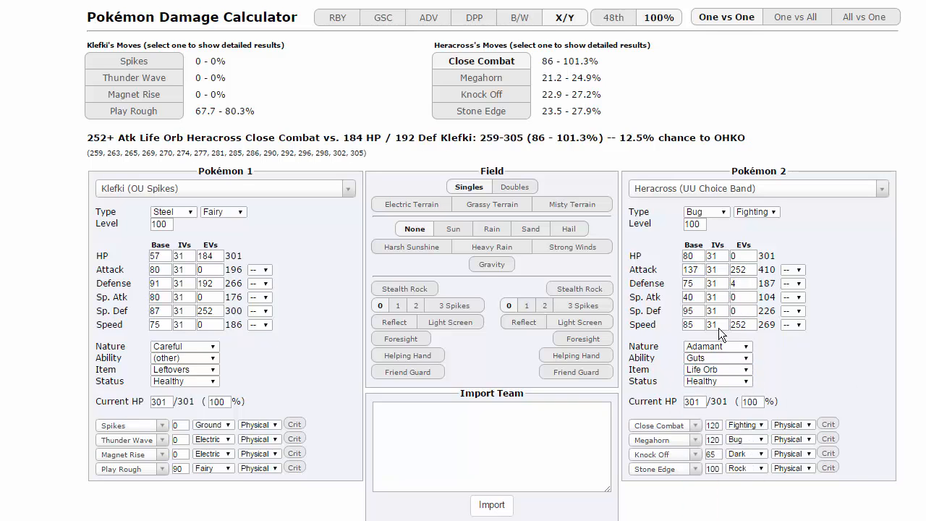
mouse_move(673, 427)
type("hig")
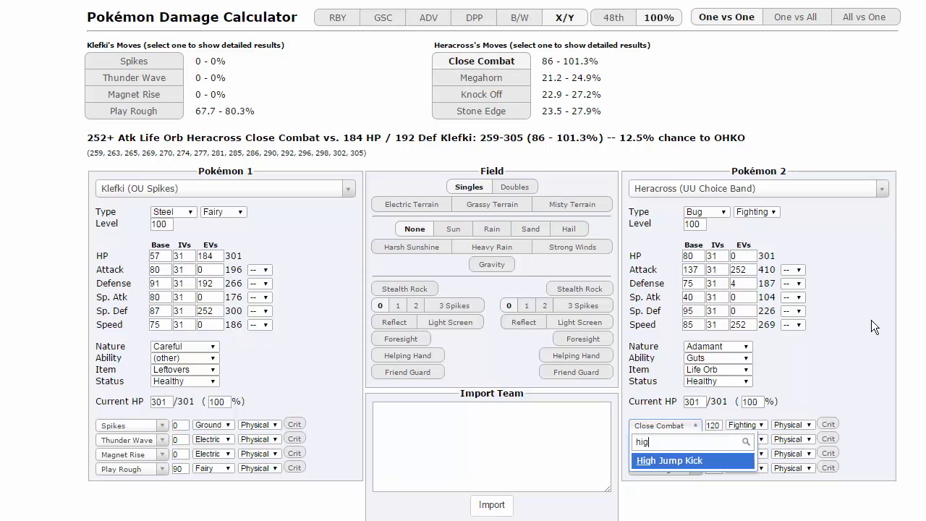
left_click(669, 461)
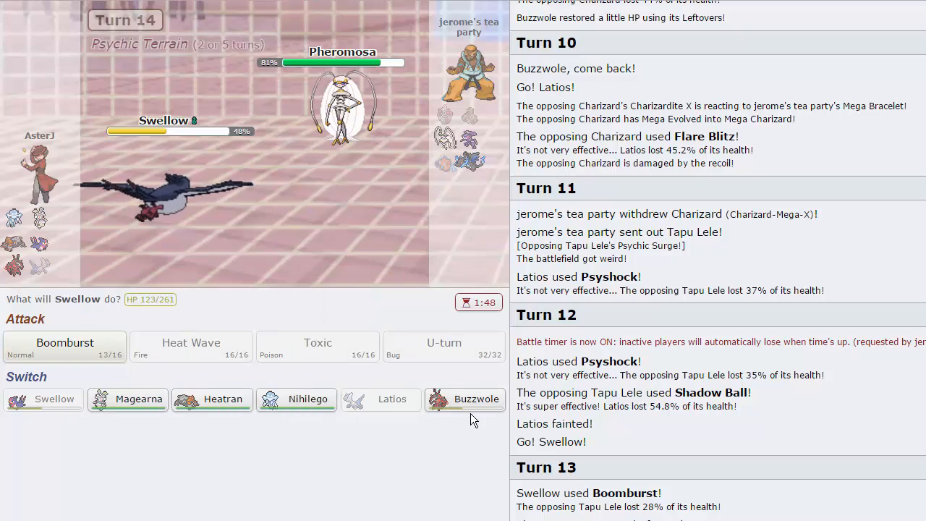
mouse_move(476, 405)
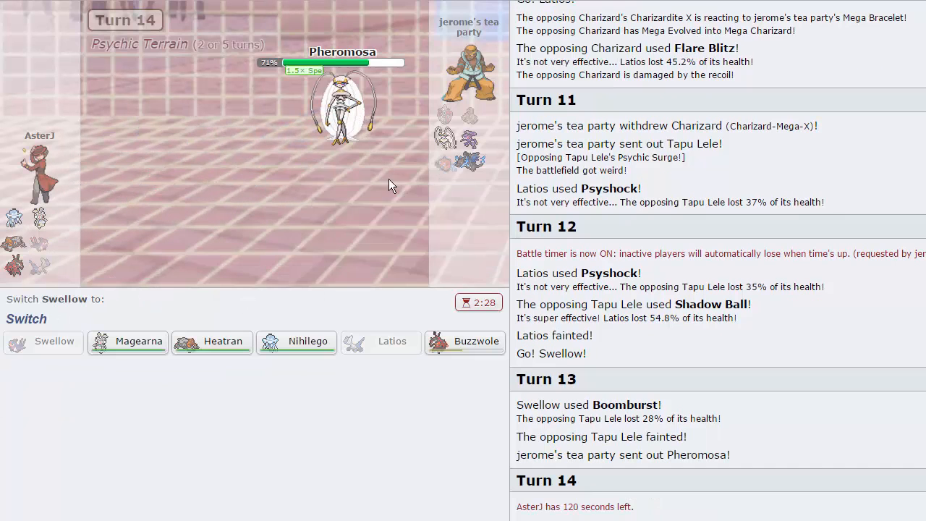
mouse_move(467, 341)
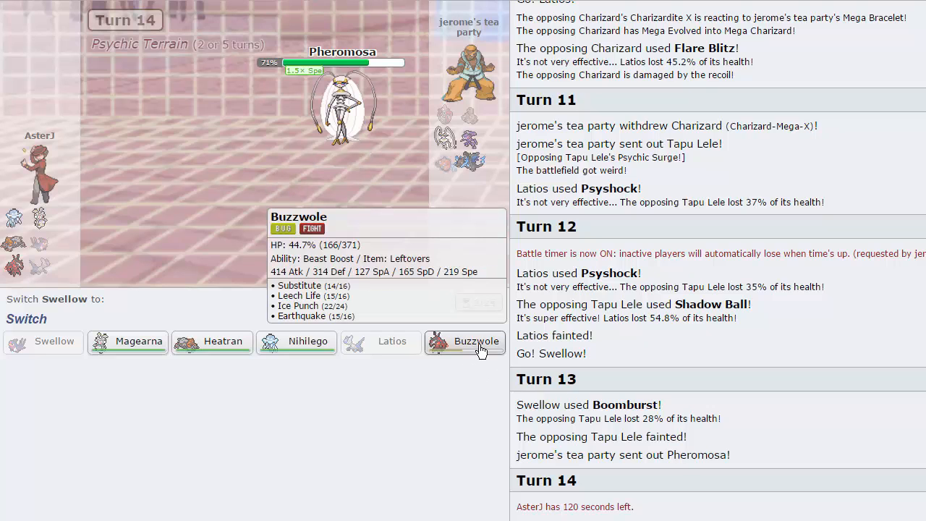
Send Buzzwole in for the fainted Swellow and pick its move for turn 15.
left_click(465, 342)
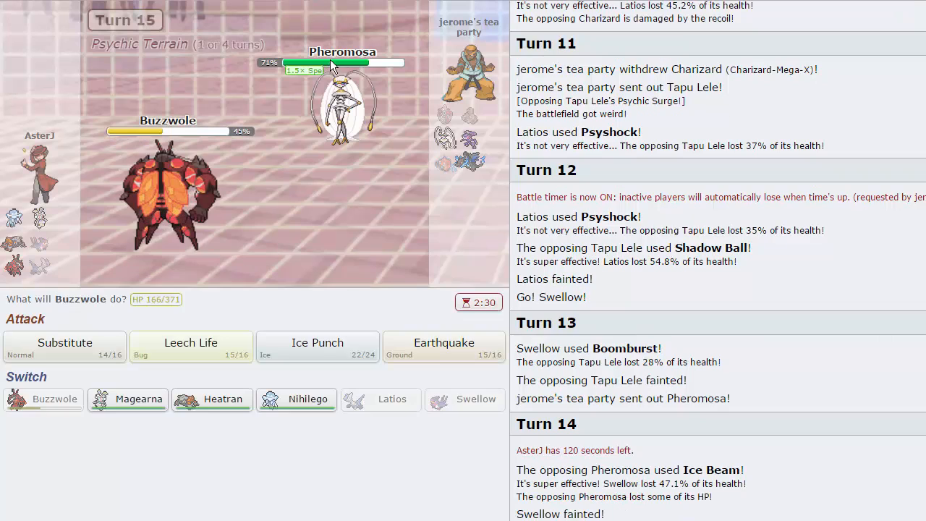
left_click(317, 343)
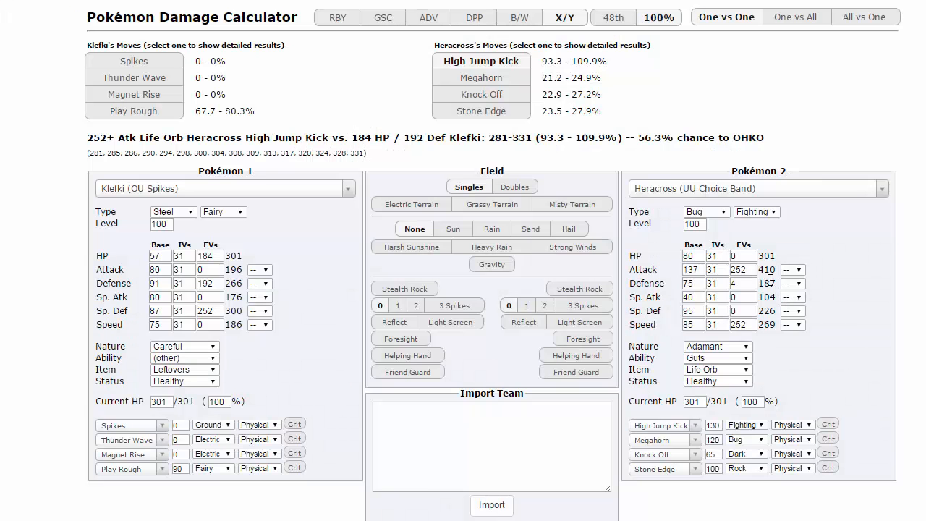
Set Heracross's nature to Jolly and recheck High Jump Kick on Klefki.
left_click(716, 346)
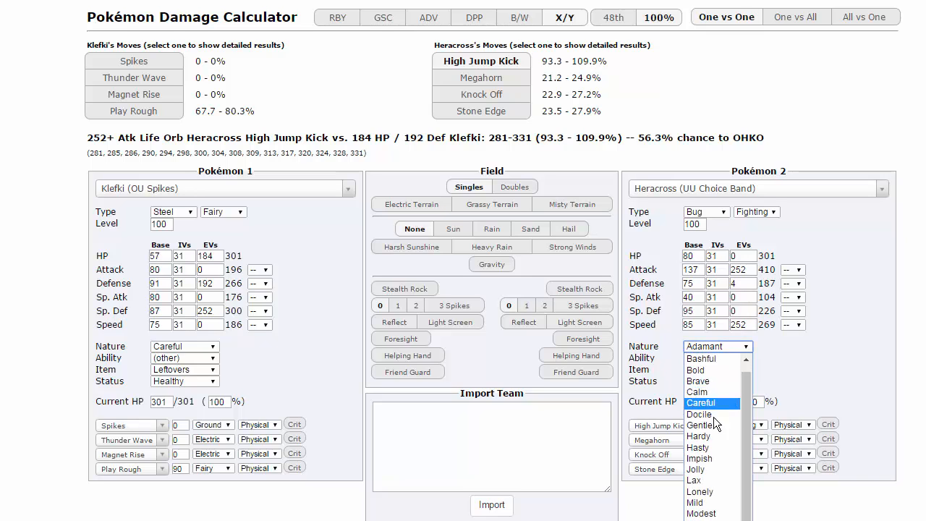
scroll("up", 3)
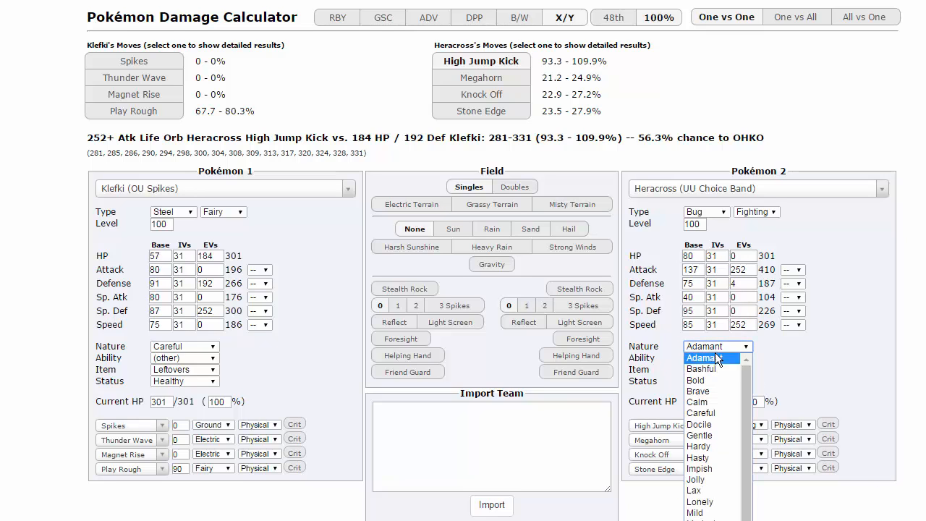
scroll("down", 3)
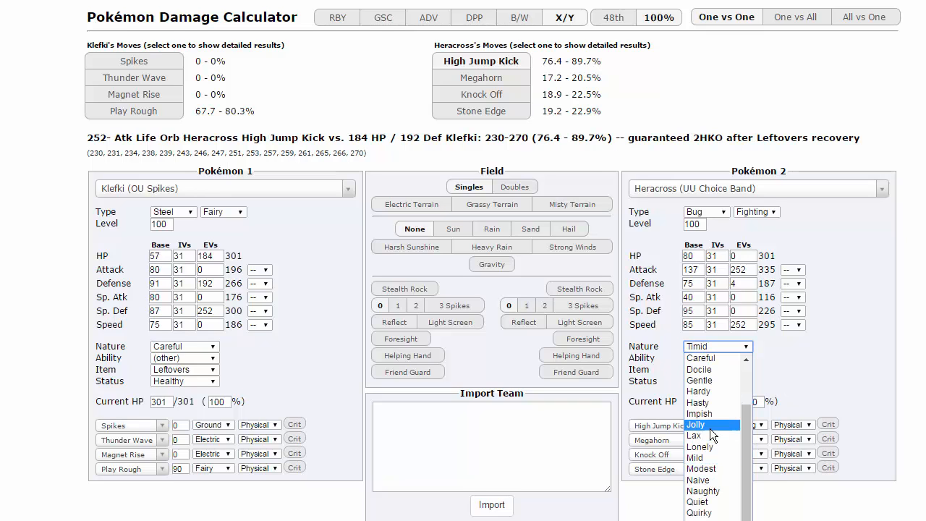
left_click(695, 426)
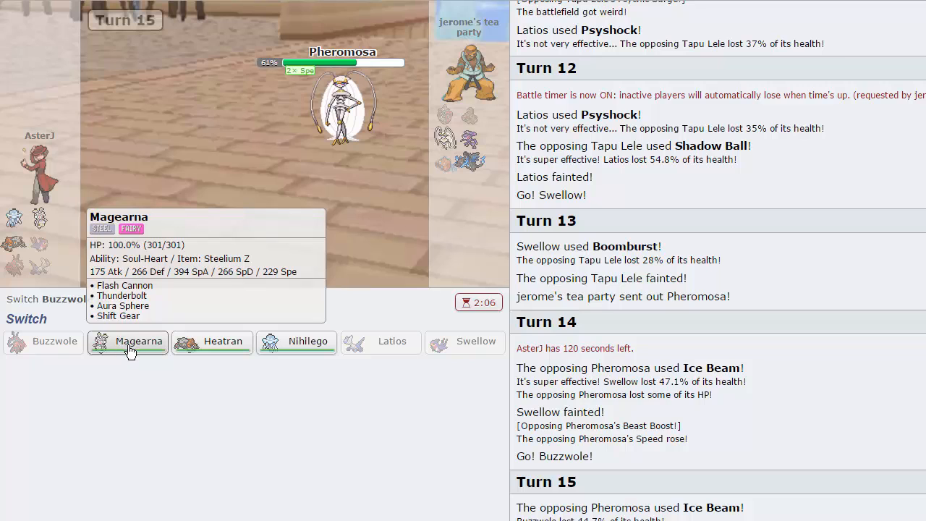
Send in Magearna after Buzzwole faints and use Shift Gear.
left_click(139, 341)
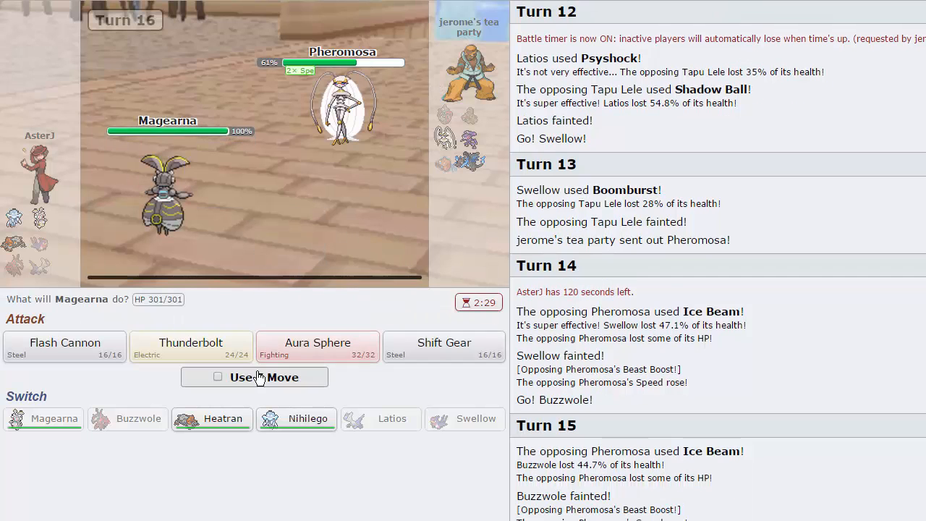
mouse_move(443, 345)
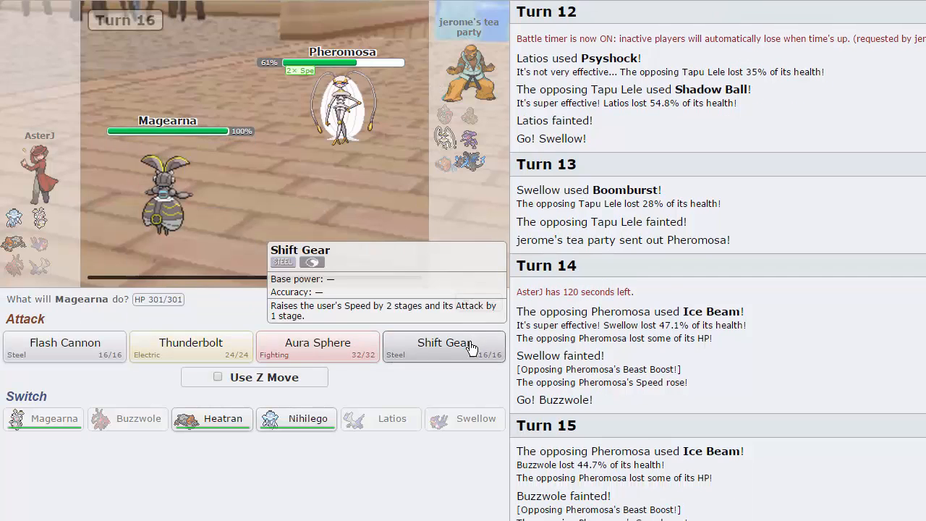
mouse_move(469, 355)
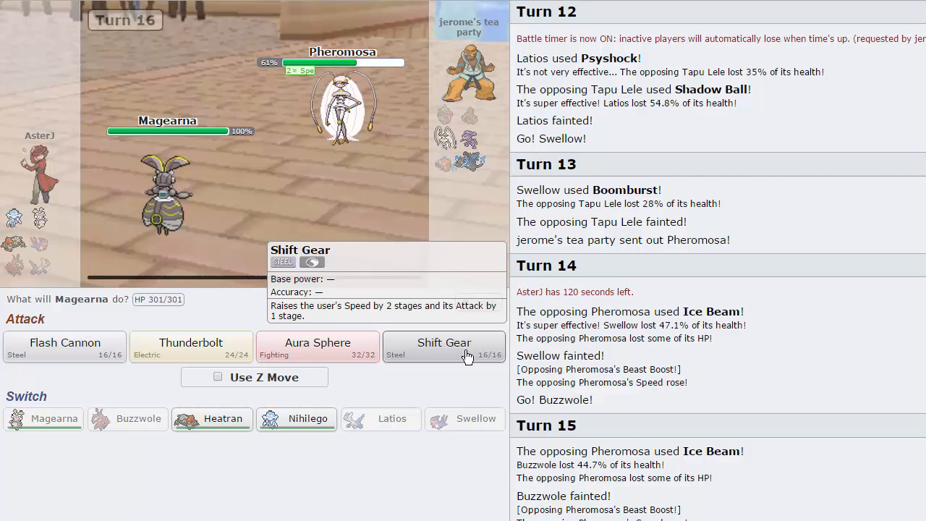
left_click(445, 341)
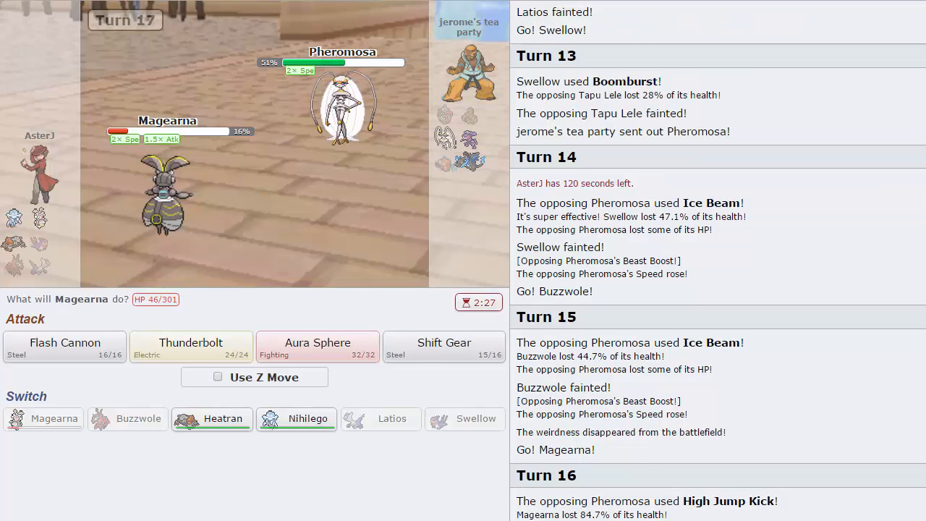
mouse_move(241, 50)
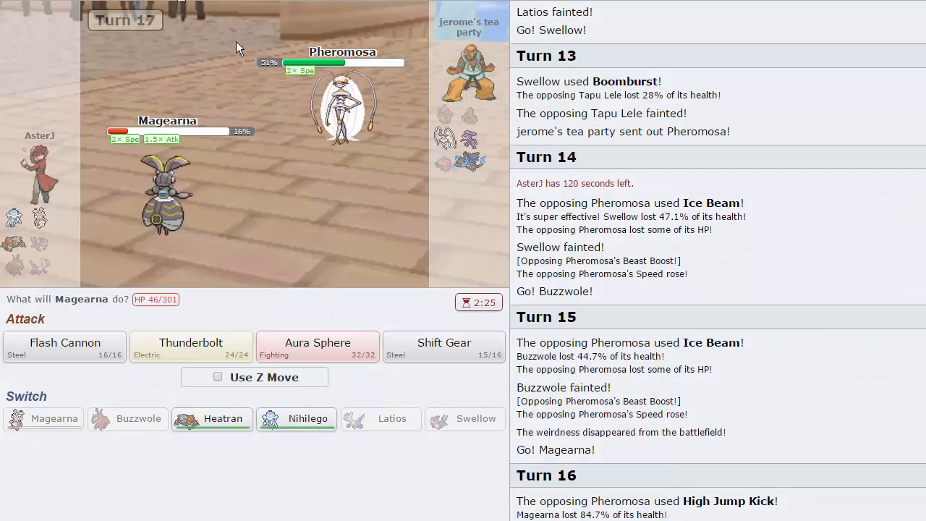
mouse_move(346, 104)
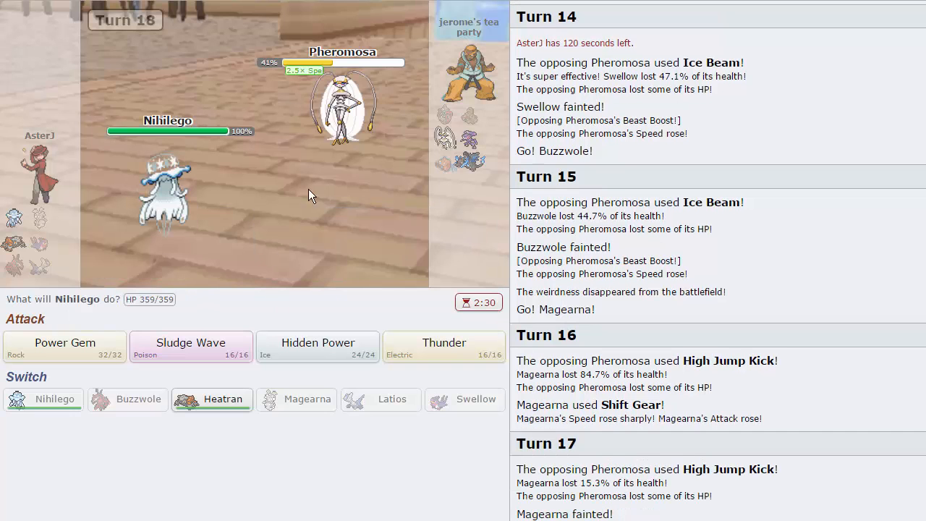
mouse_move(268, 147)
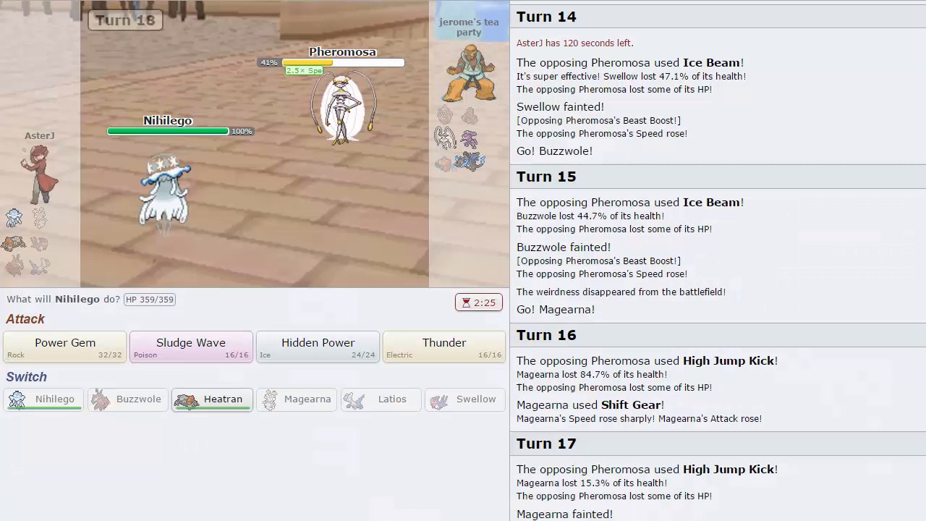
mouse_move(63, 348)
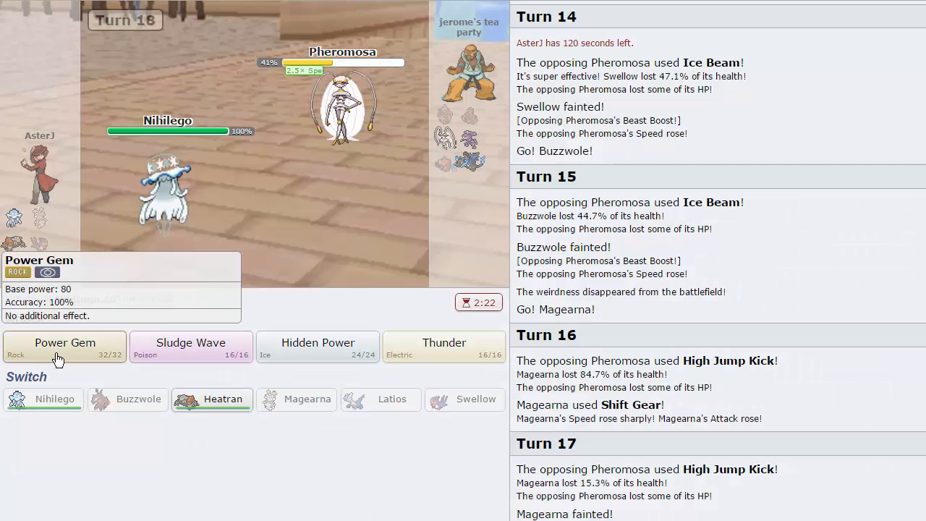
Use Nihilego's Power Gem and skip animations through to the defeat screen.
left_click(64, 346)
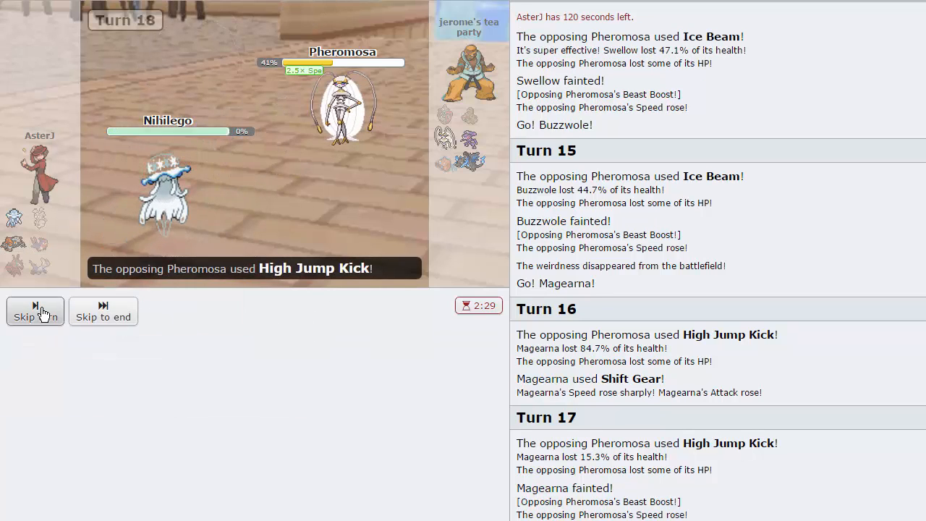
left_click(35, 312)
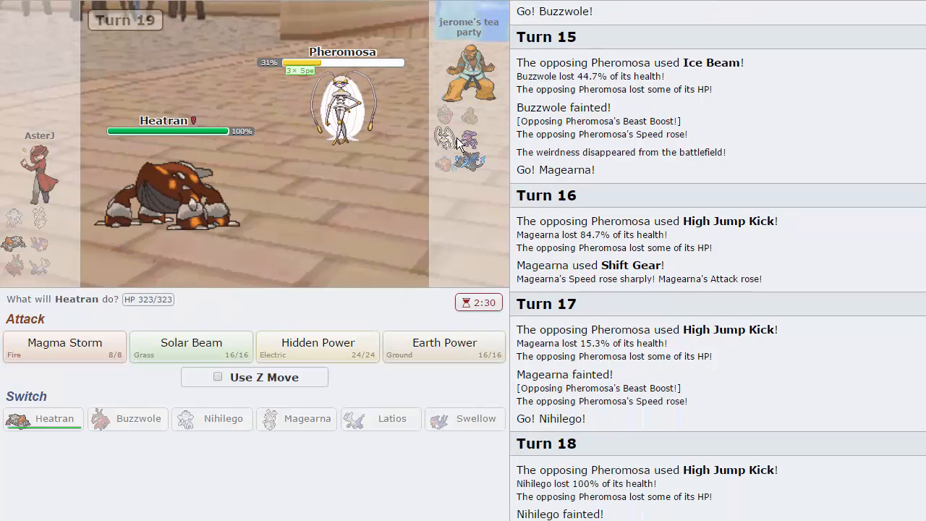
mouse_move(317, 343)
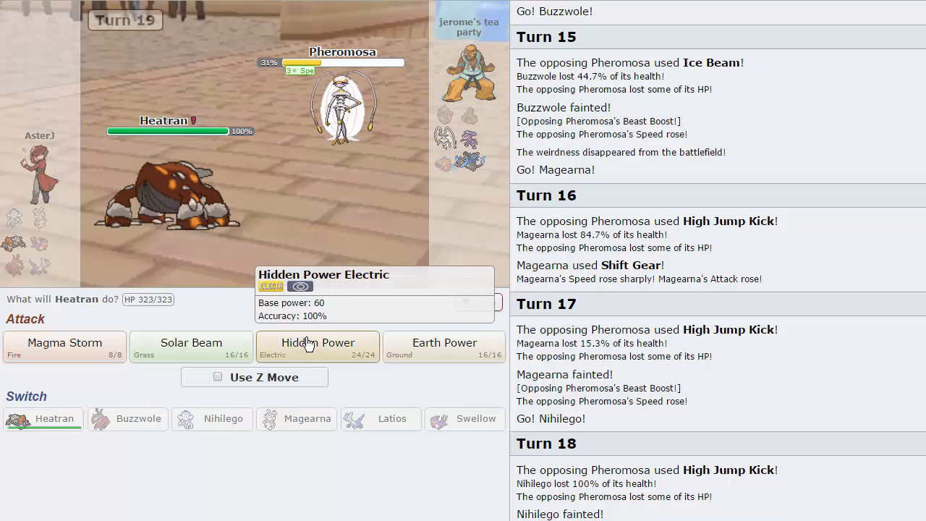
mouse_move(342, 322)
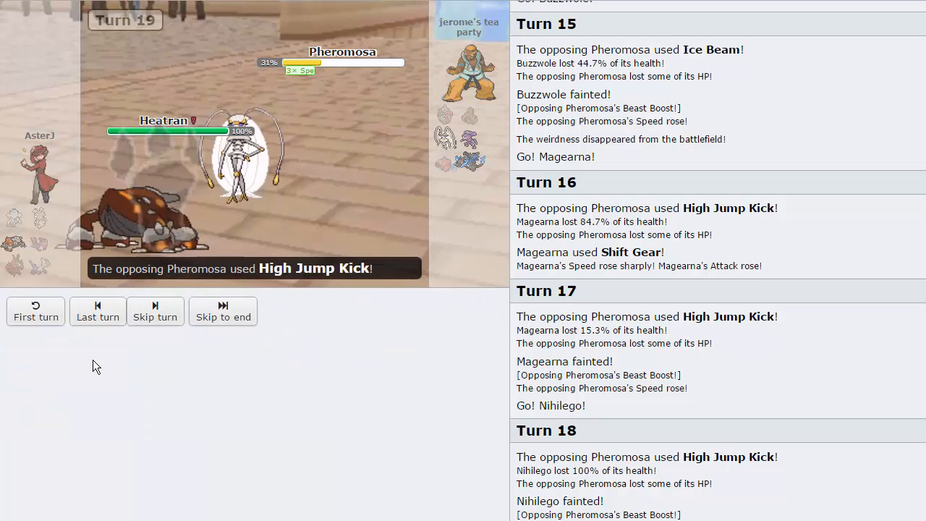
left_click(223, 311)
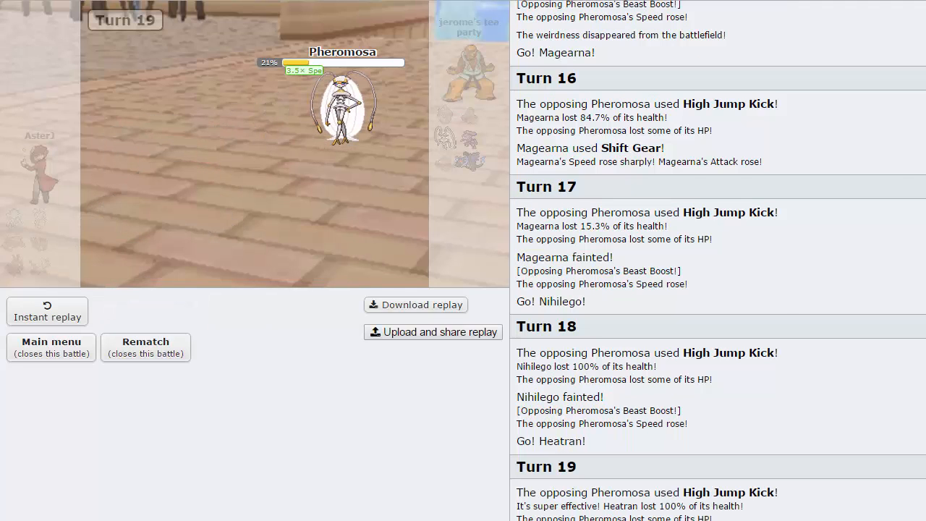
Return to the main menu and queue a new rated Gen 7 Pokebank OU battle.
left_click(50, 347)
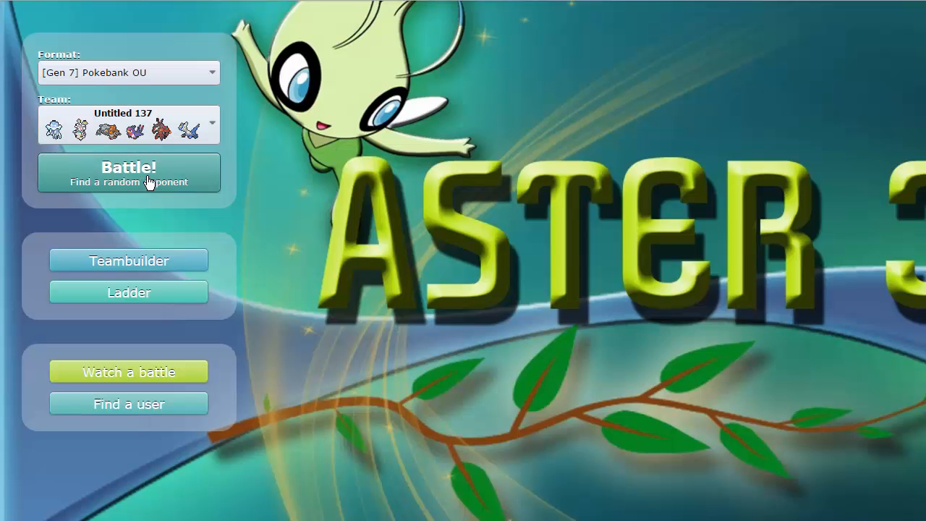
left_click(127, 174)
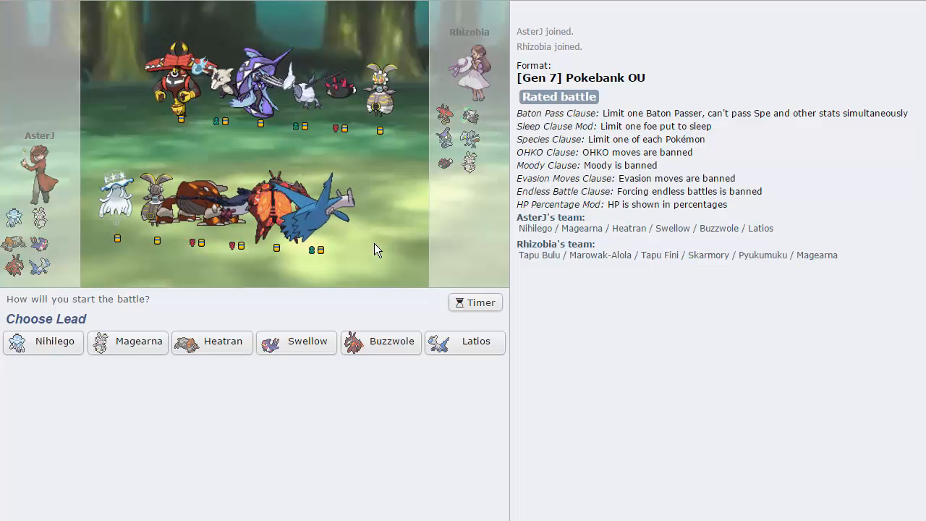
mouse_move(272, 49)
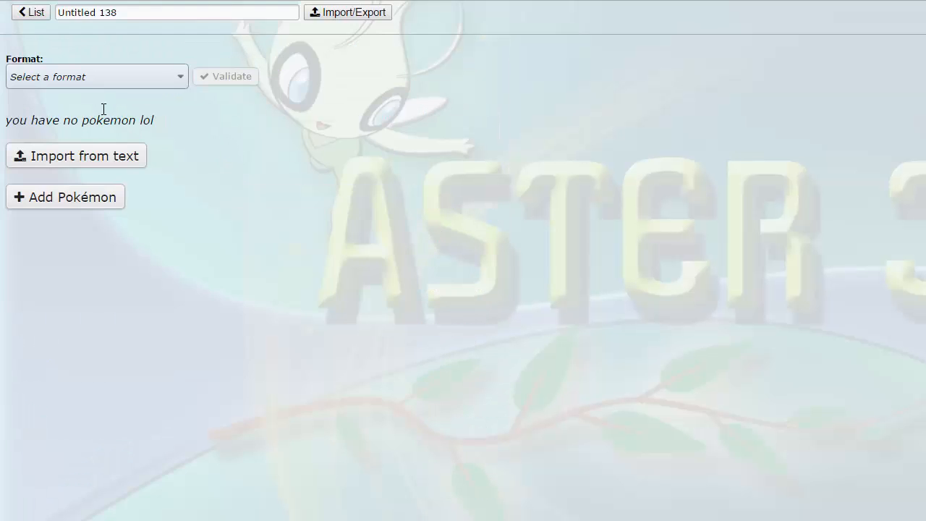
Add Pyukumuku to the empty team slot and bring up its possible abilities.
left_click(65, 197)
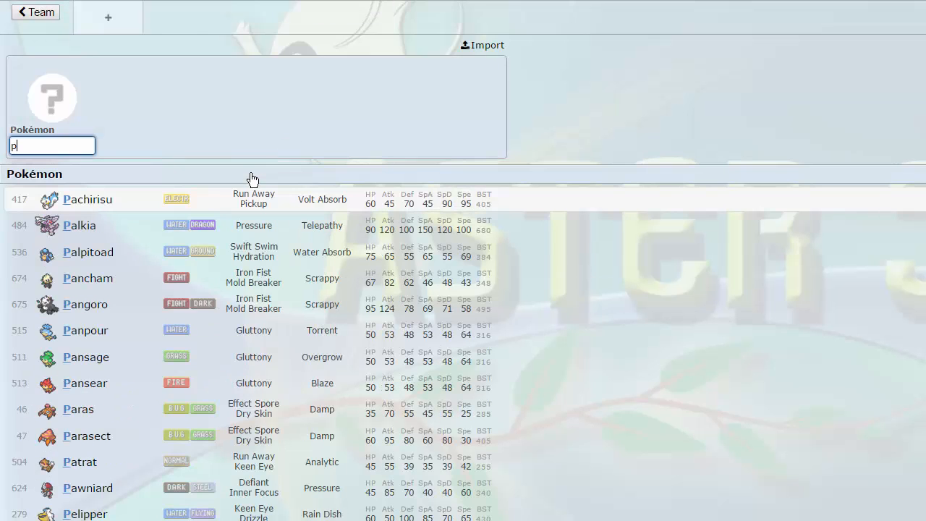
type("yukumuku")
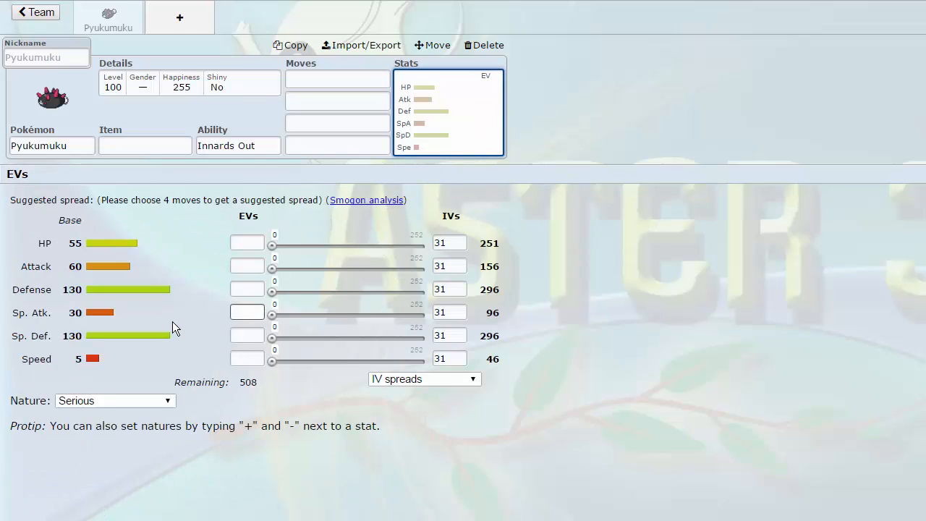
left_click(237, 145)
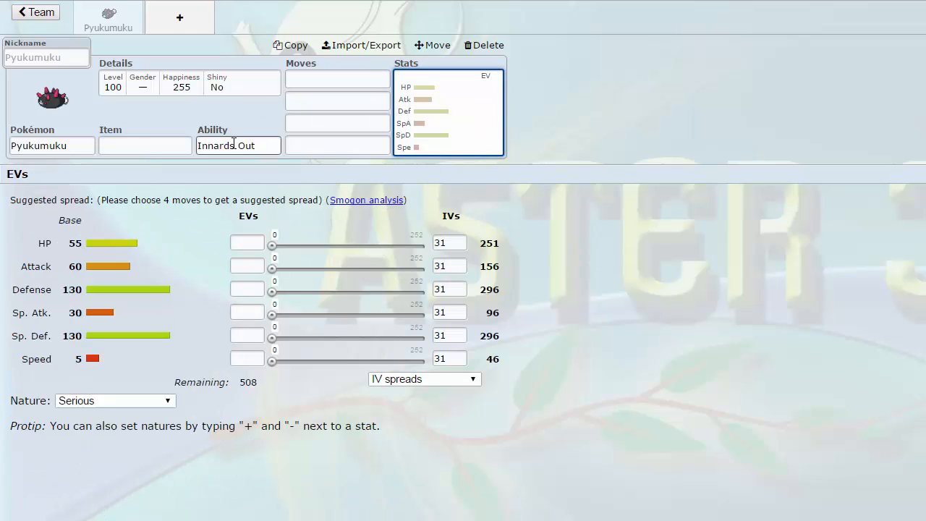
left_click(238, 145)
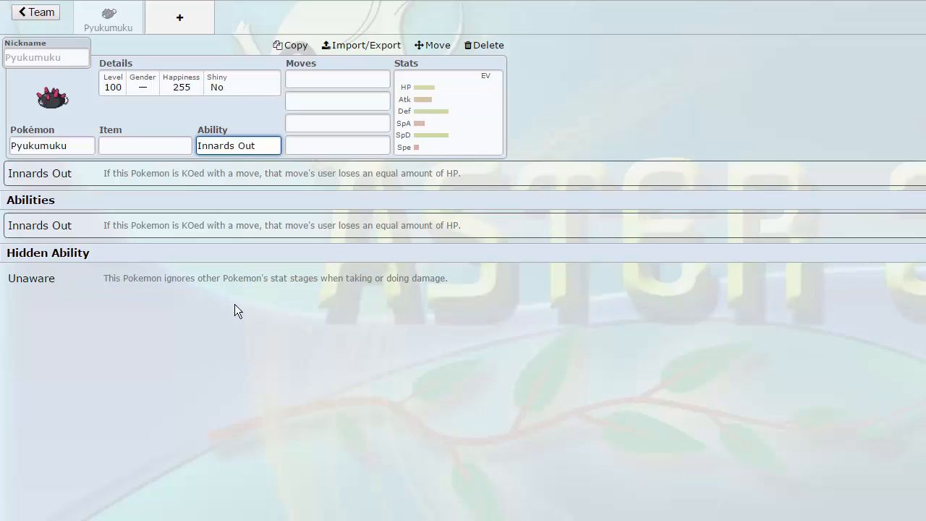
mouse_move(232, 226)
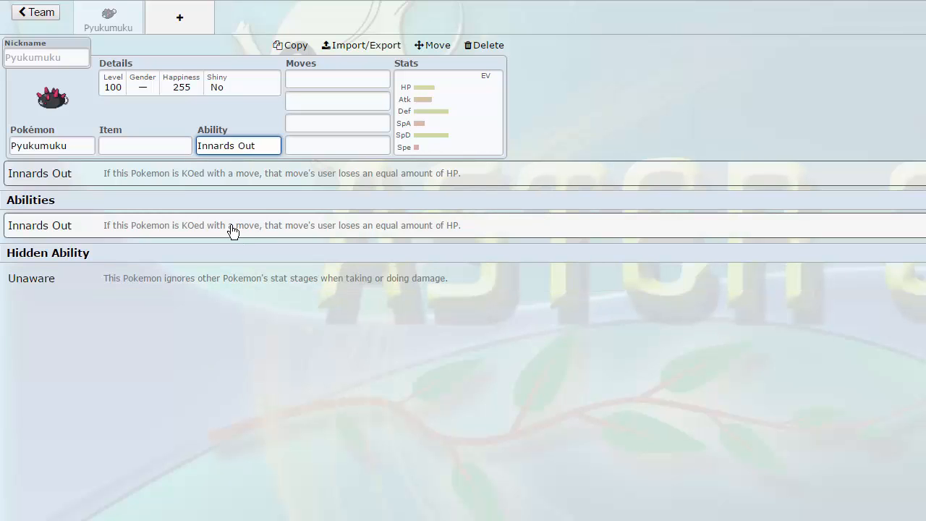
Browse the list of moves Pyukumuku can learn.
left_click(337, 78)
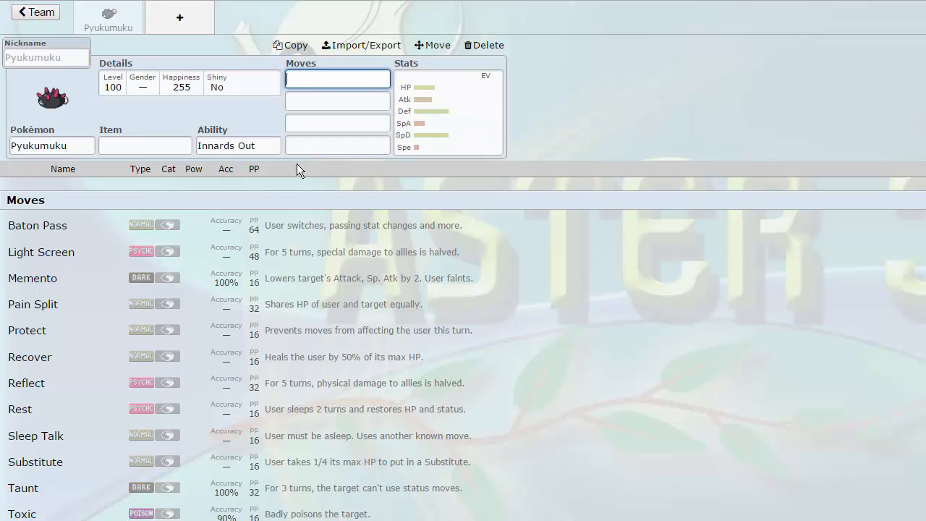
scroll("down", 3)
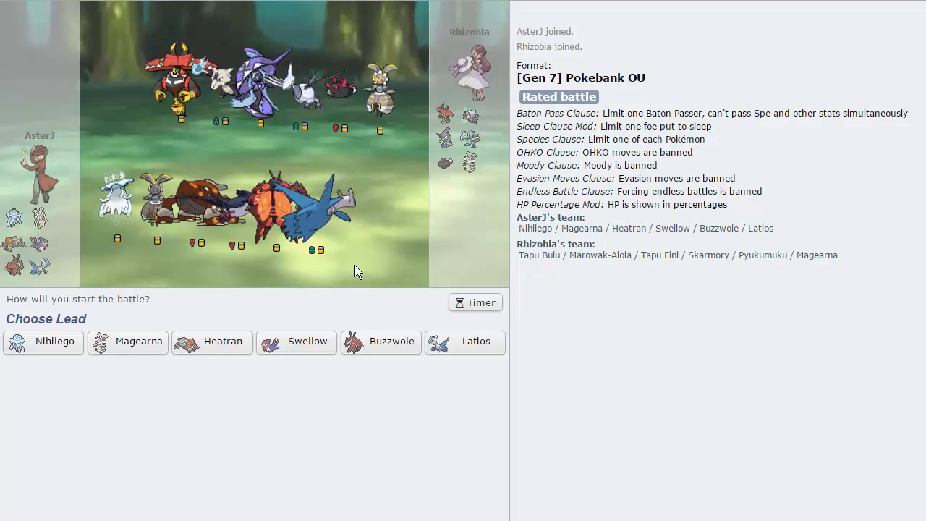
mouse_move(211, 342)
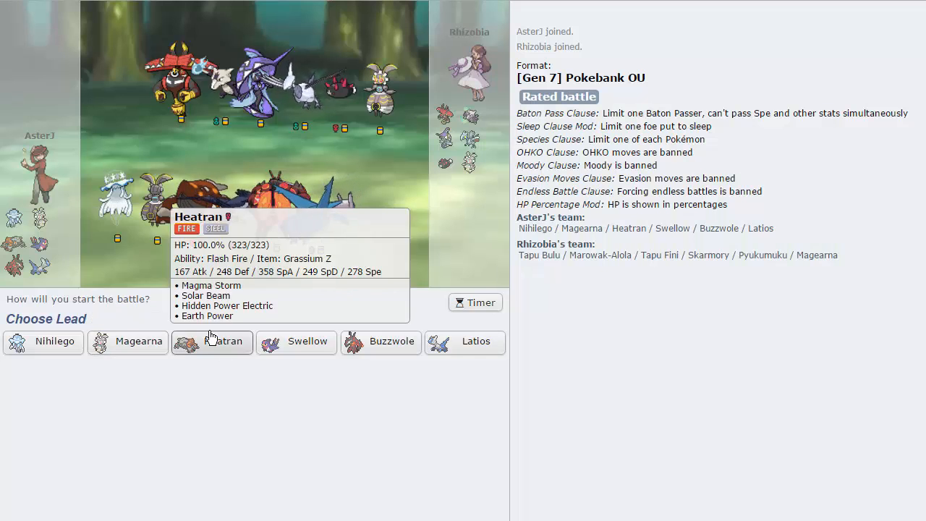
Lead with Heatran, hit Marowak with Earth Power, then send in Swellow after Heatran faints.
left_click(211, 341)
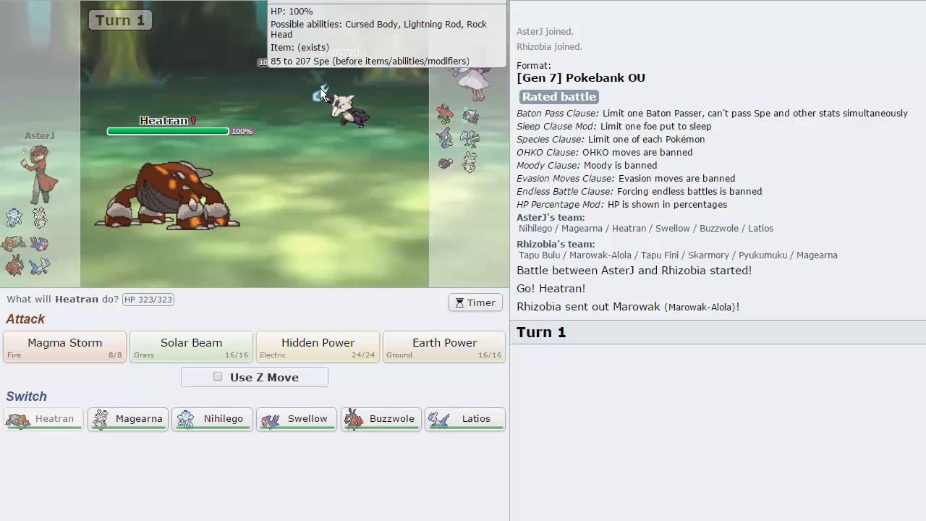
mouse_move(371, 142)
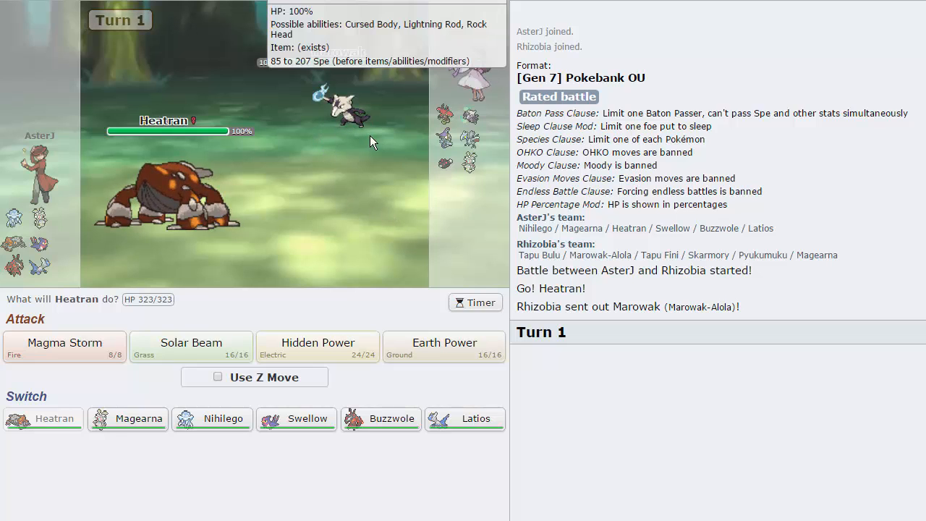
mouse_move(321, 215)
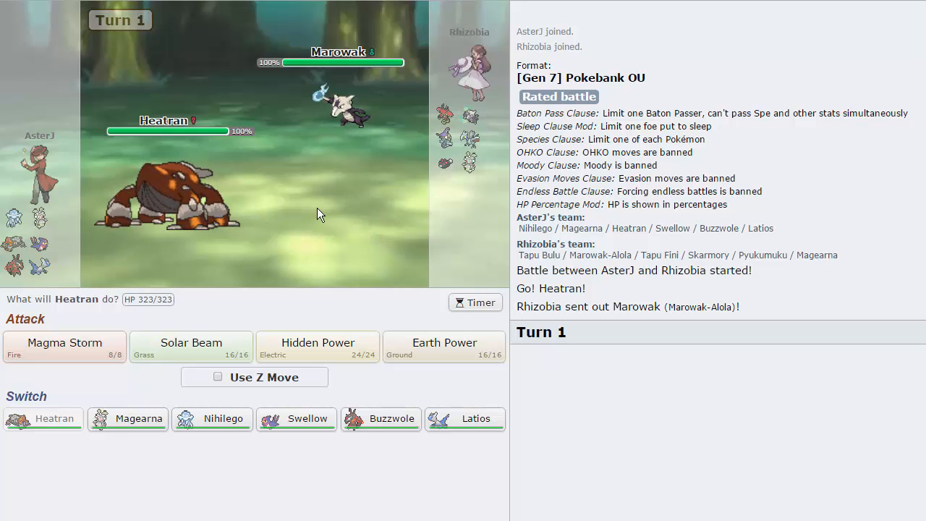
mouse_move(465, 418)
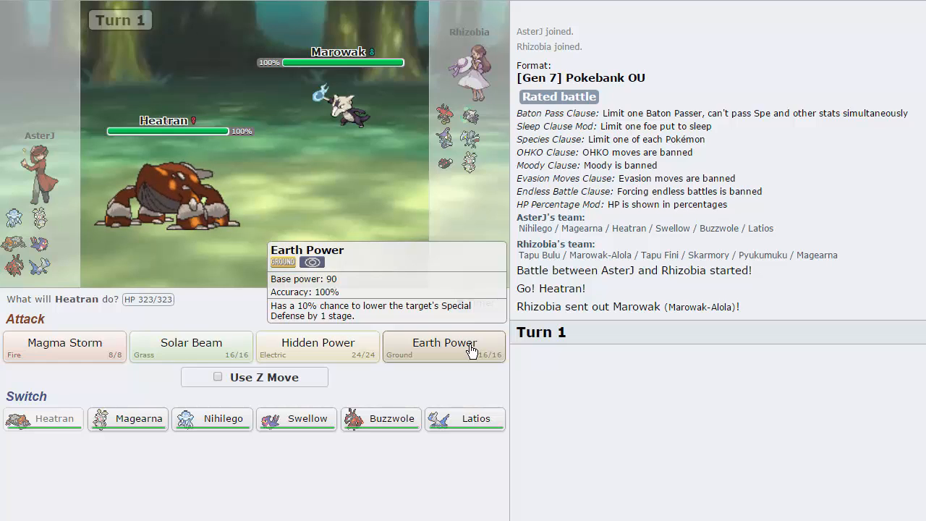
left_click(444, 348)
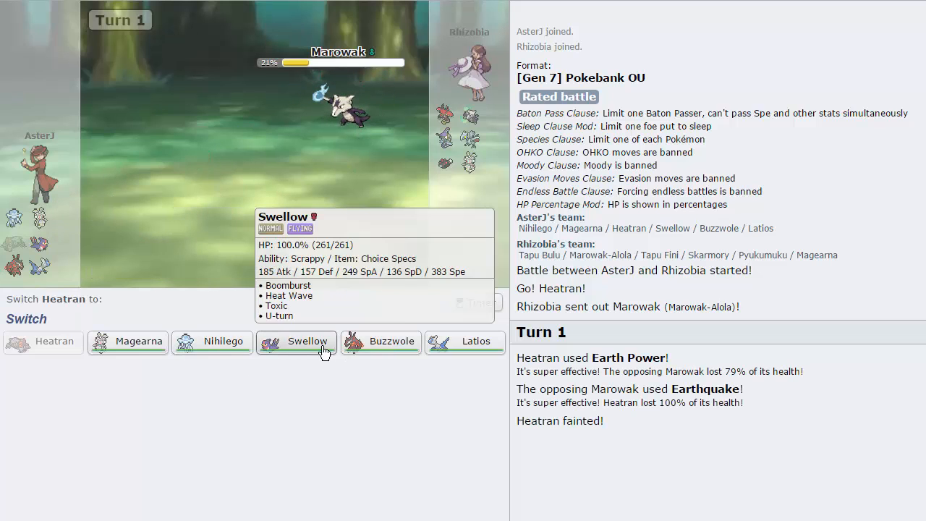
left_click(296, 342)
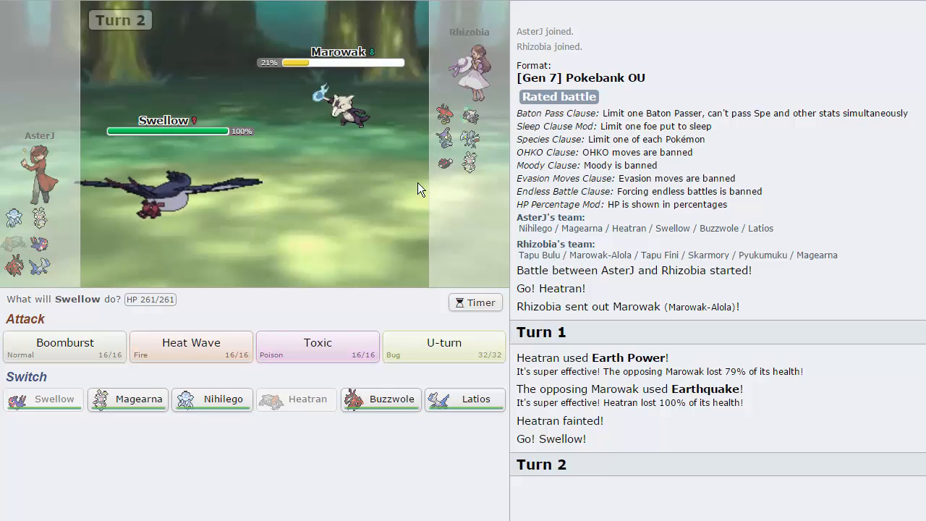
mouse_move(478, 167)
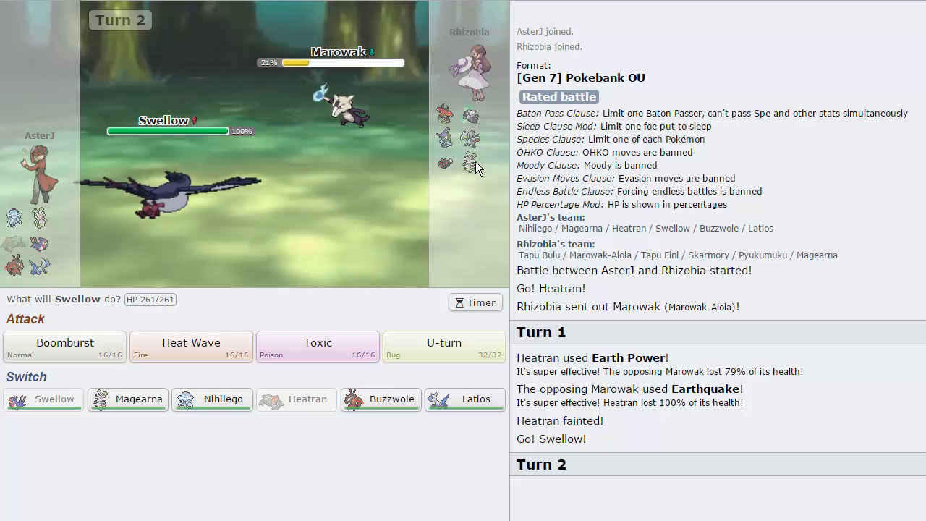
mouse_move(479, 144)
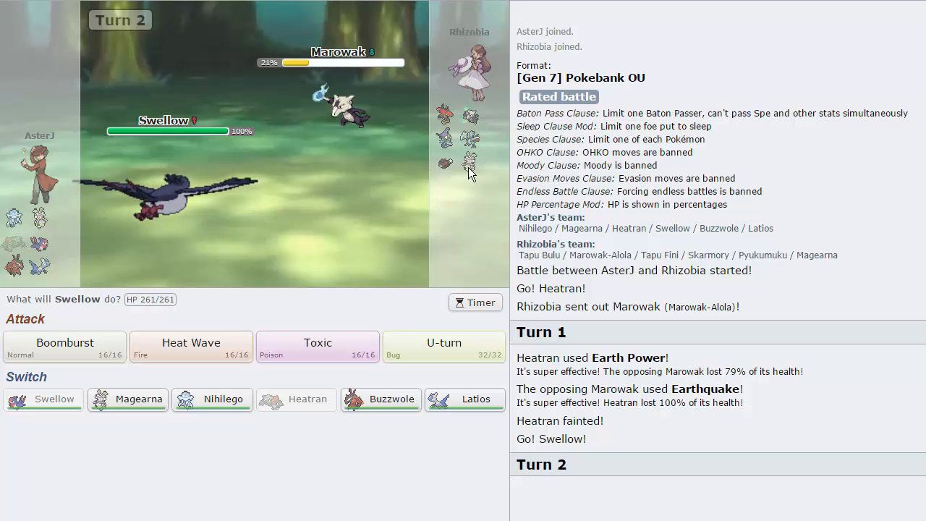
mouse_move(235, 257)
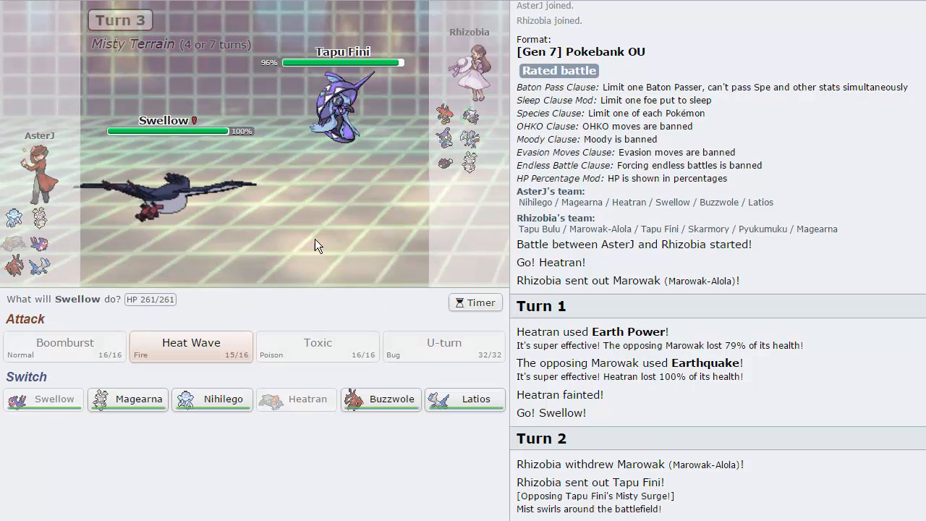
mouse_move(469, 405)
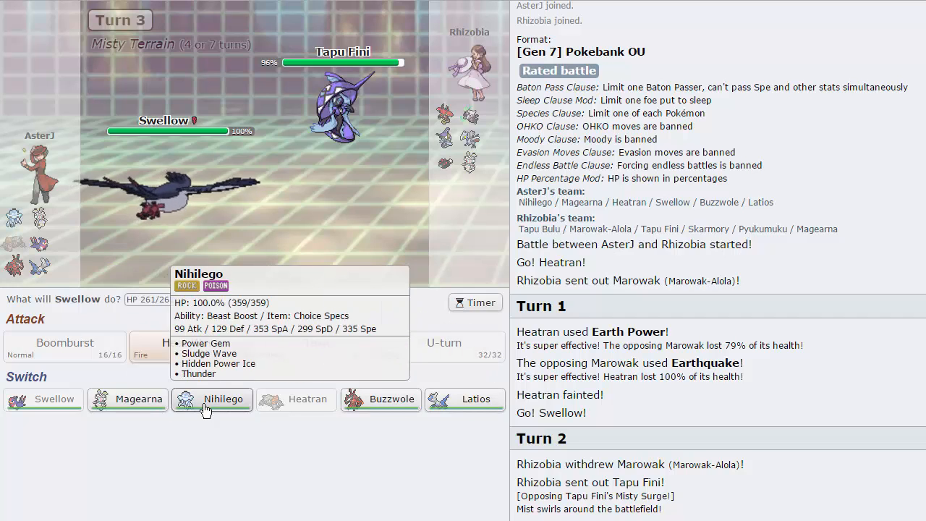
Switch Swellow out for Magearna and skip through the turn's animation.
left_click(138, 400)
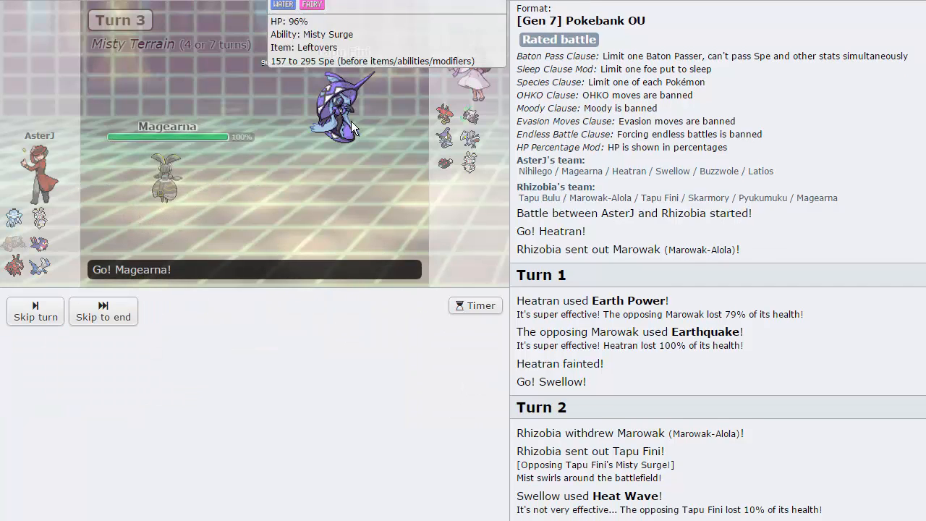
left_click(35, 317)
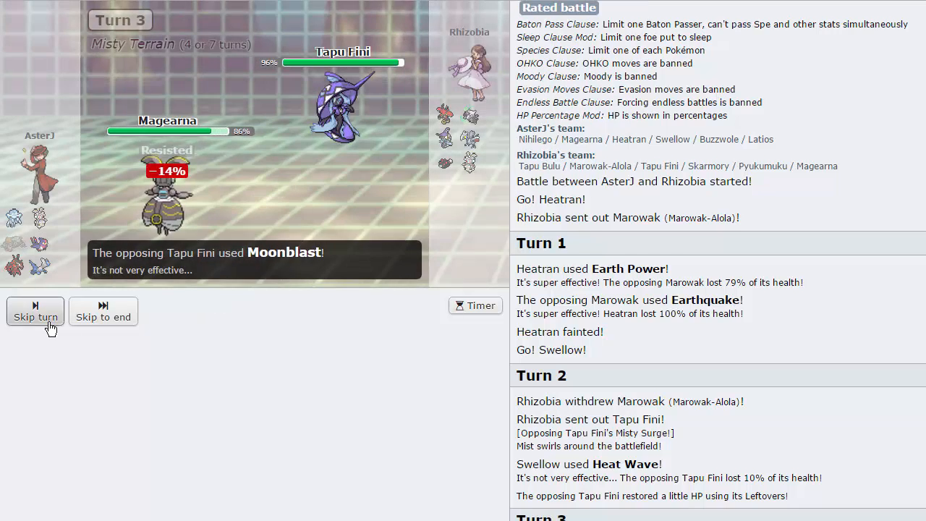
left_click(35, 317)
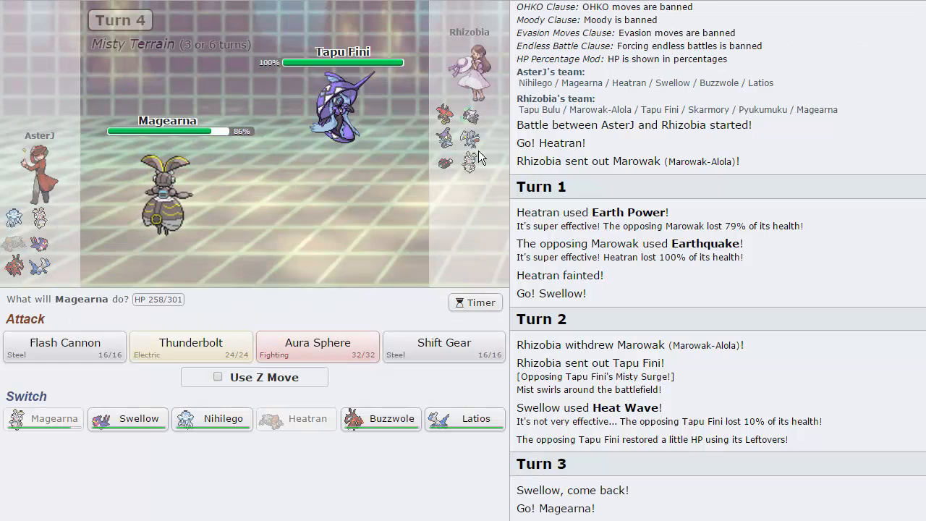
mouse_move(470, 116)
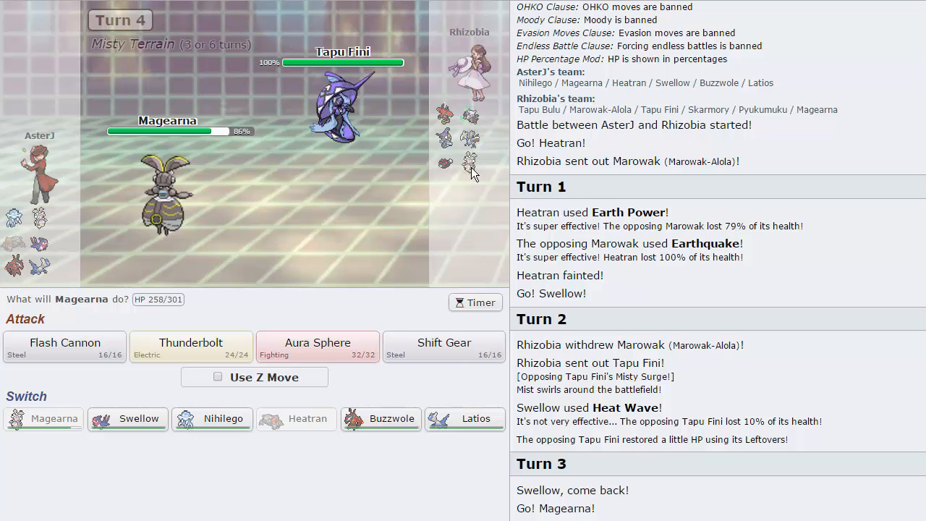
mouse_move(446, 174)
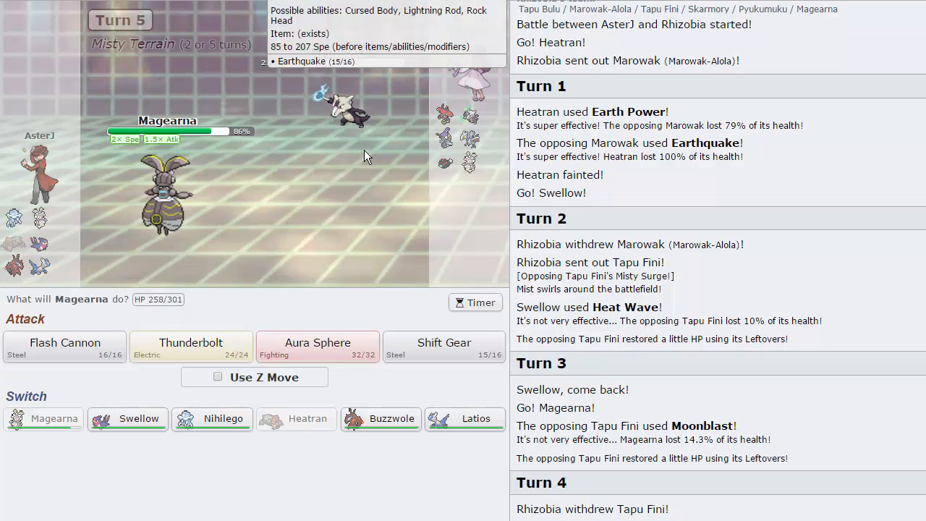
mouse_move(347, 115)
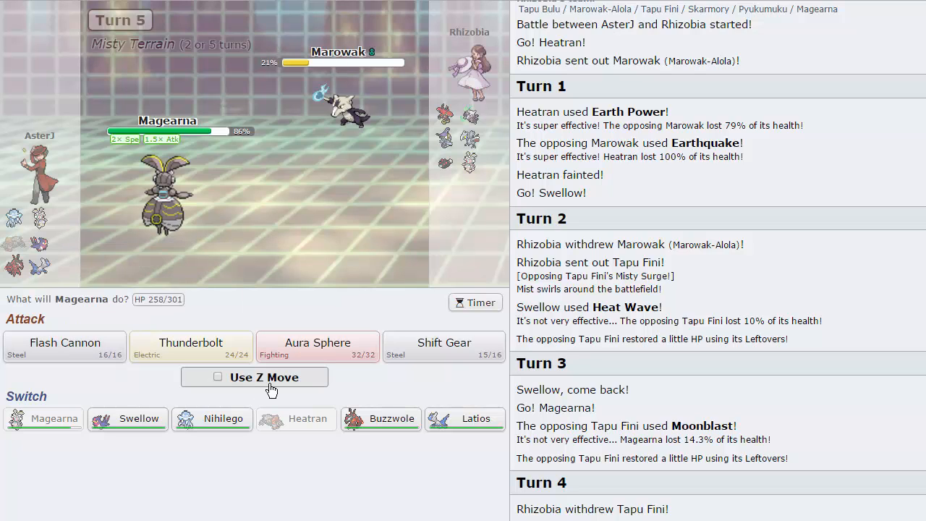
mouse_move(139, 423)
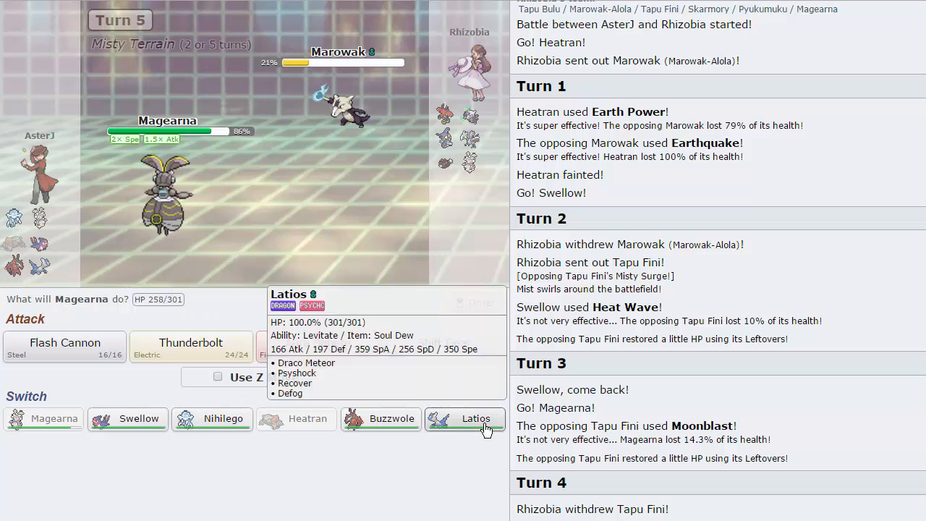
Bring Latios in for Magearna and hit Tapu Fini with Psyshock.
left_click(475, 418)
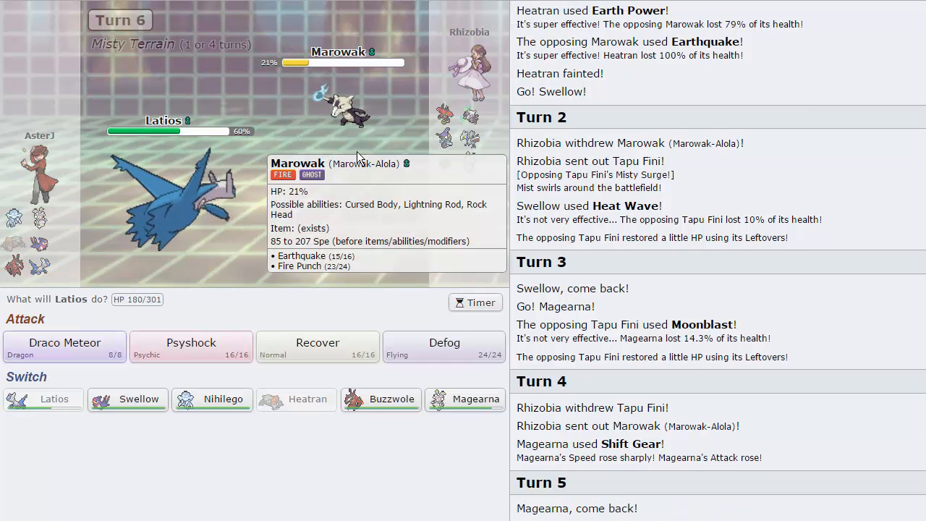
mouse_move(368, 142)
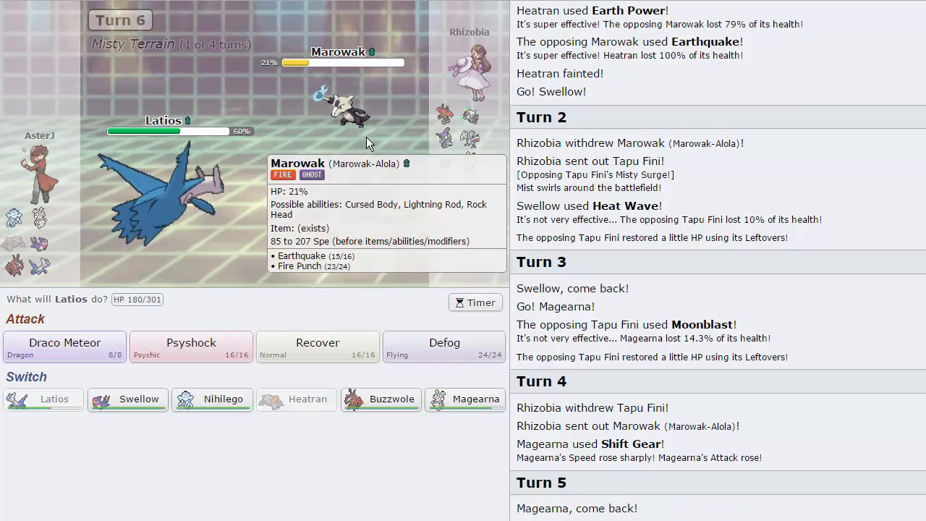
mouse_move(319, 347)
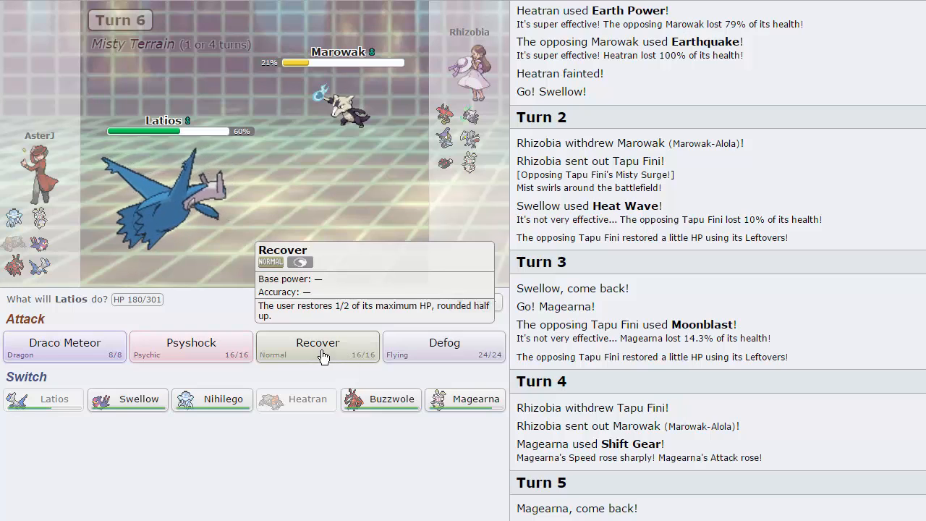
left_click(191, 342)
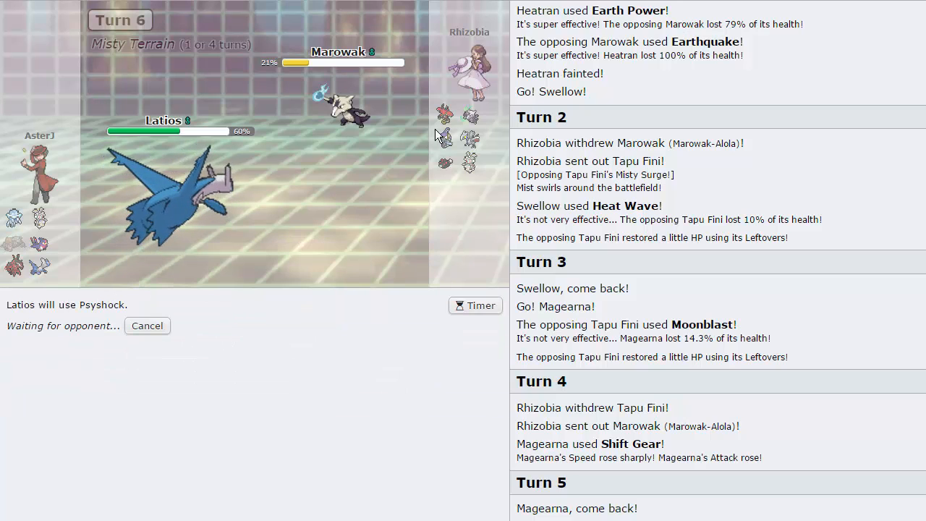
mouse_move(384, 214)
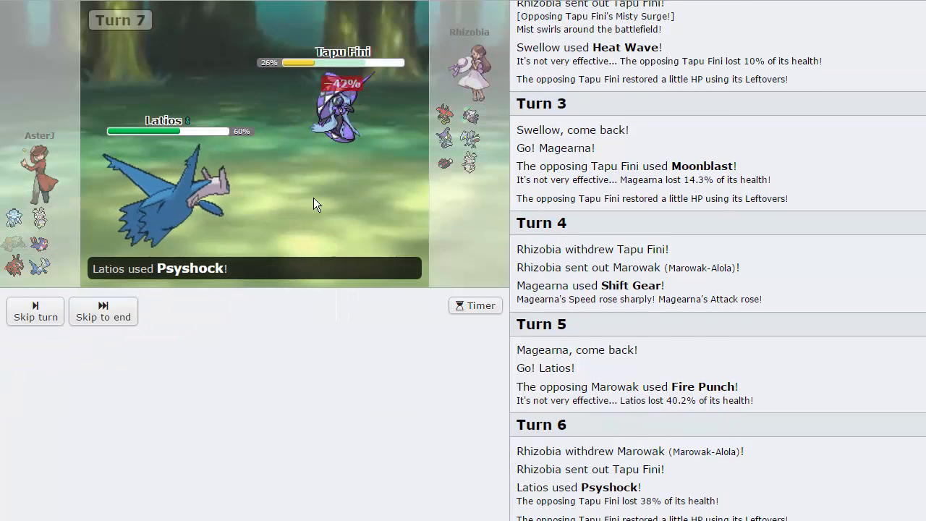
left_click(35, 315)
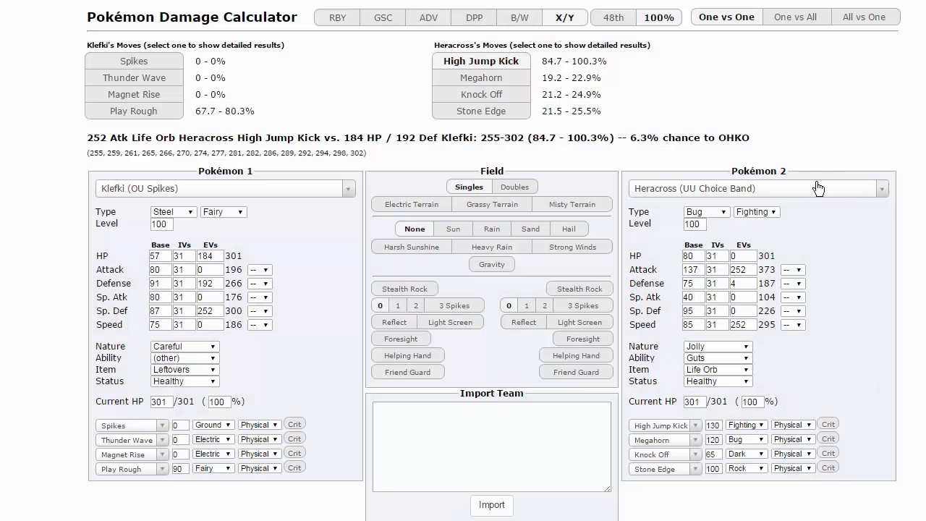
Select Chandelure's UU Choice Scarf set in the calculator and read the Fire Blast result against Klefki.
type("chan")
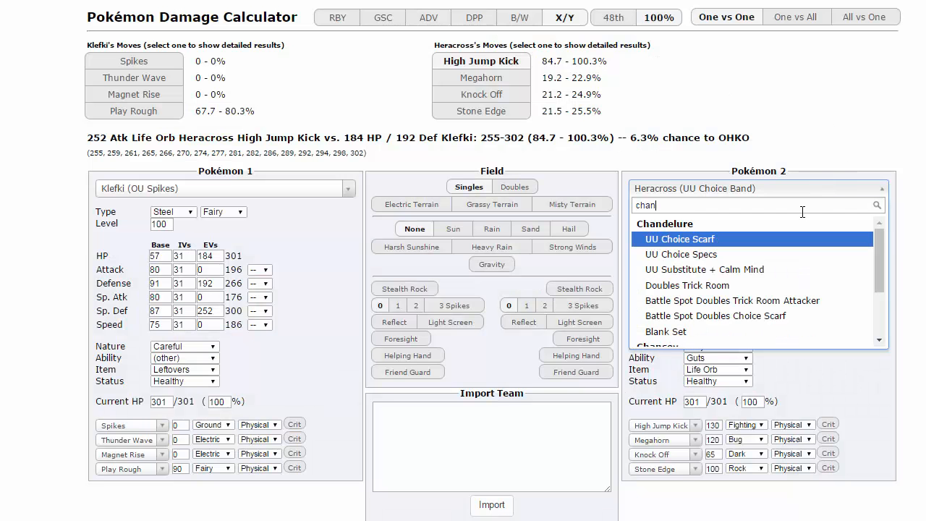
type("de")
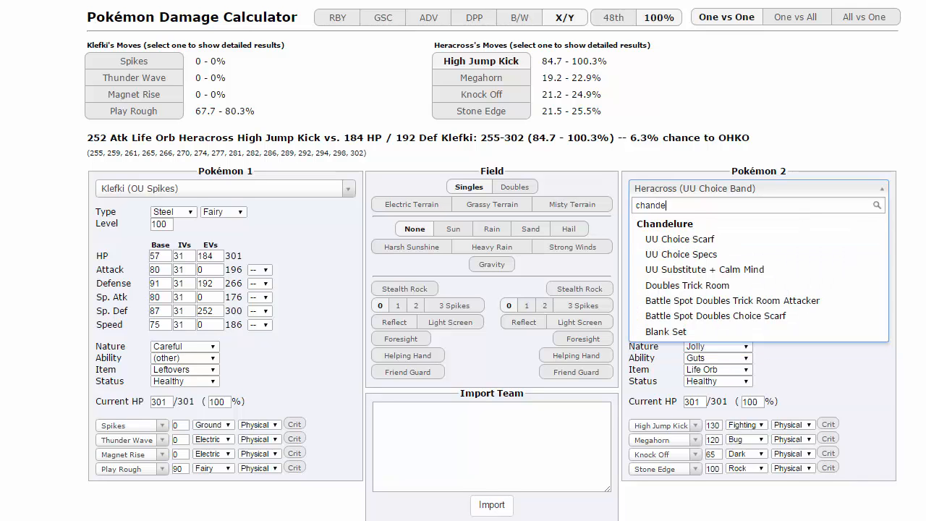
left_click(679, 239)
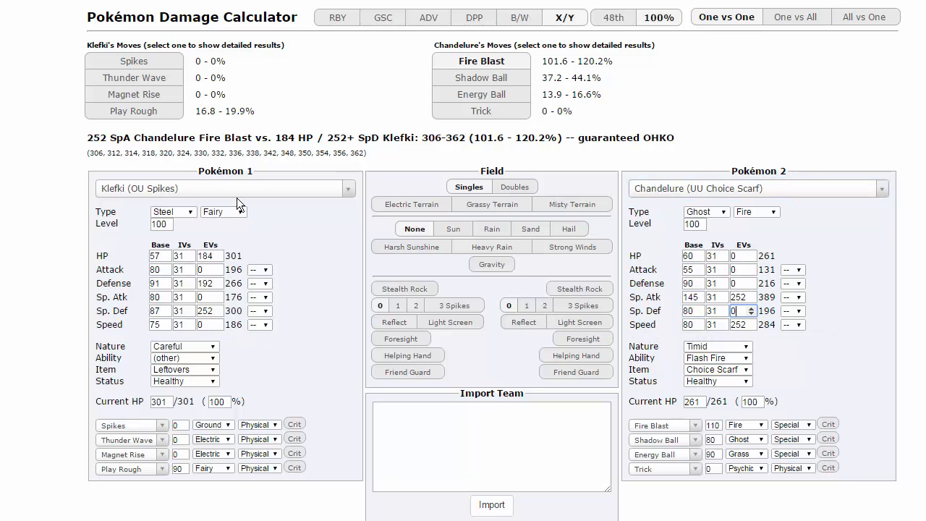
mouse_move(150, 474)
type("252")
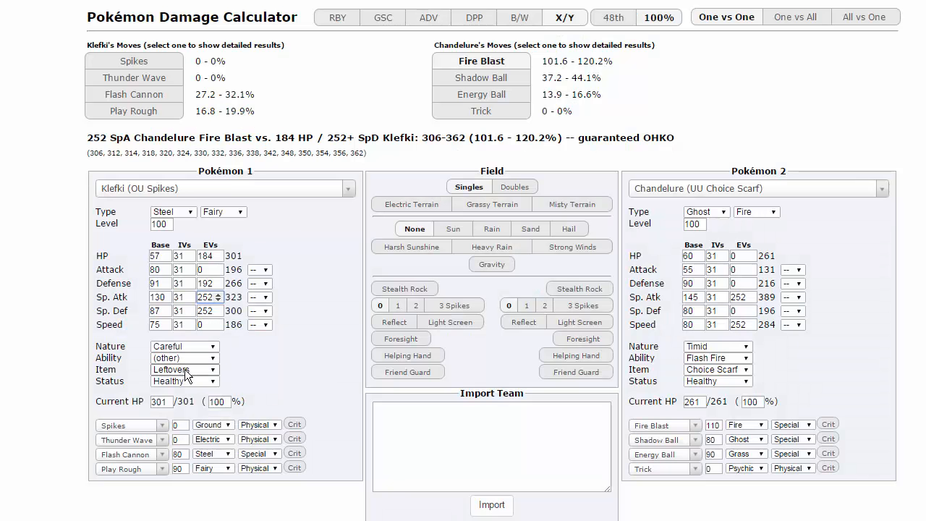
left_click(184, 346)
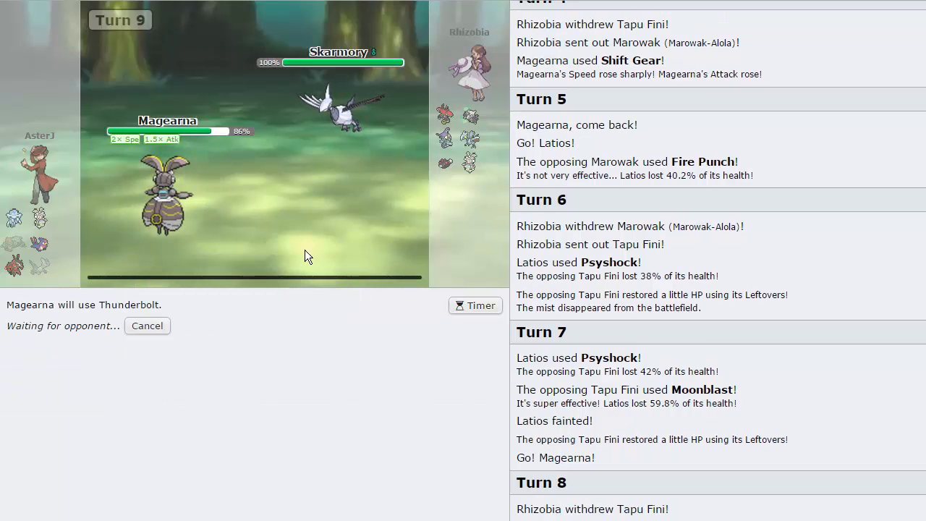
mouse_move(469, 122)
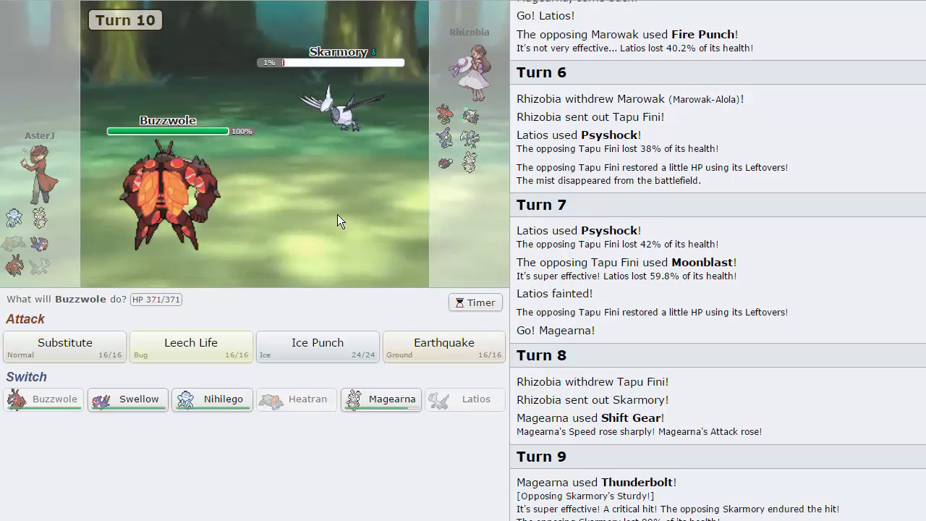
mouse_move(449, 94)
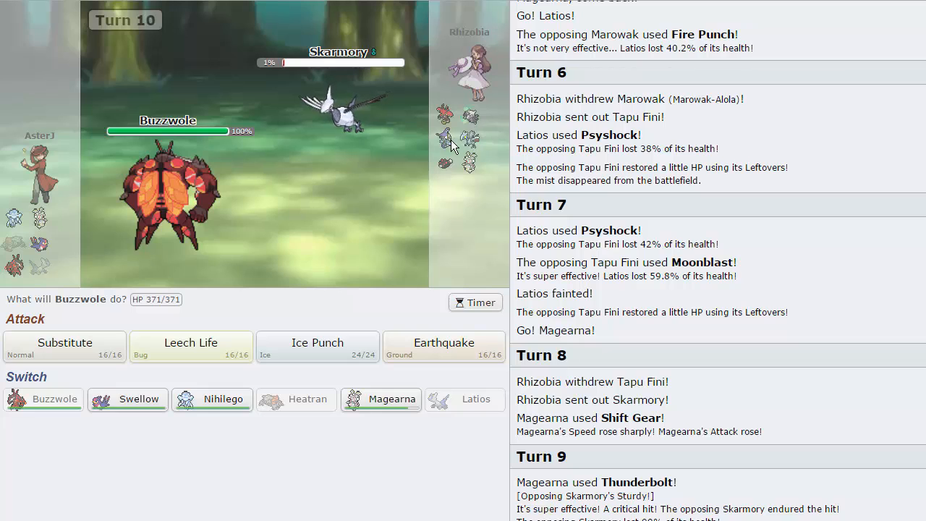
Hit Tapu Bulu with two Ice Punches from Buzzwole, then swap it out for Magearna.
left_click(317, 348)
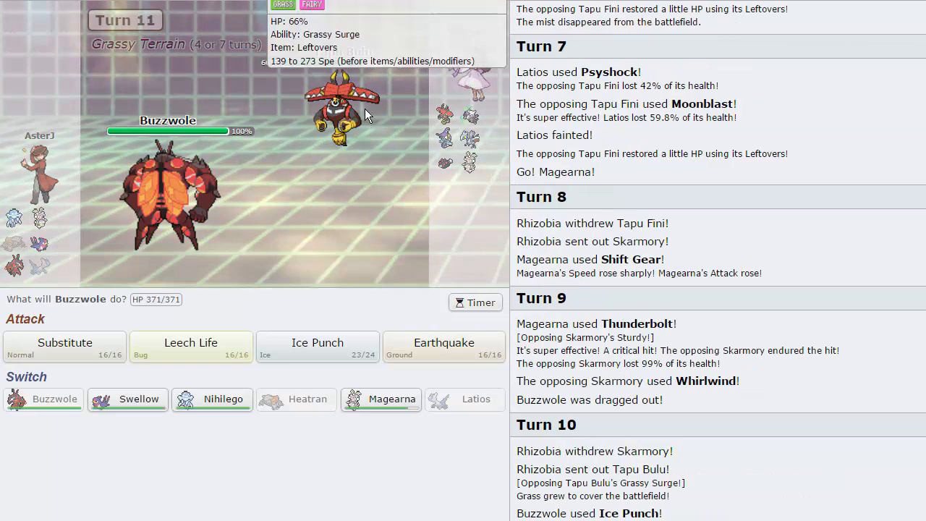
mouse_move(307, 321)
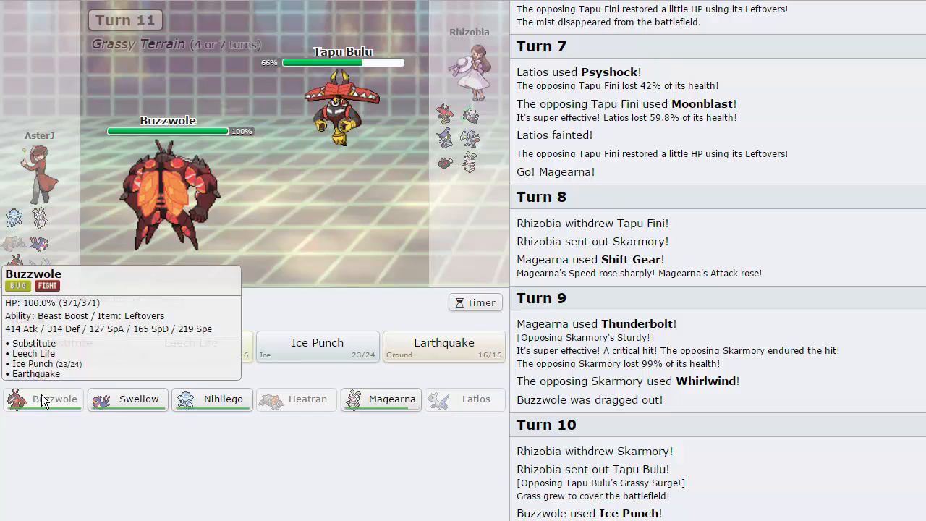
left_click(317, 346)
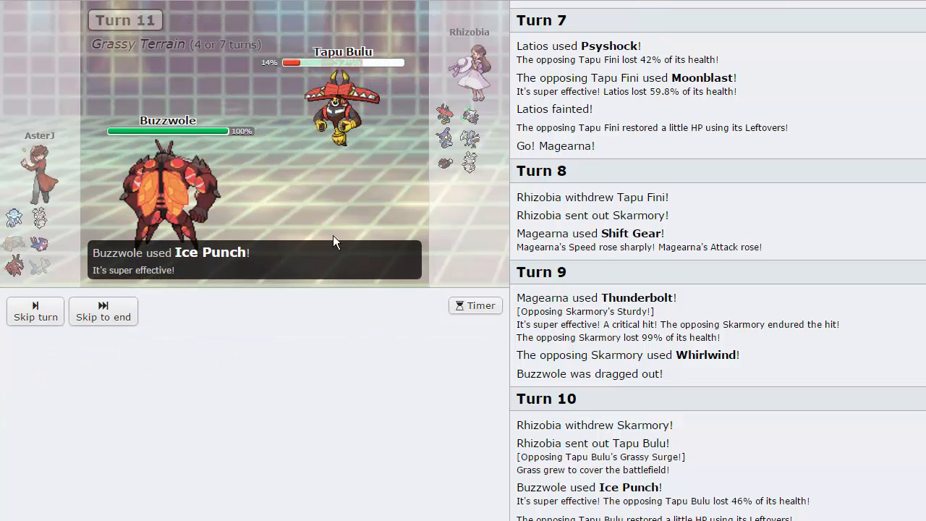
left_click(35, 311)
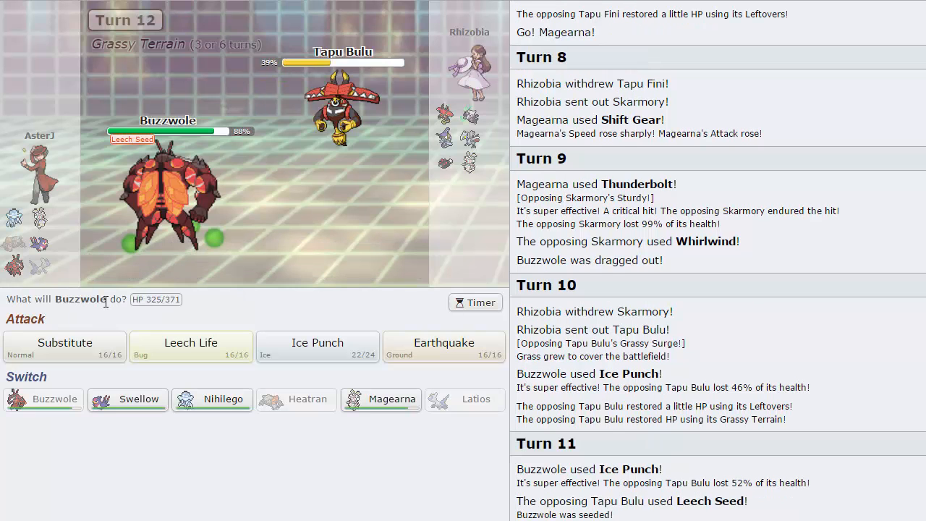
mouse_move(380, 400)
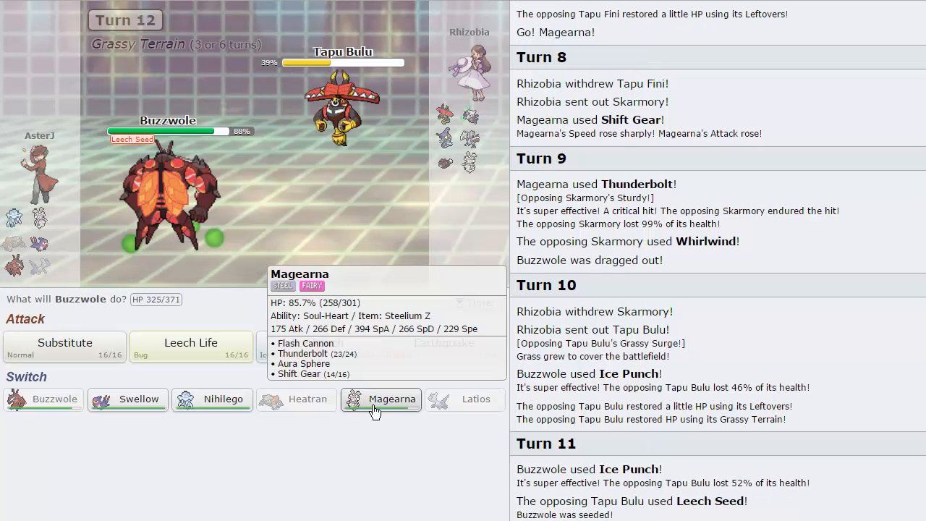
mouse_move(388, 406)
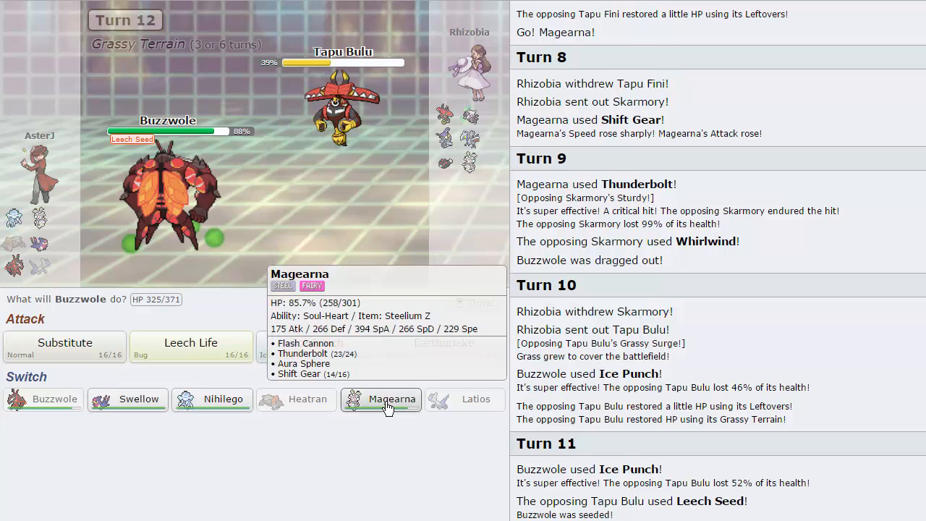
left_click(382, 399)
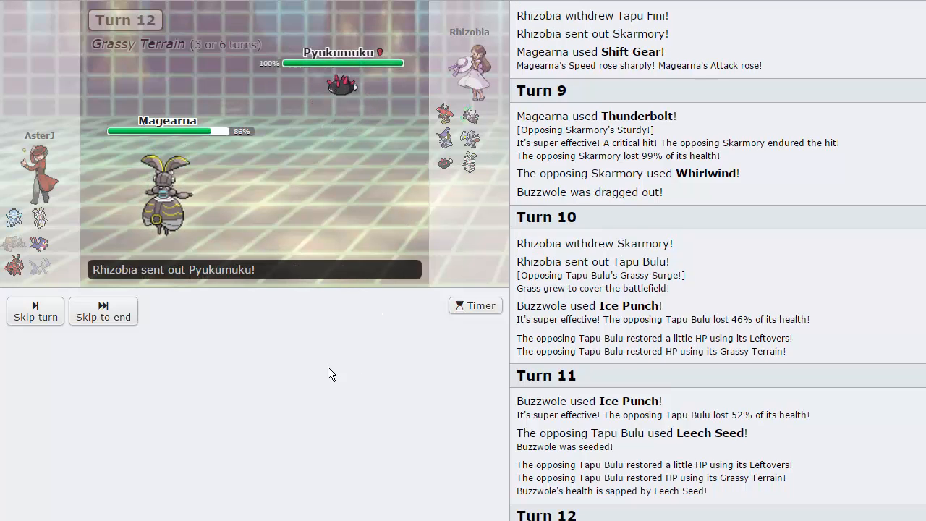
Swap Magearna out for Swellow and skip through the switch turn.
left_click(35, 311)
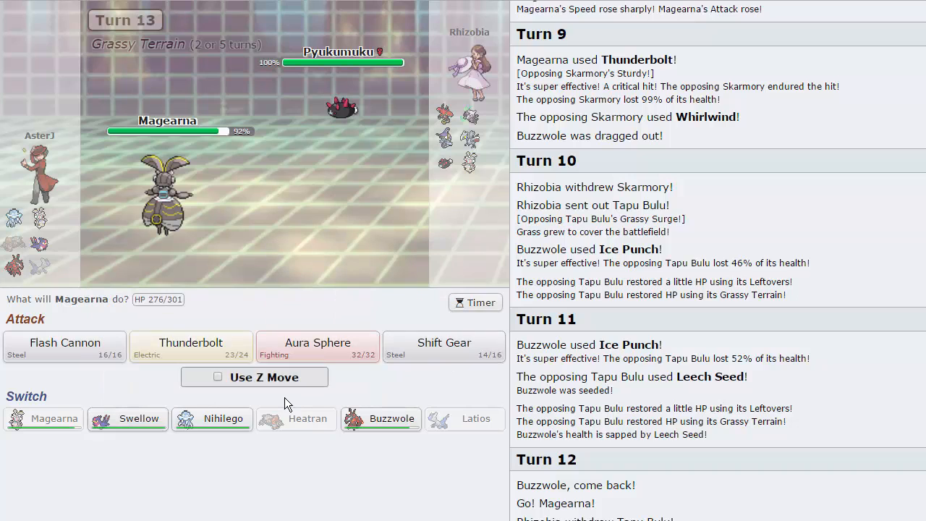
mouse_move(127, 418)
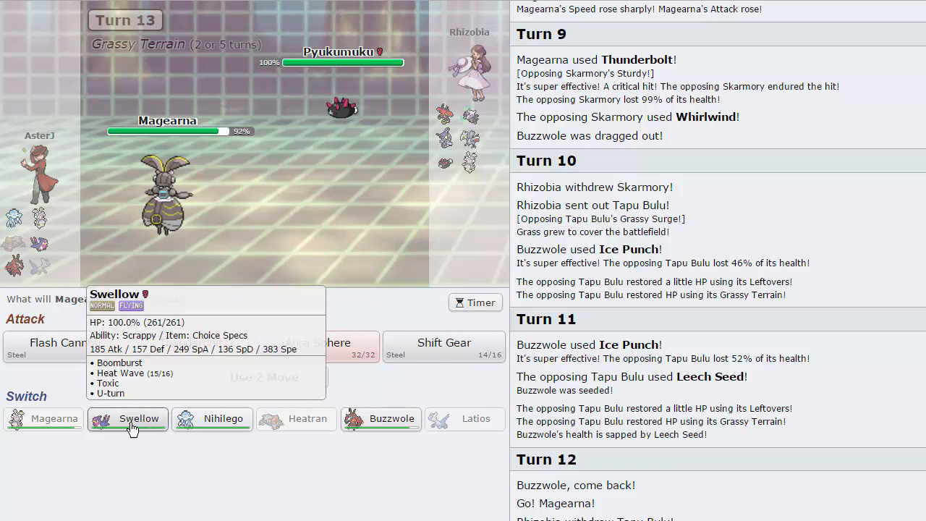
left_click(128, 418)
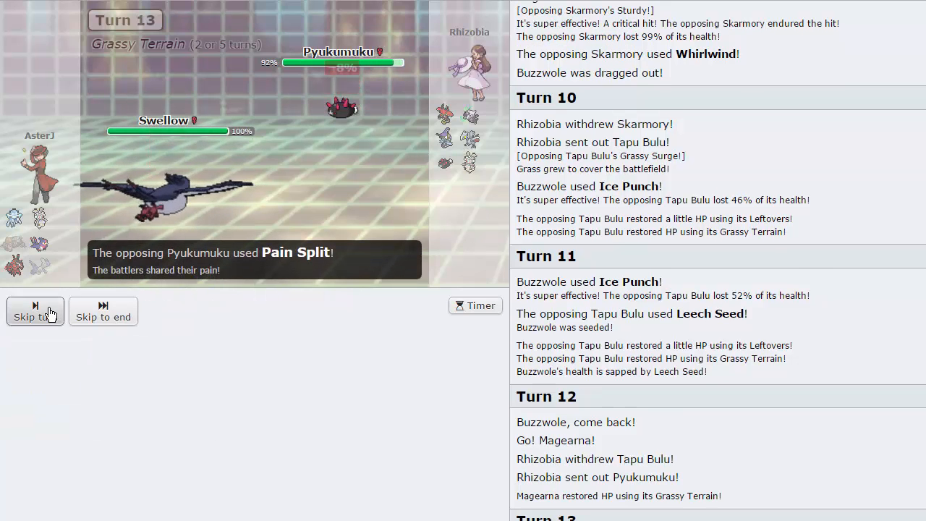
left_click(35, 305)
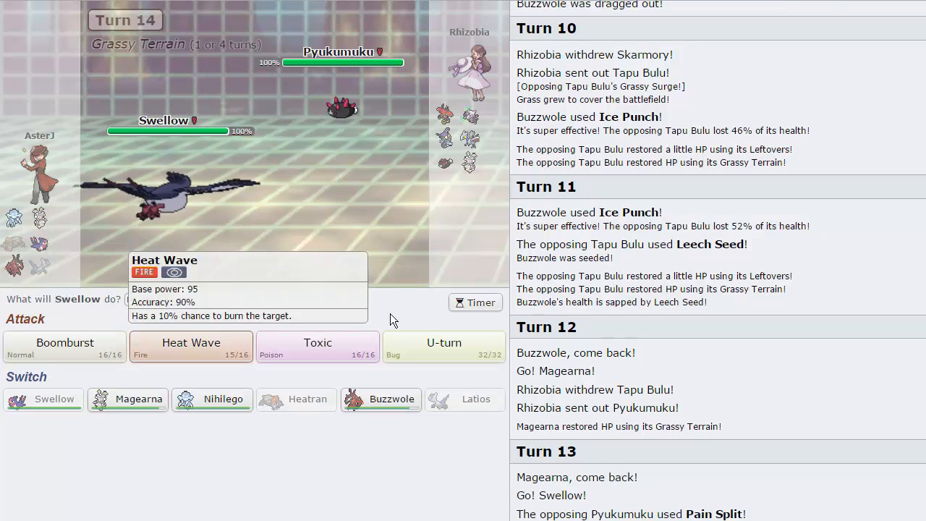
mouse_move(417, 75)
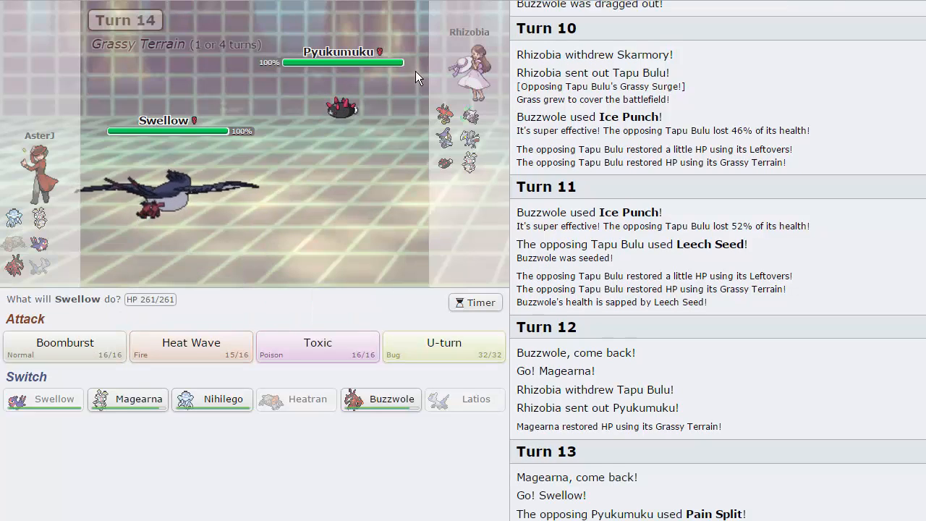
mouse_move(98, 315)
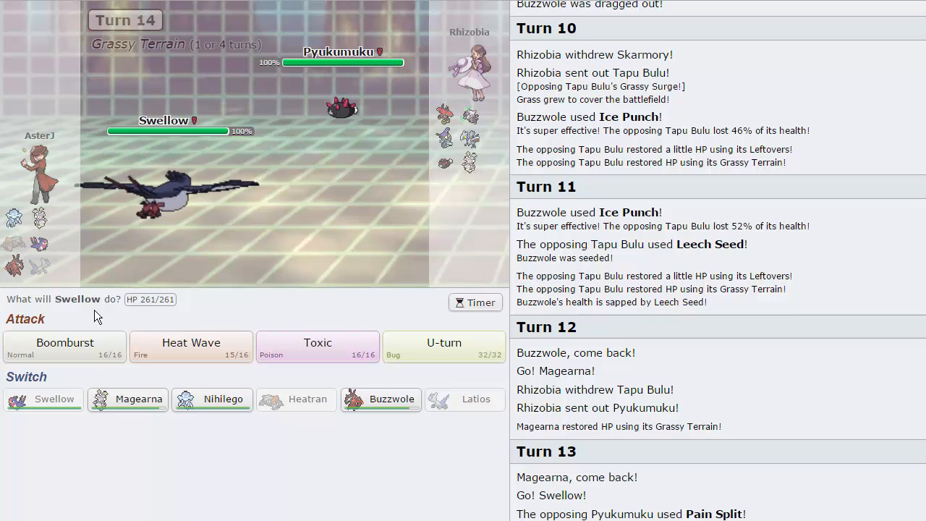
Attack with Boomburst three turns in a row, against Pyukumuku twice and then the opposing Magearna.
left_click(64, 347)
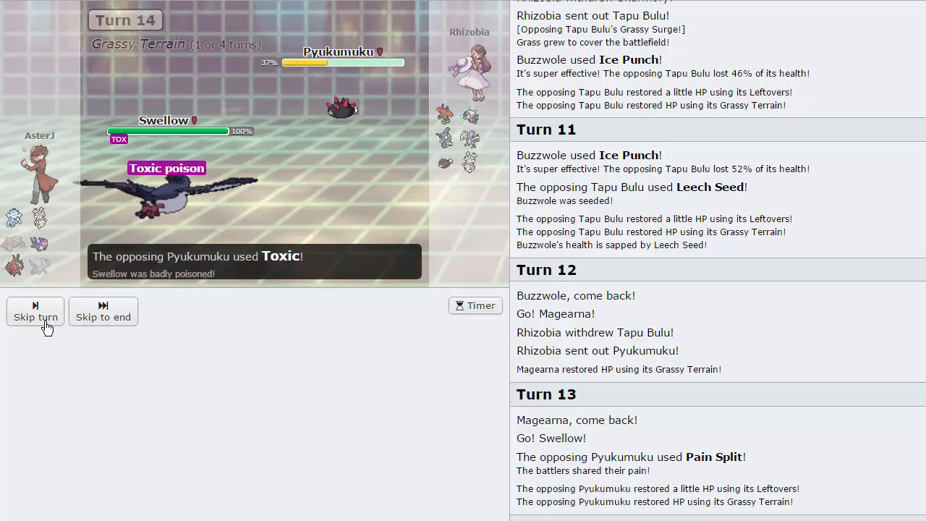
left_click(35, 317)
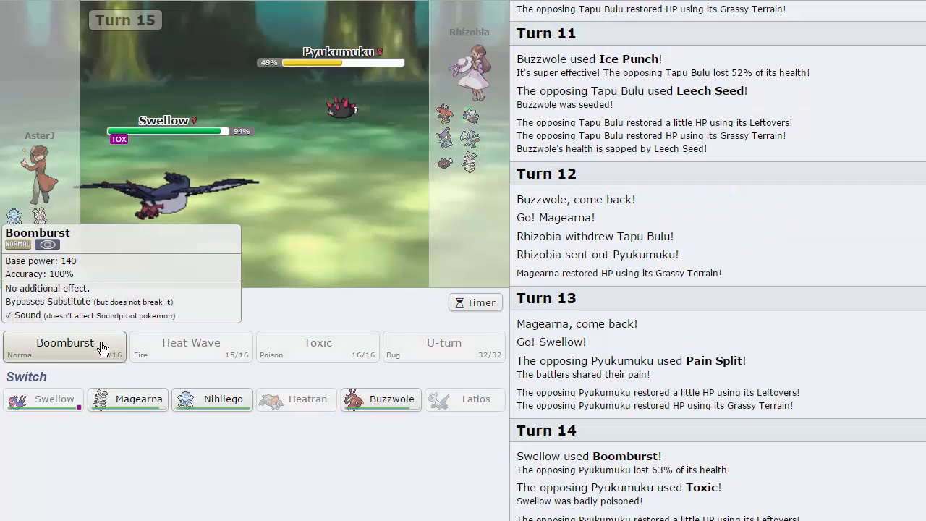
left_click(64, 342)
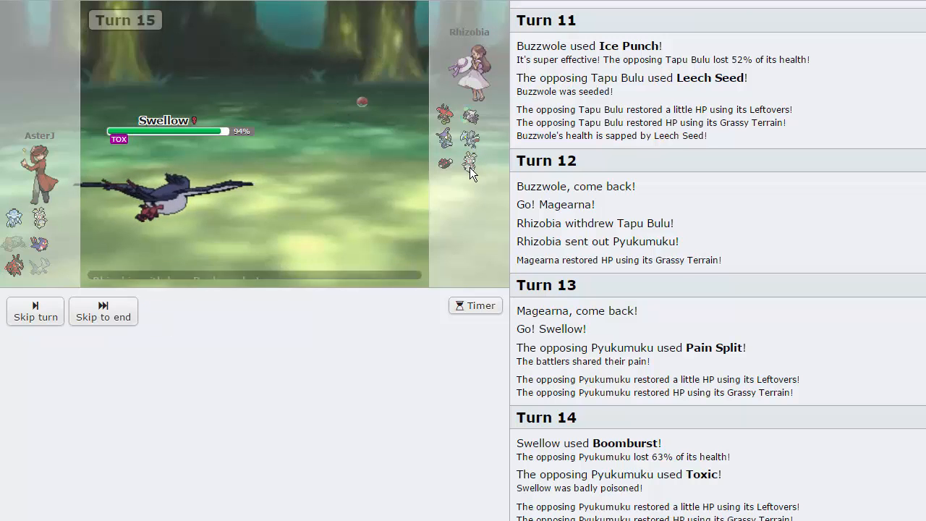
left_click(34, 311)
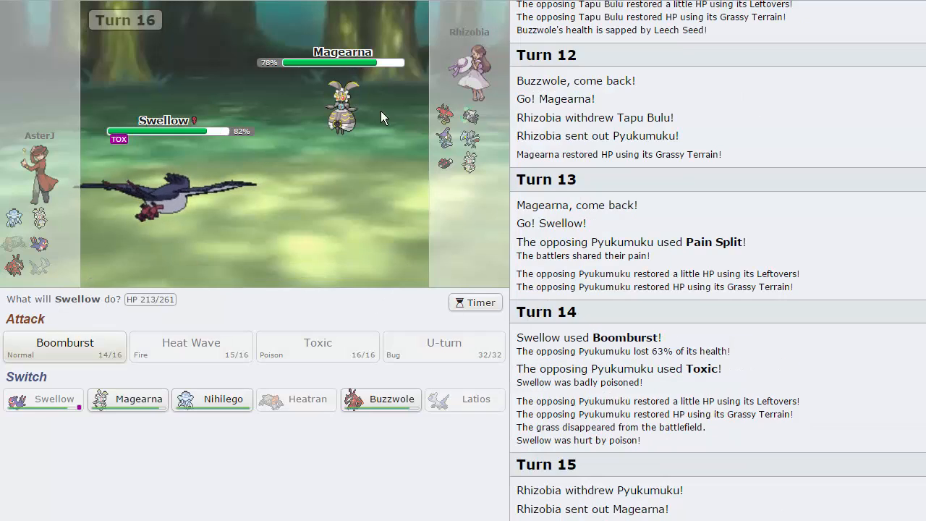
mouse_move(211, 399)
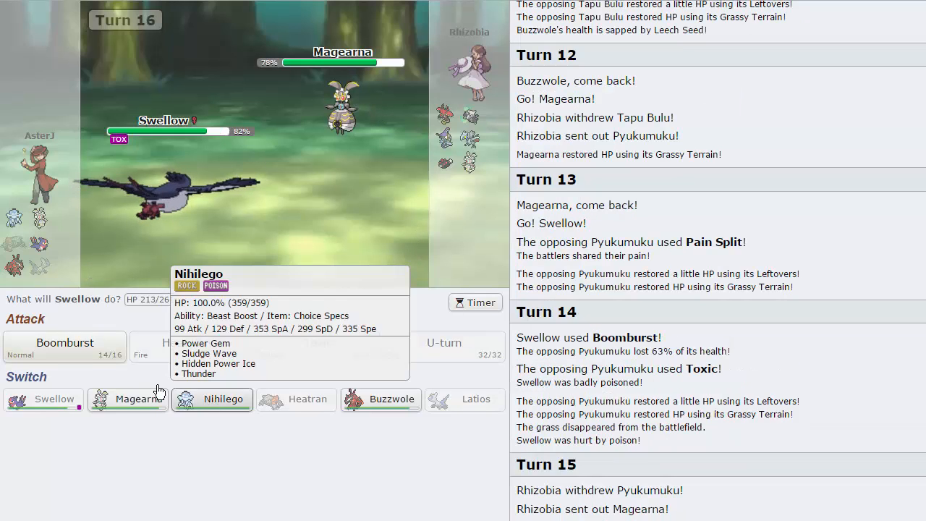
left_click(63, 346)
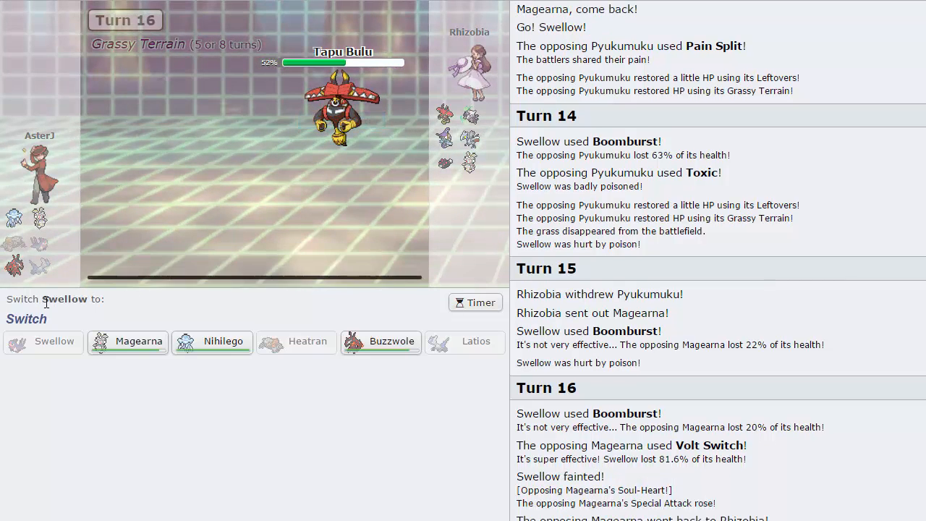
mouse_move(212, 341)
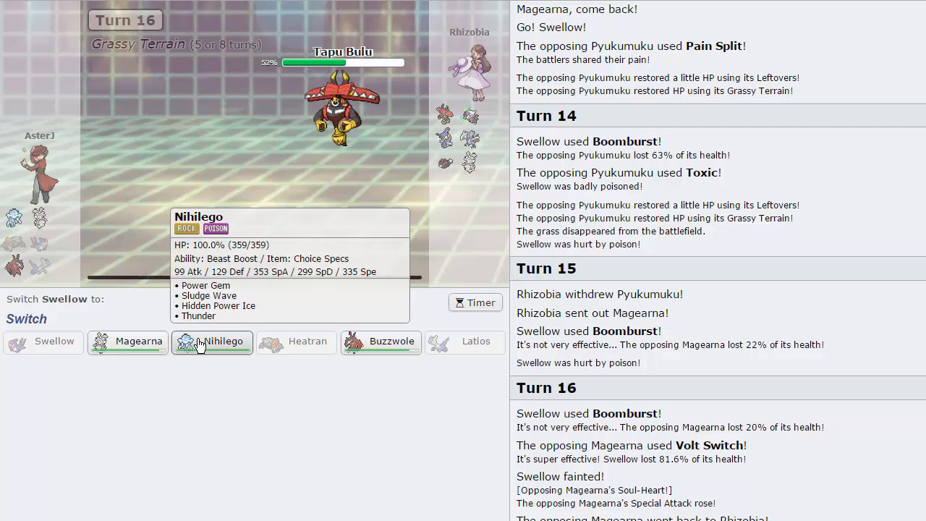
Send in Nihilego for the fainted Swellow and land Power Gem on Tapu Bulu and then Magearna.
left_click(223, 341)
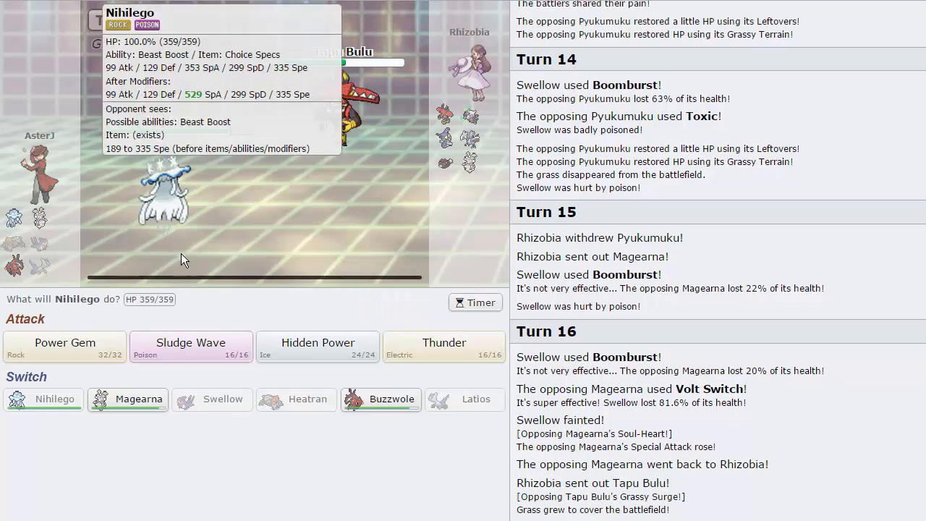
left_click(64, 348)
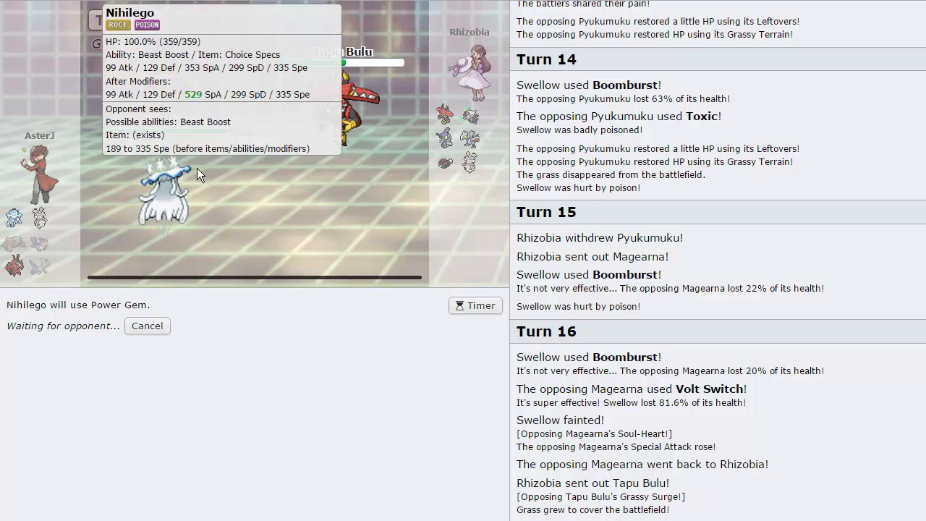
mouse_move(362, 281)
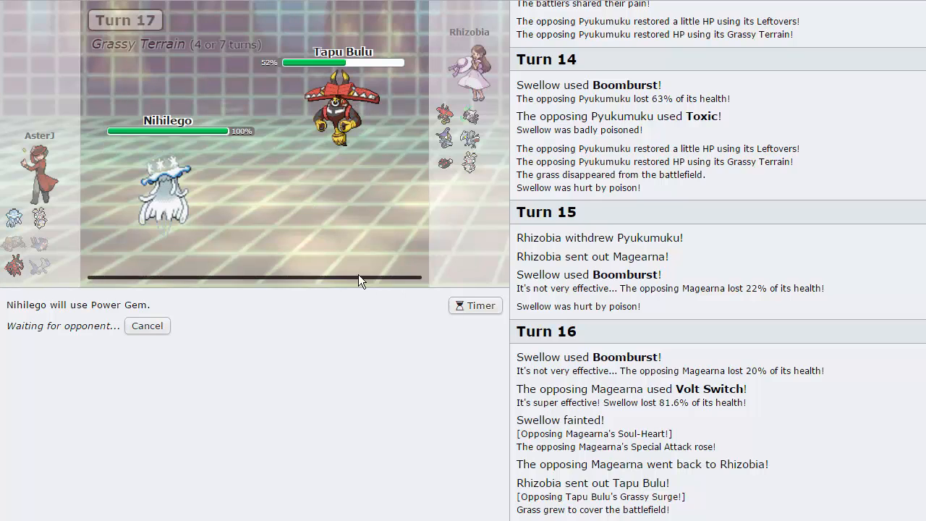
mouse_move(518, 151)
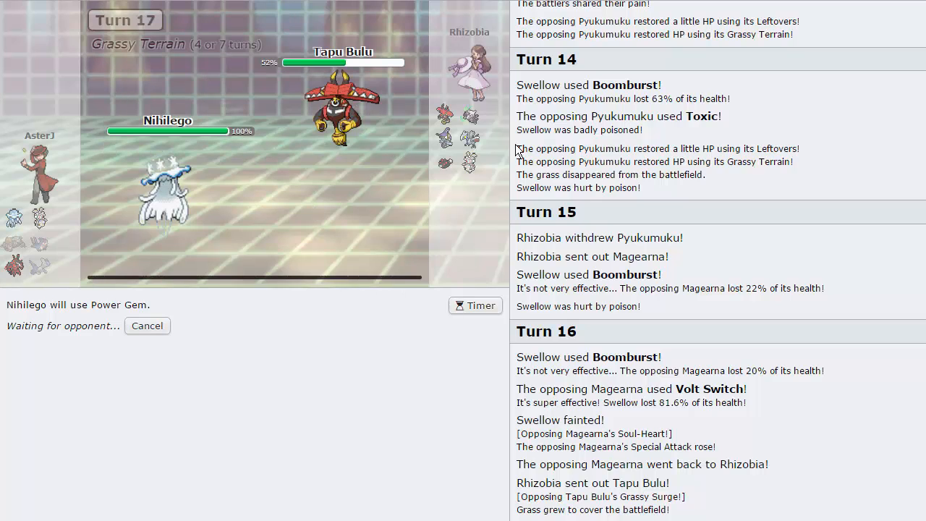
mouse_move(448, 168)
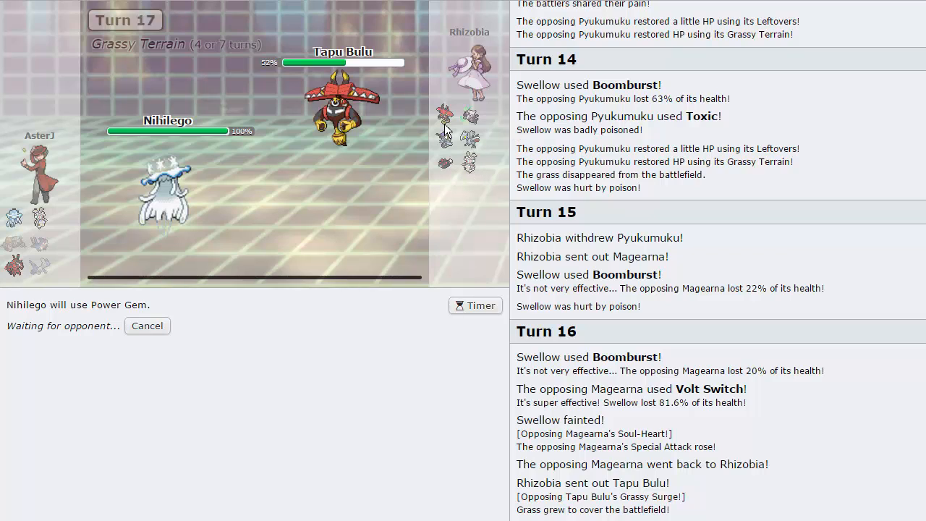
mouse_move(470, 168)
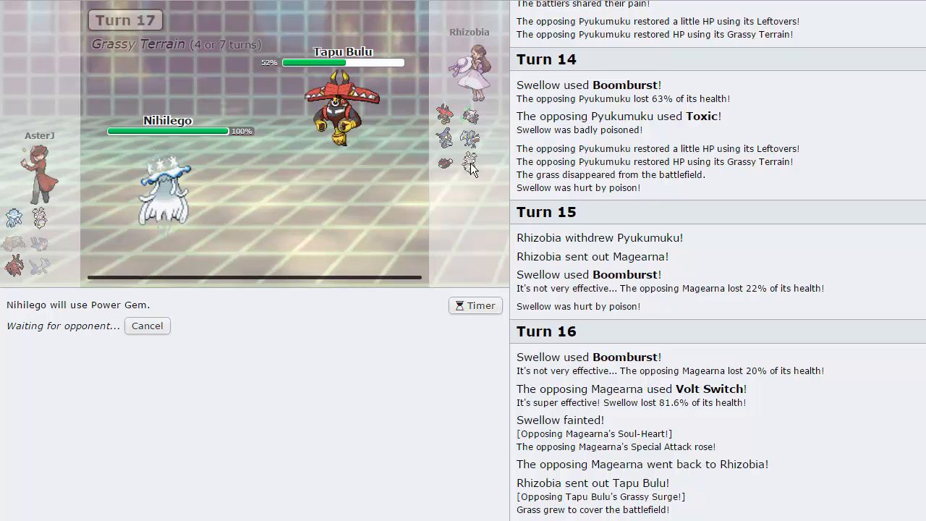
mouse_move(350, 382)
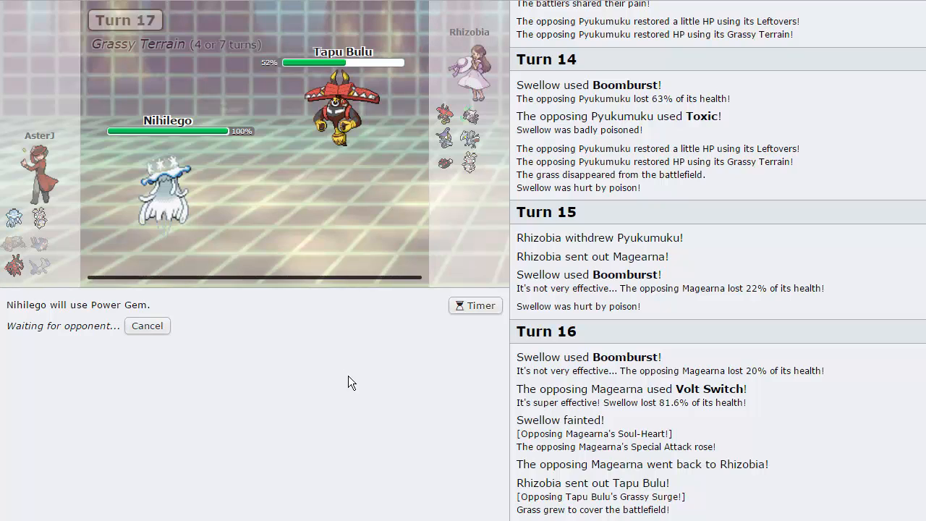
mouse_move(316, 281)
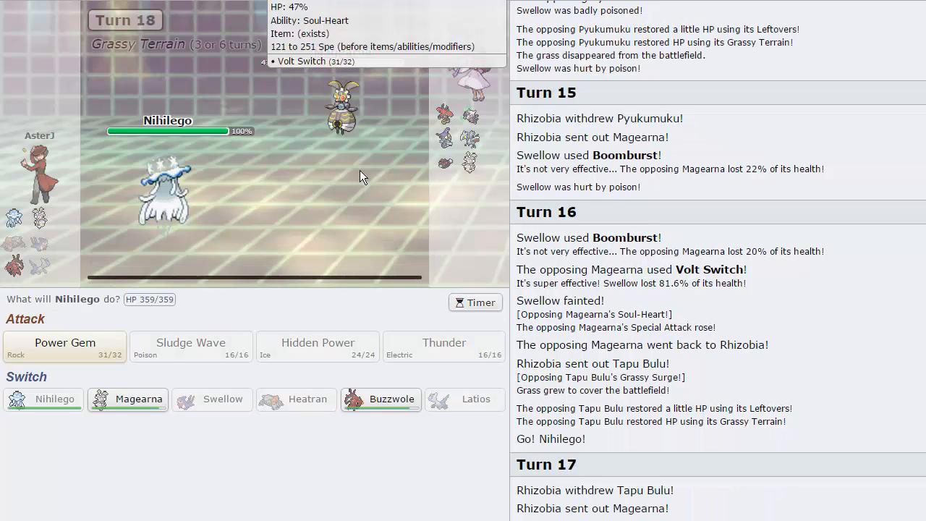
mouse_move(235, 330)
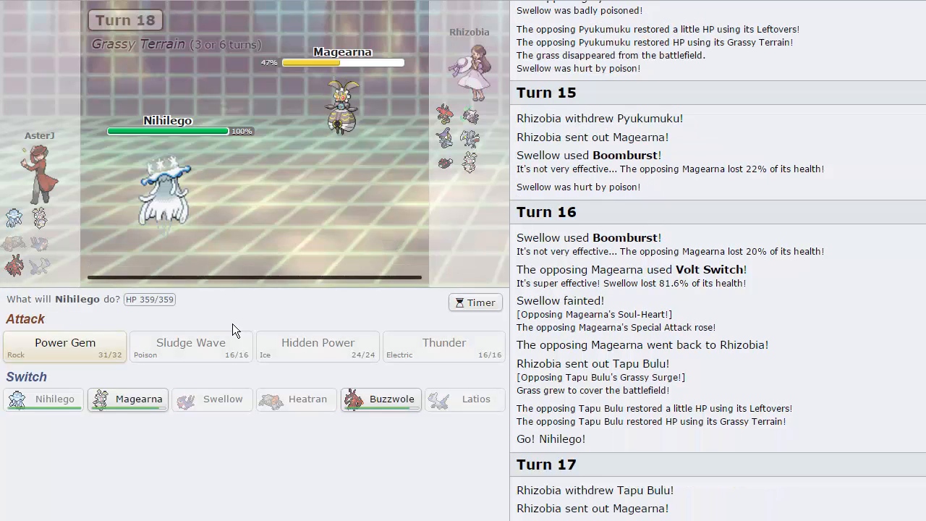
mouse_move(63, 348)
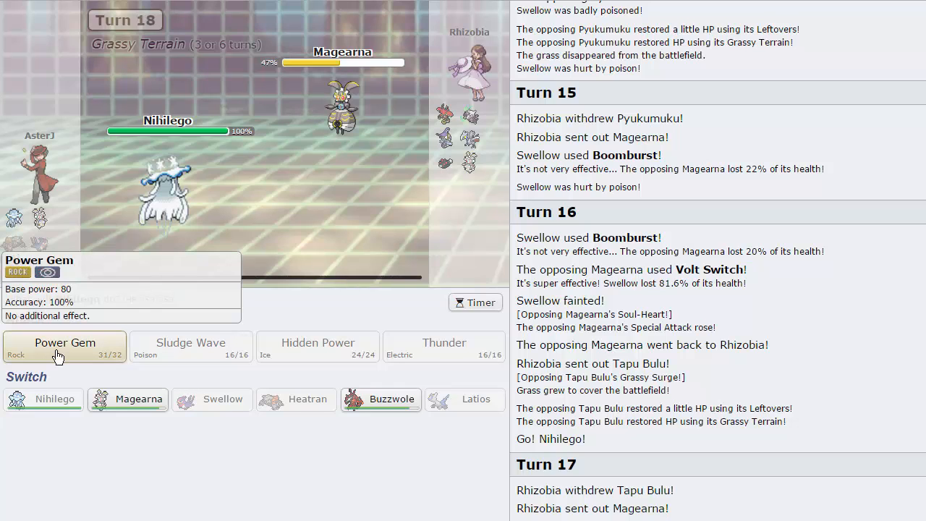
left_click(64, 346)
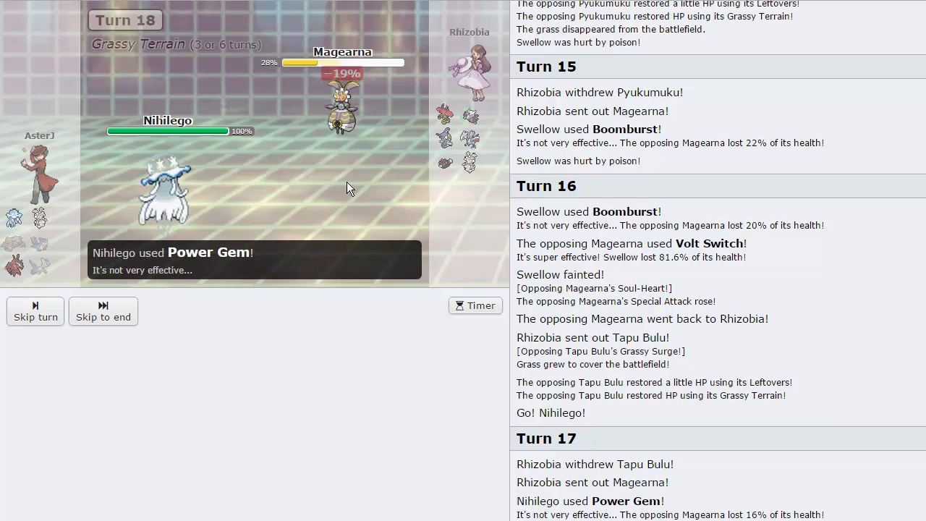
left_click(35, 311)
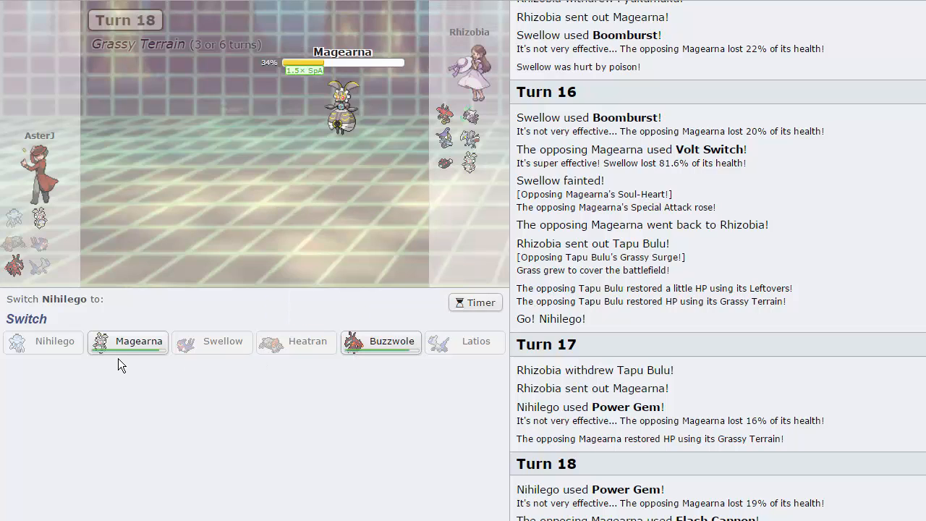
mouse_move(382, 349)
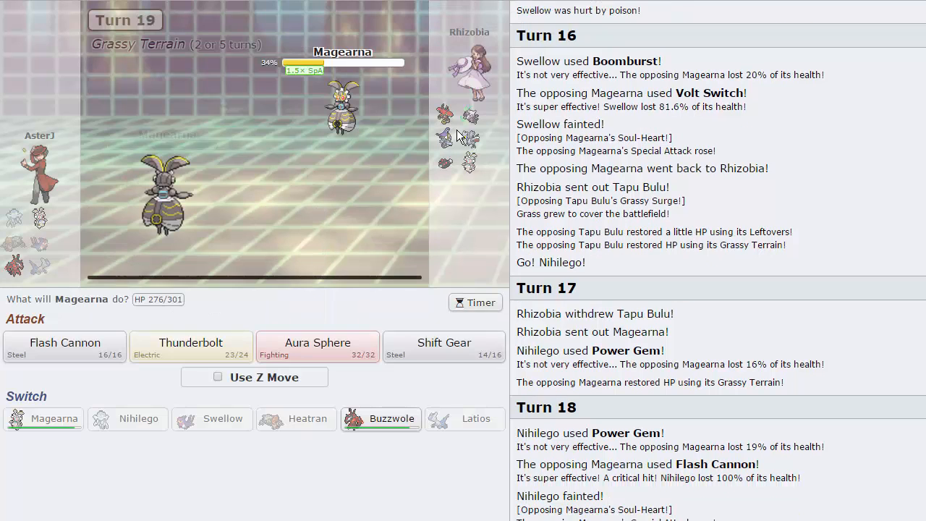
mouse_move(443, 347)
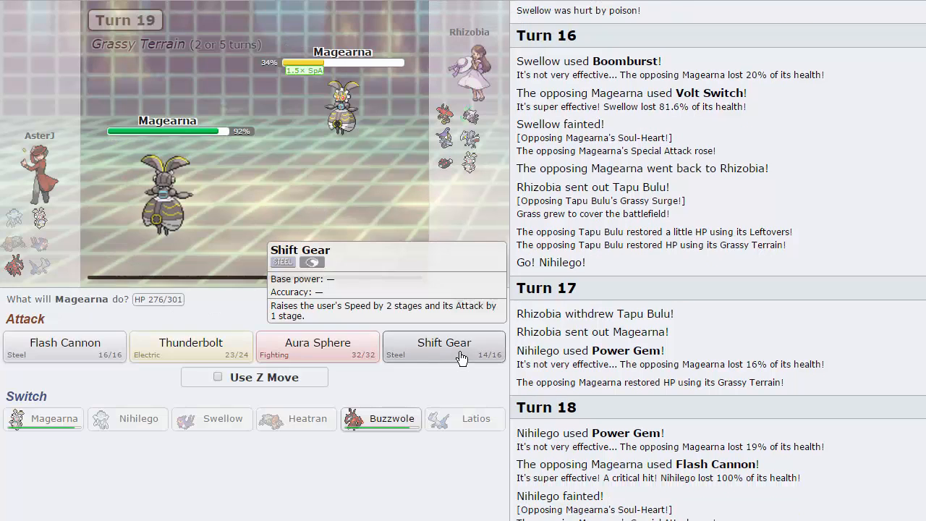
Boost Magearna with Shift Gear, then lock in Thunderbolt against the incoming Pyukumuku.
left_click(443, 347)
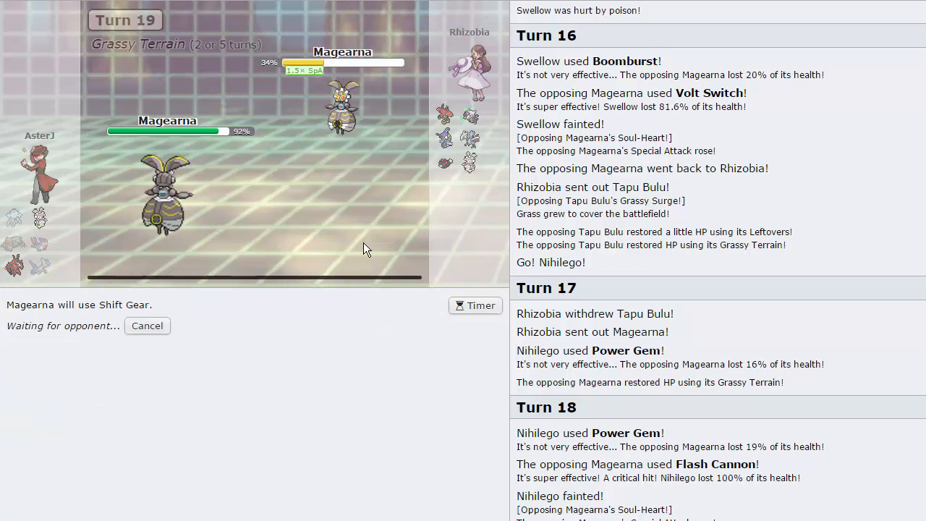
mouse_move(383, 246)
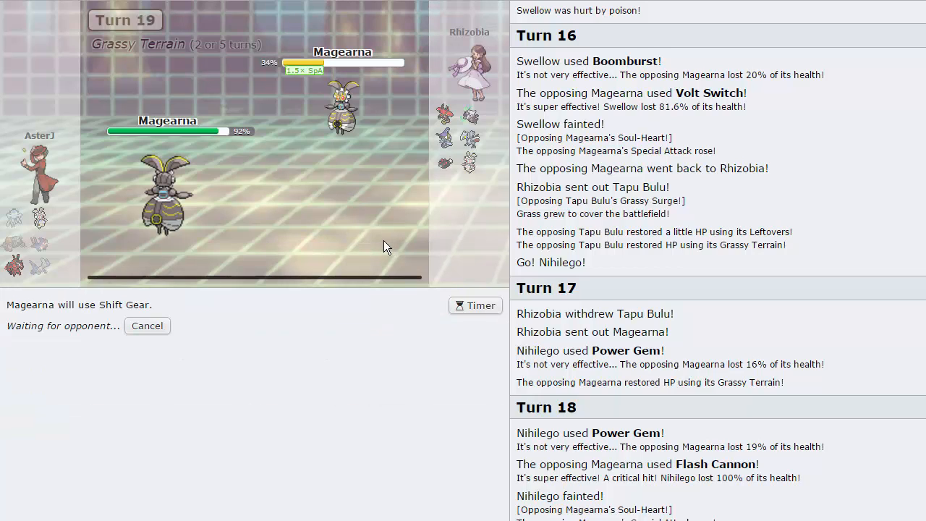
mouse_move(342, 113)
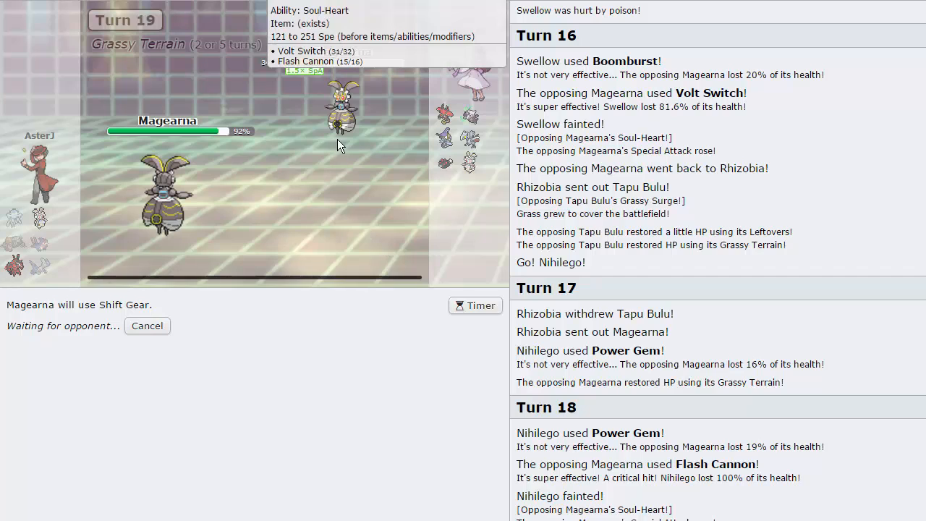
mouse_move(335, 235)
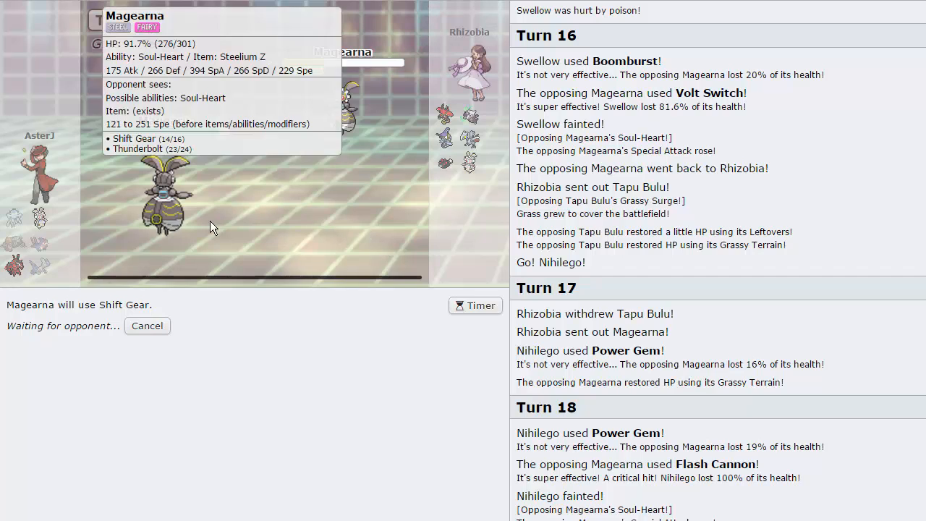
mouse_move(403, 243)
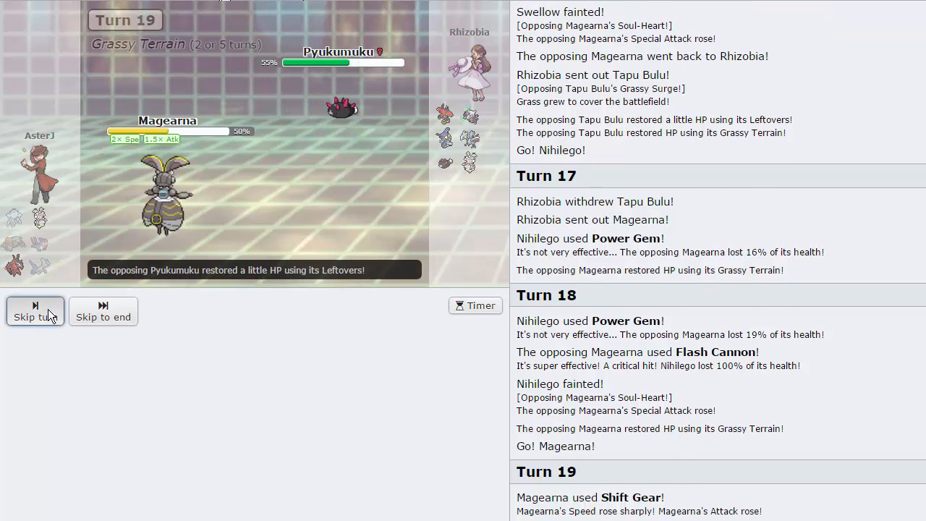
left_click(35, 311)
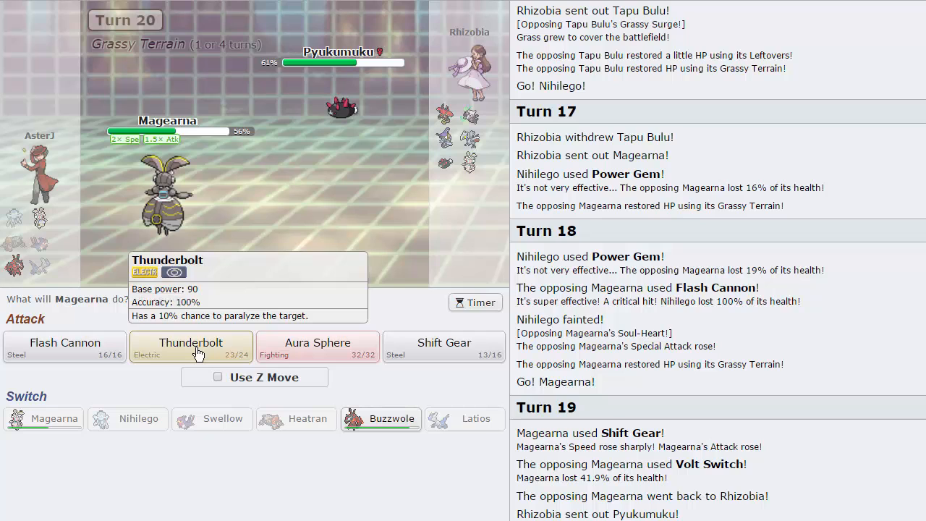
left_click(191, 348)
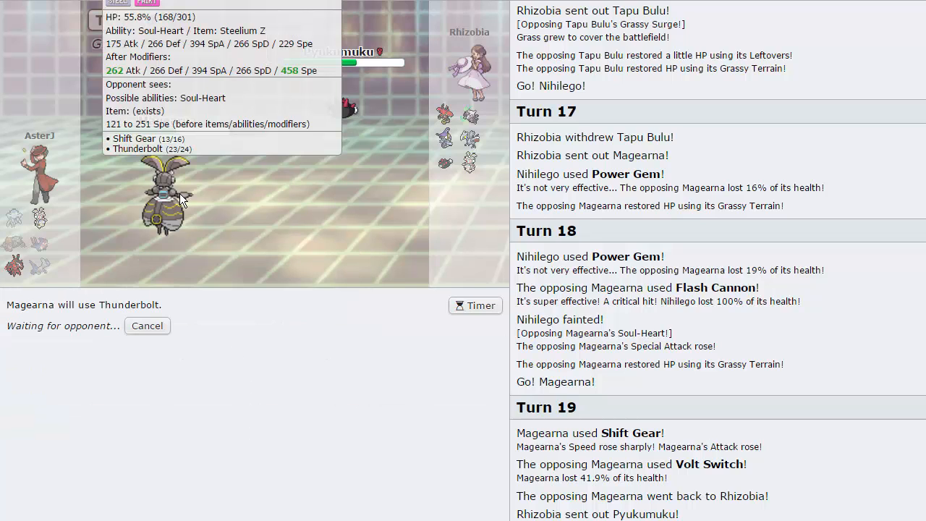
mouse_move(469, 129)
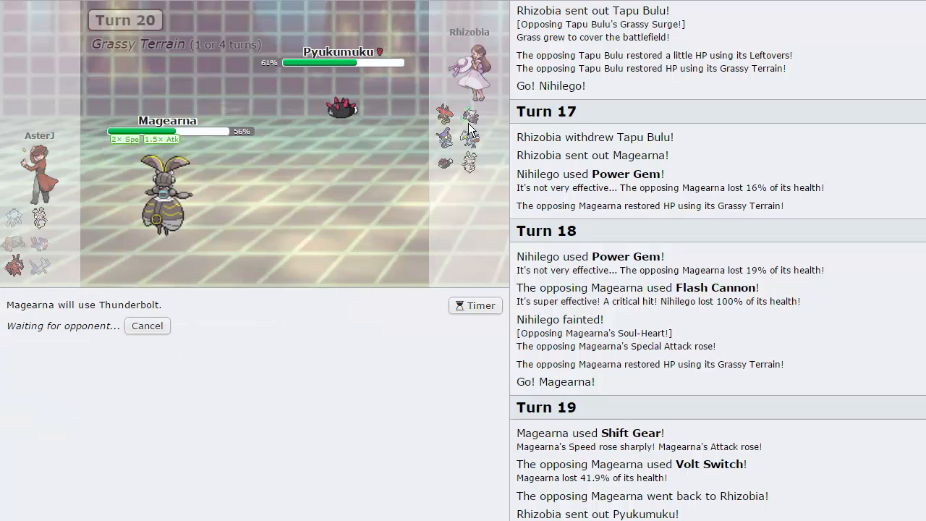
mouse_move(369, 249)
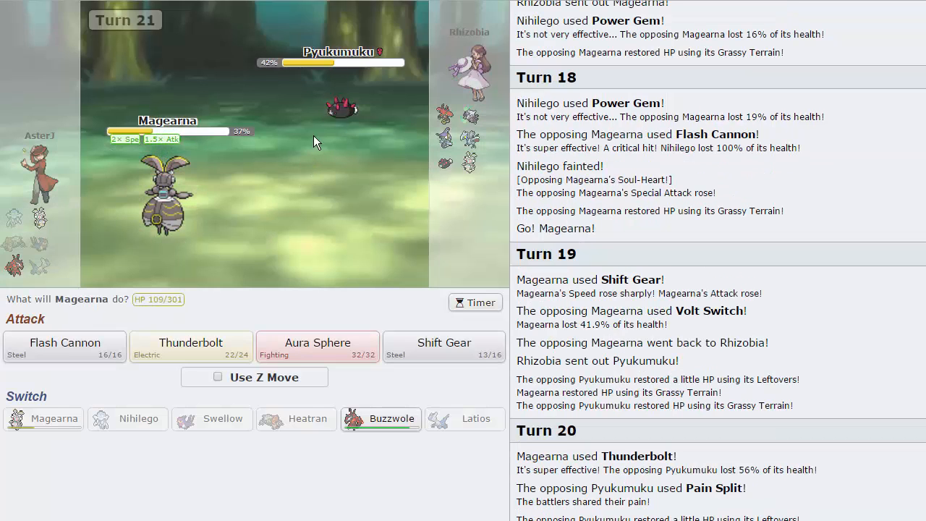
Finish Pyukumuku with Thunderbolt, then send Buzzwole in to replace the fainted Magearna.
left_click(191, 347)
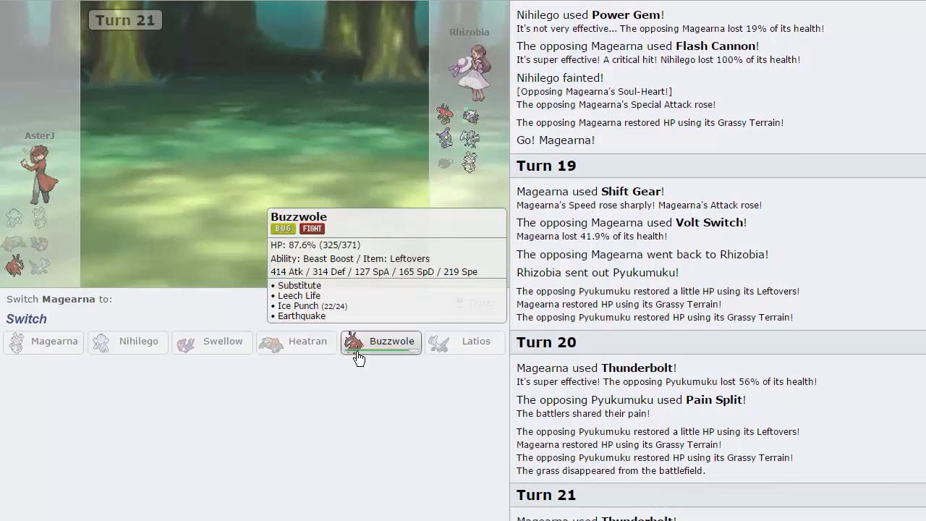
left_click(381, 341)
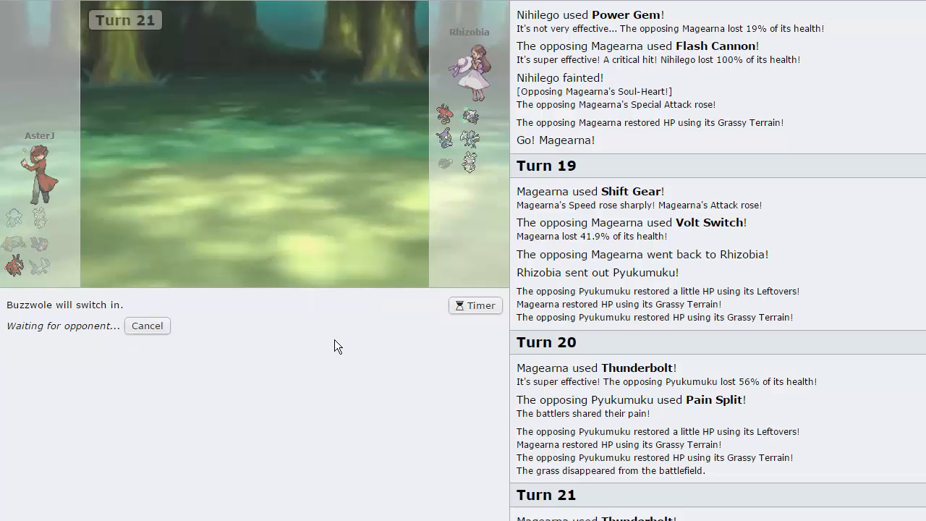
mouse_move(292, 298)
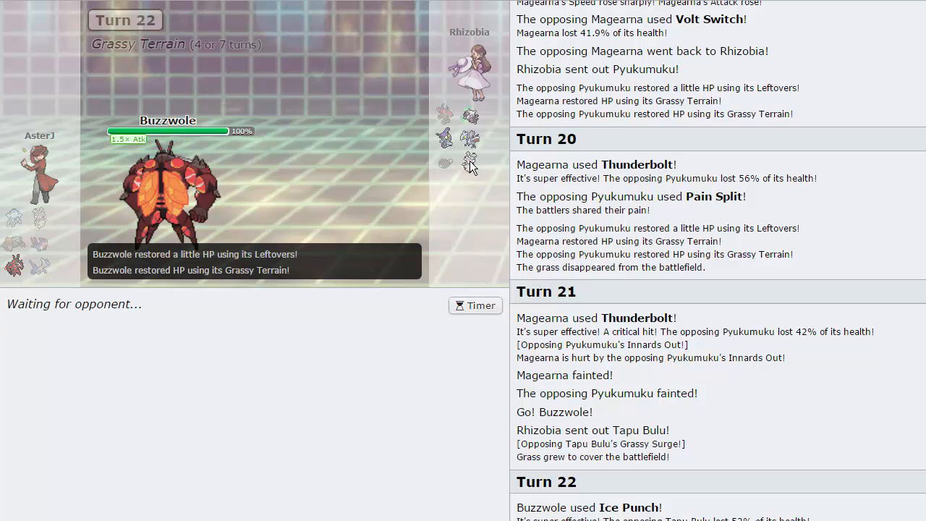
mouse_move(466, 168)
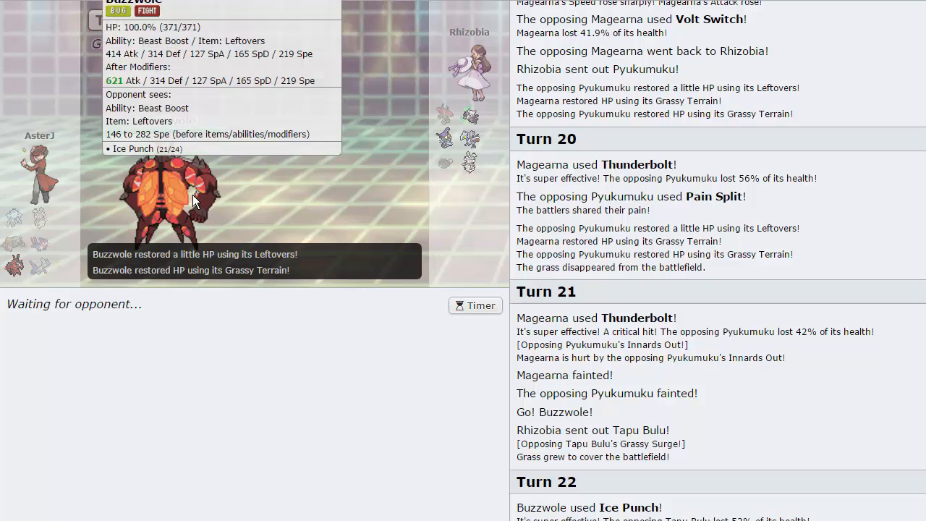
mouse_move(469, 171)
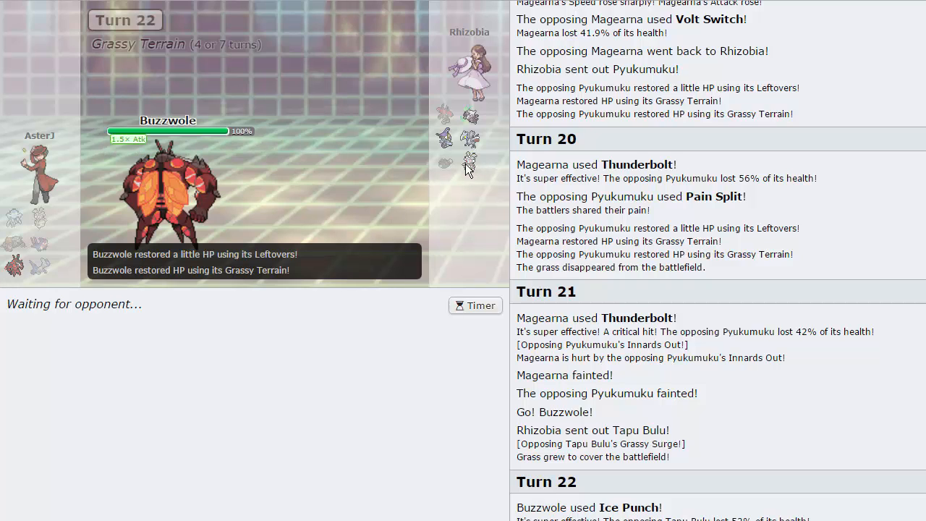
mouse_move(470, 176)
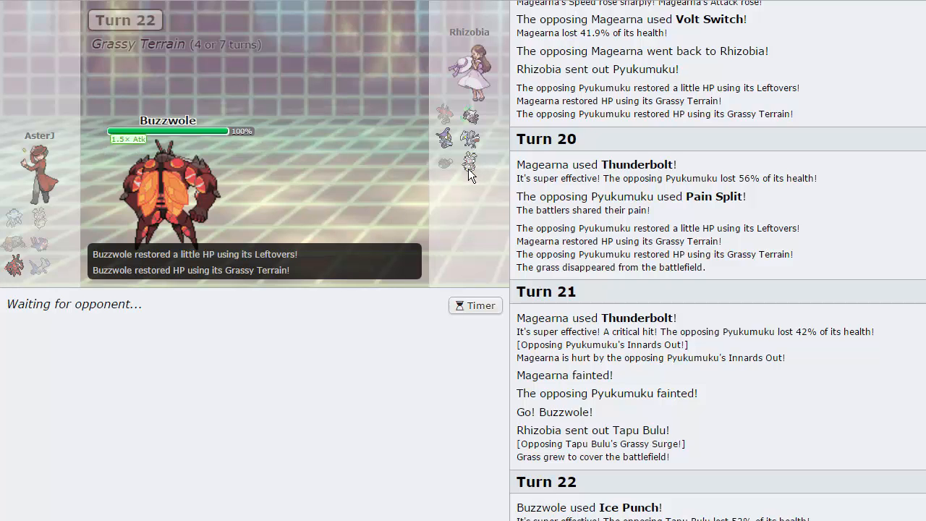
mouse_move(475, 128)
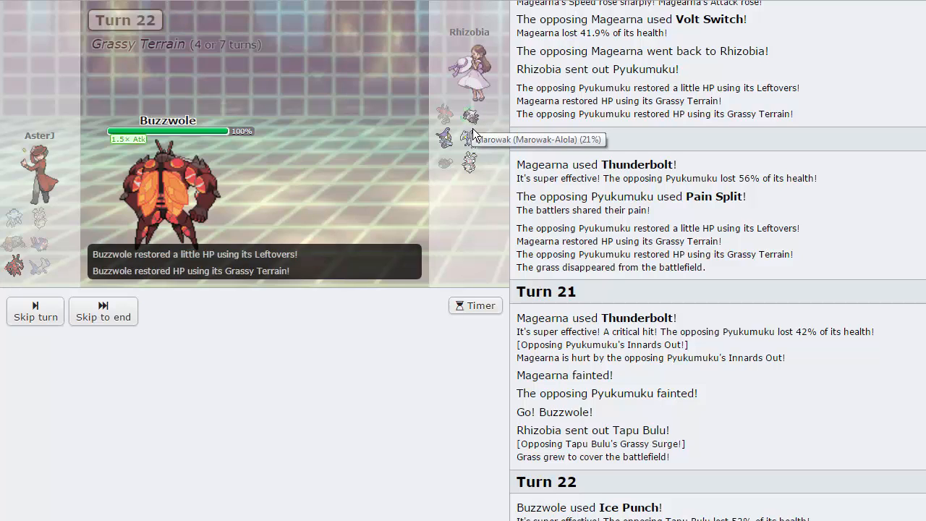
Have Buzzwole Earthquake Magearna and then attack Skarmory.
left_click(35, 311)
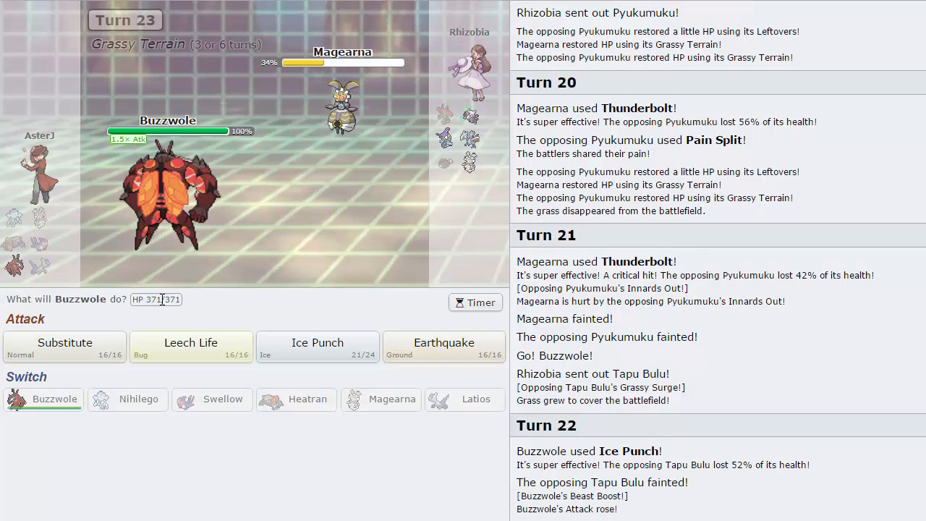
mouse_move(466, 353)
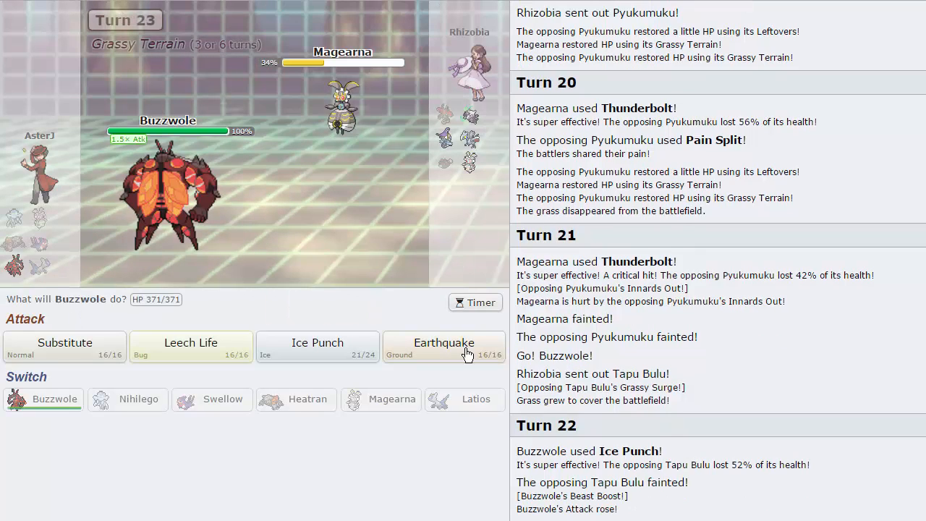
left_click(442, 347)
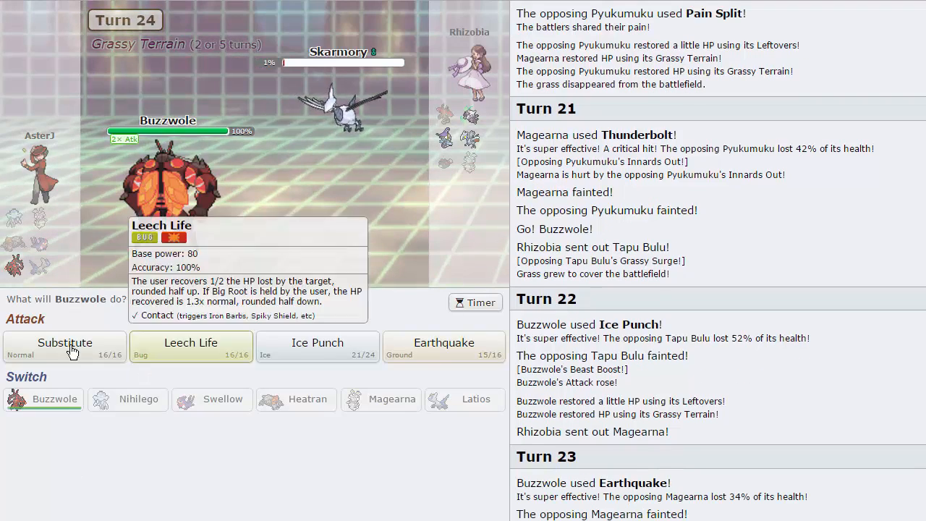
left_click(317, 347)
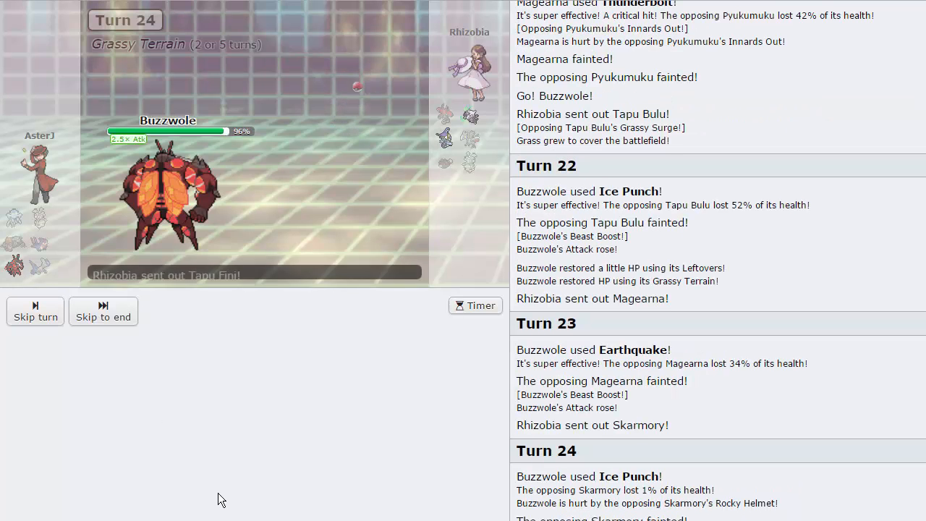
Skip through the replays and Earthquake the weakened Alolan Marowak.
left_click(34, 316)
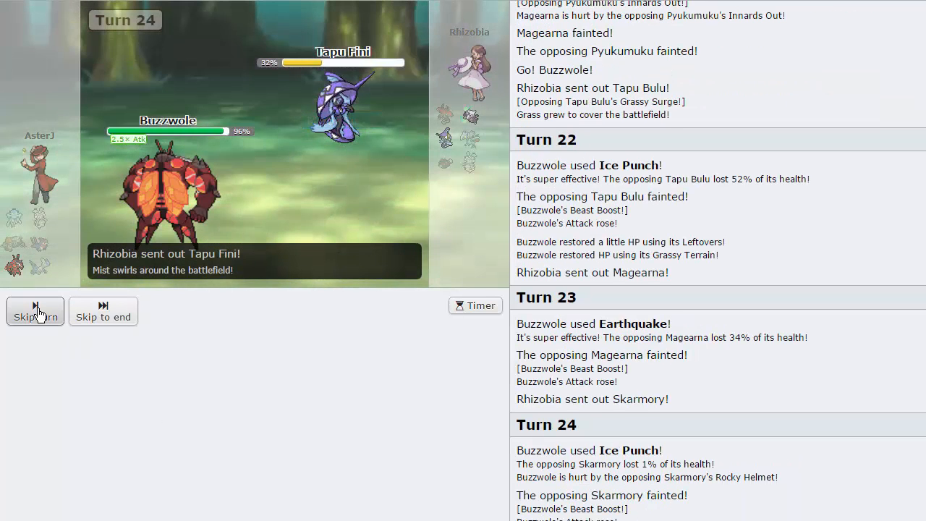
left_click(35, 311)
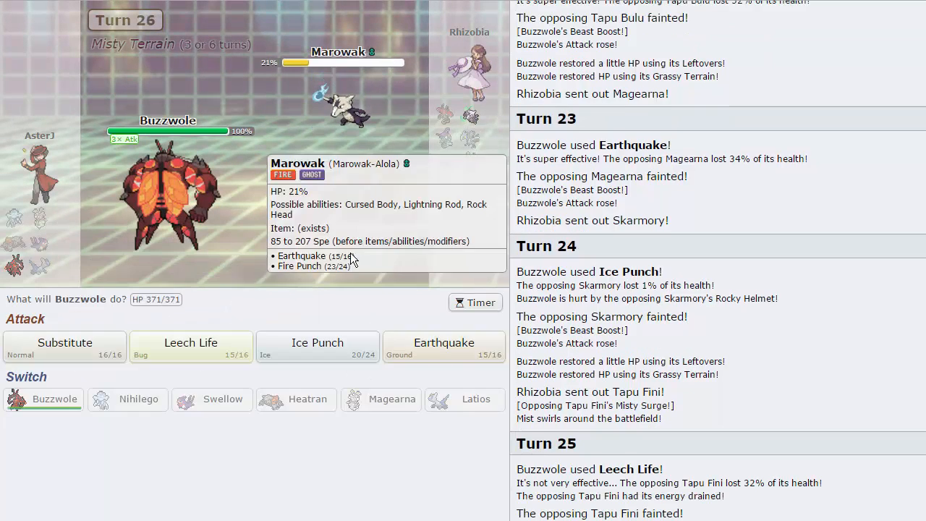
left_click(443, 347)
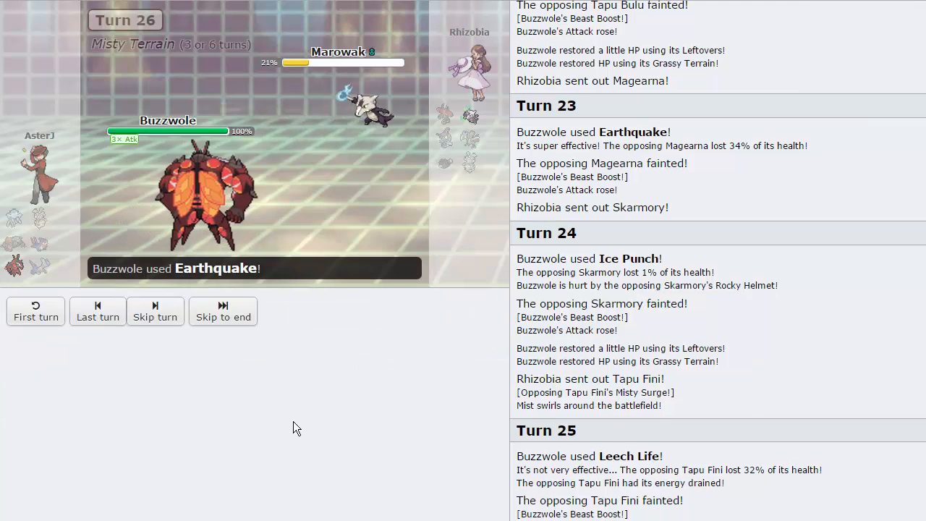